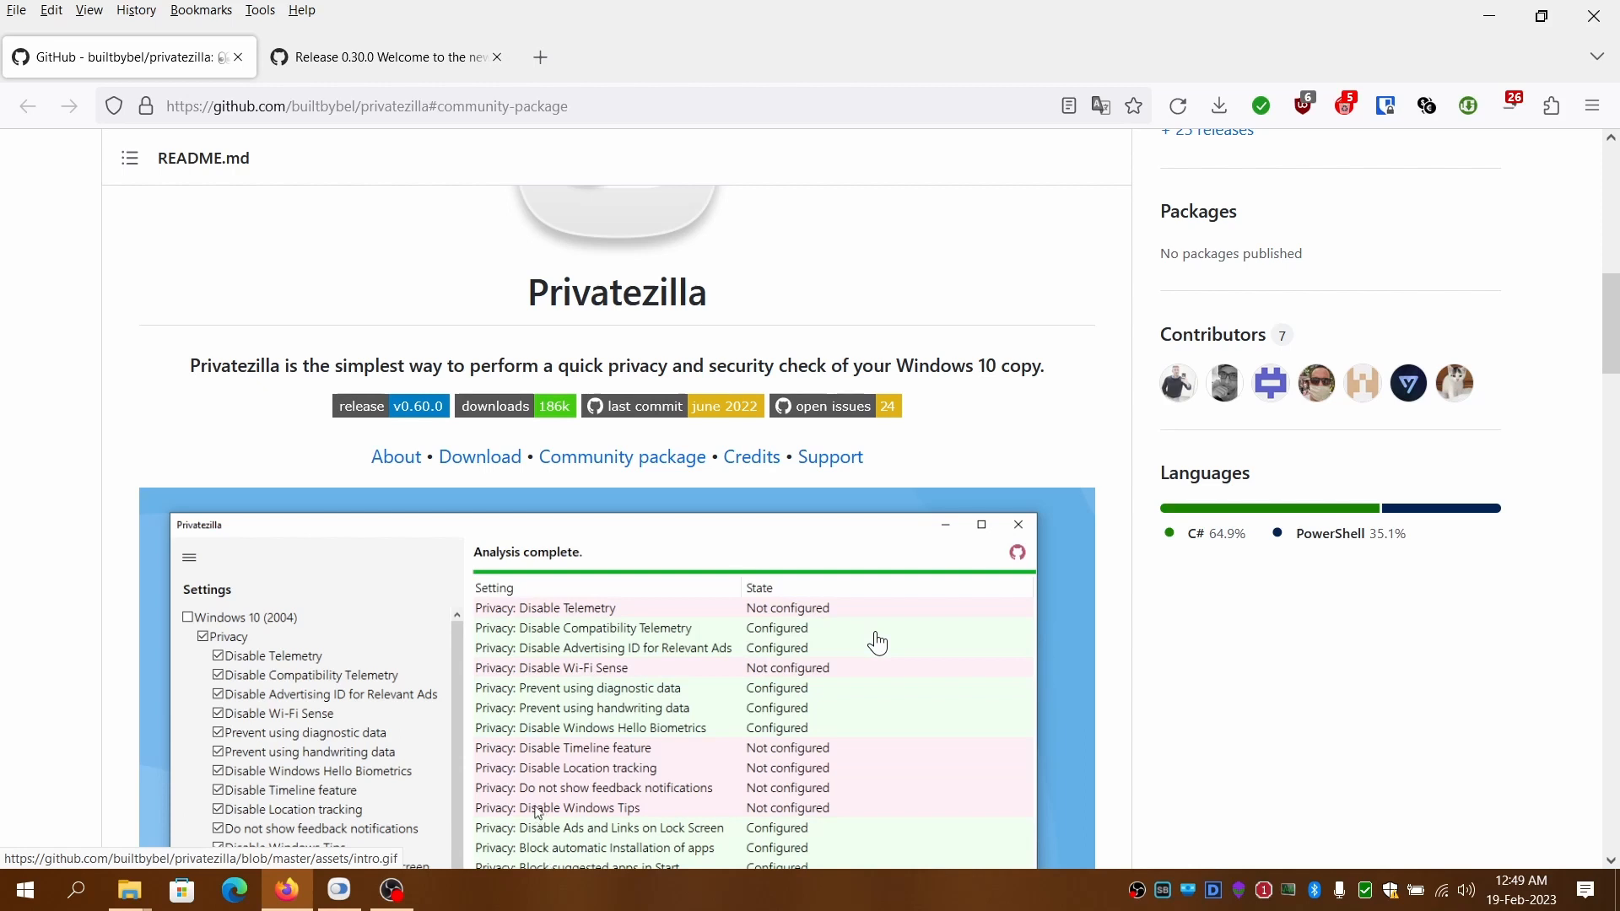
pyautogui.moveTo(584, 712)
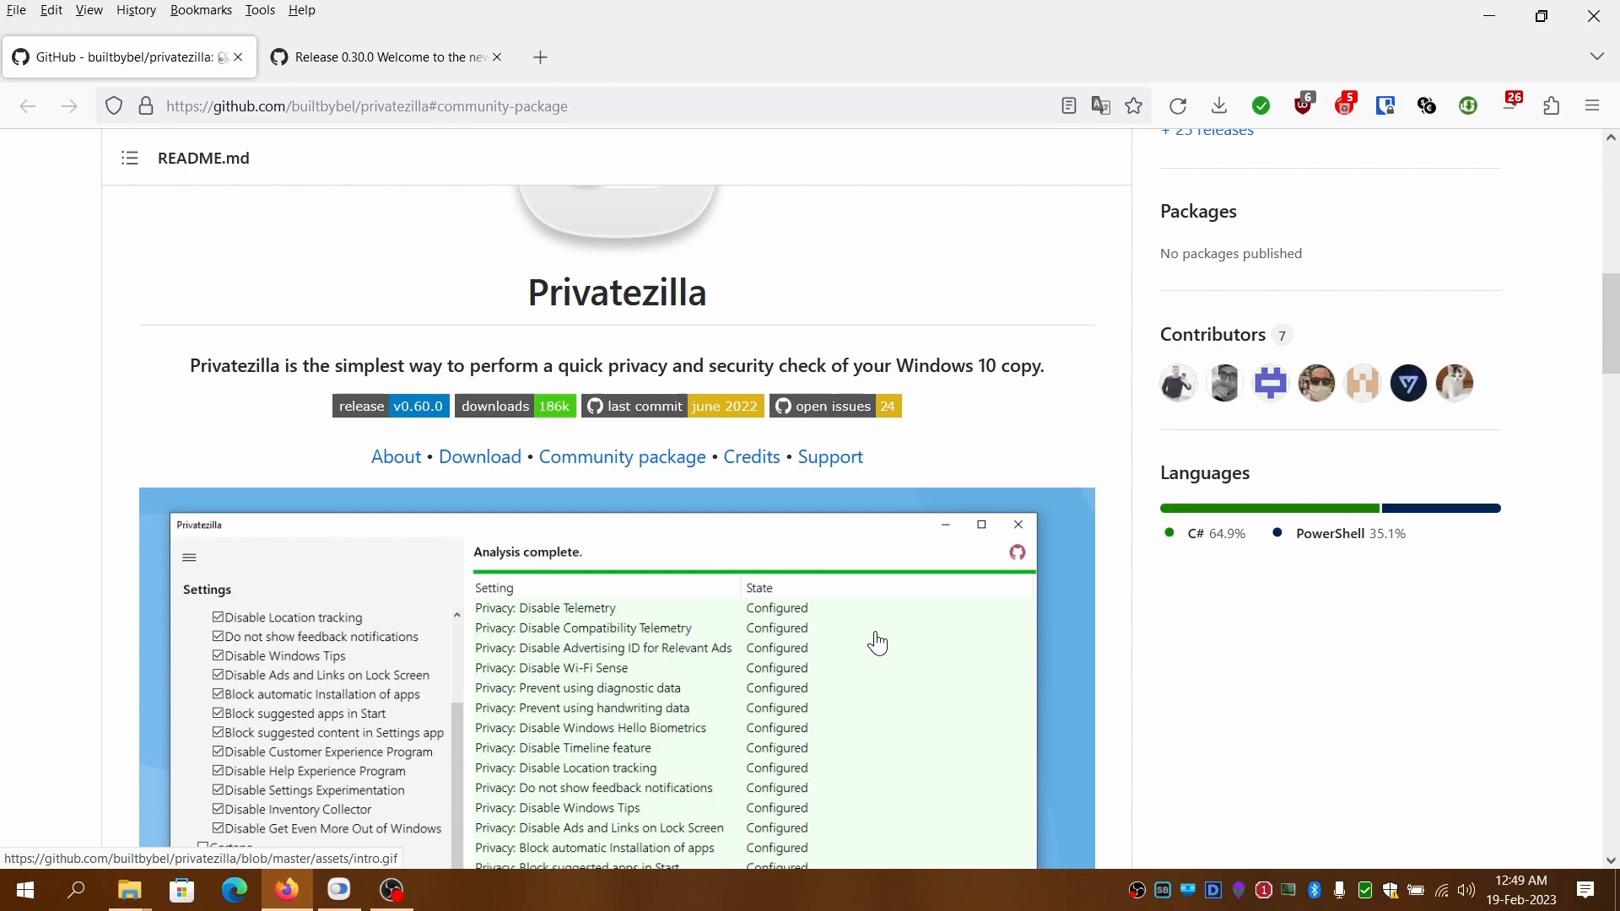
pyautogui.moveTo(309, 732)
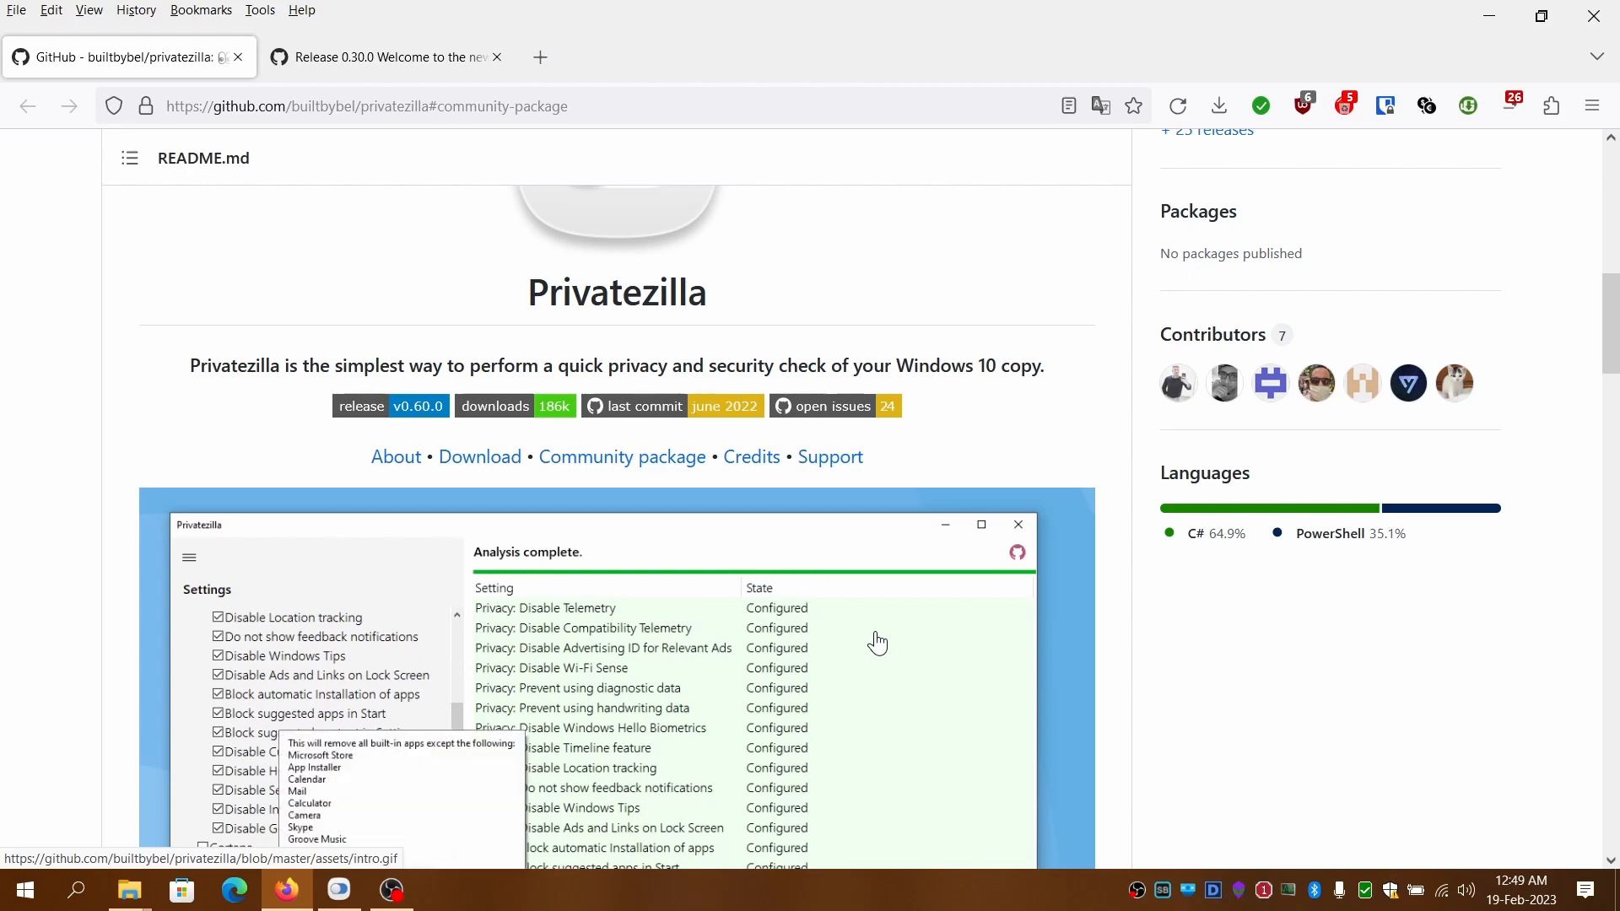
# Scroll the Privatezilla GitHub README down to About, System Requirements and Download
pyautogui.scroll(-3)
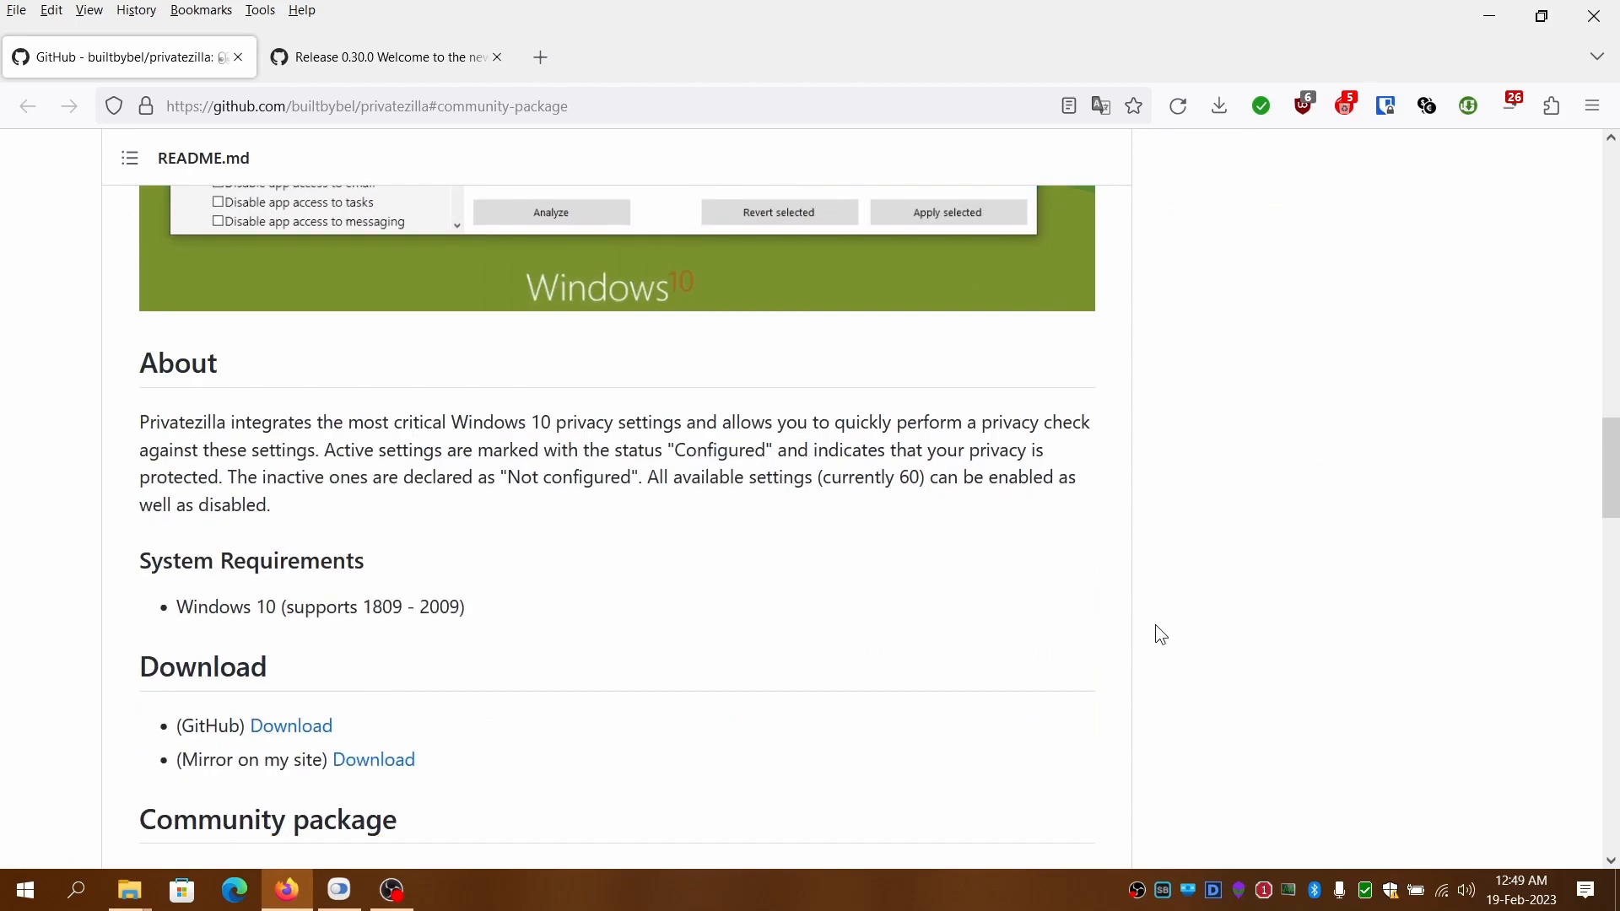
pyautogui.scroll(-3)
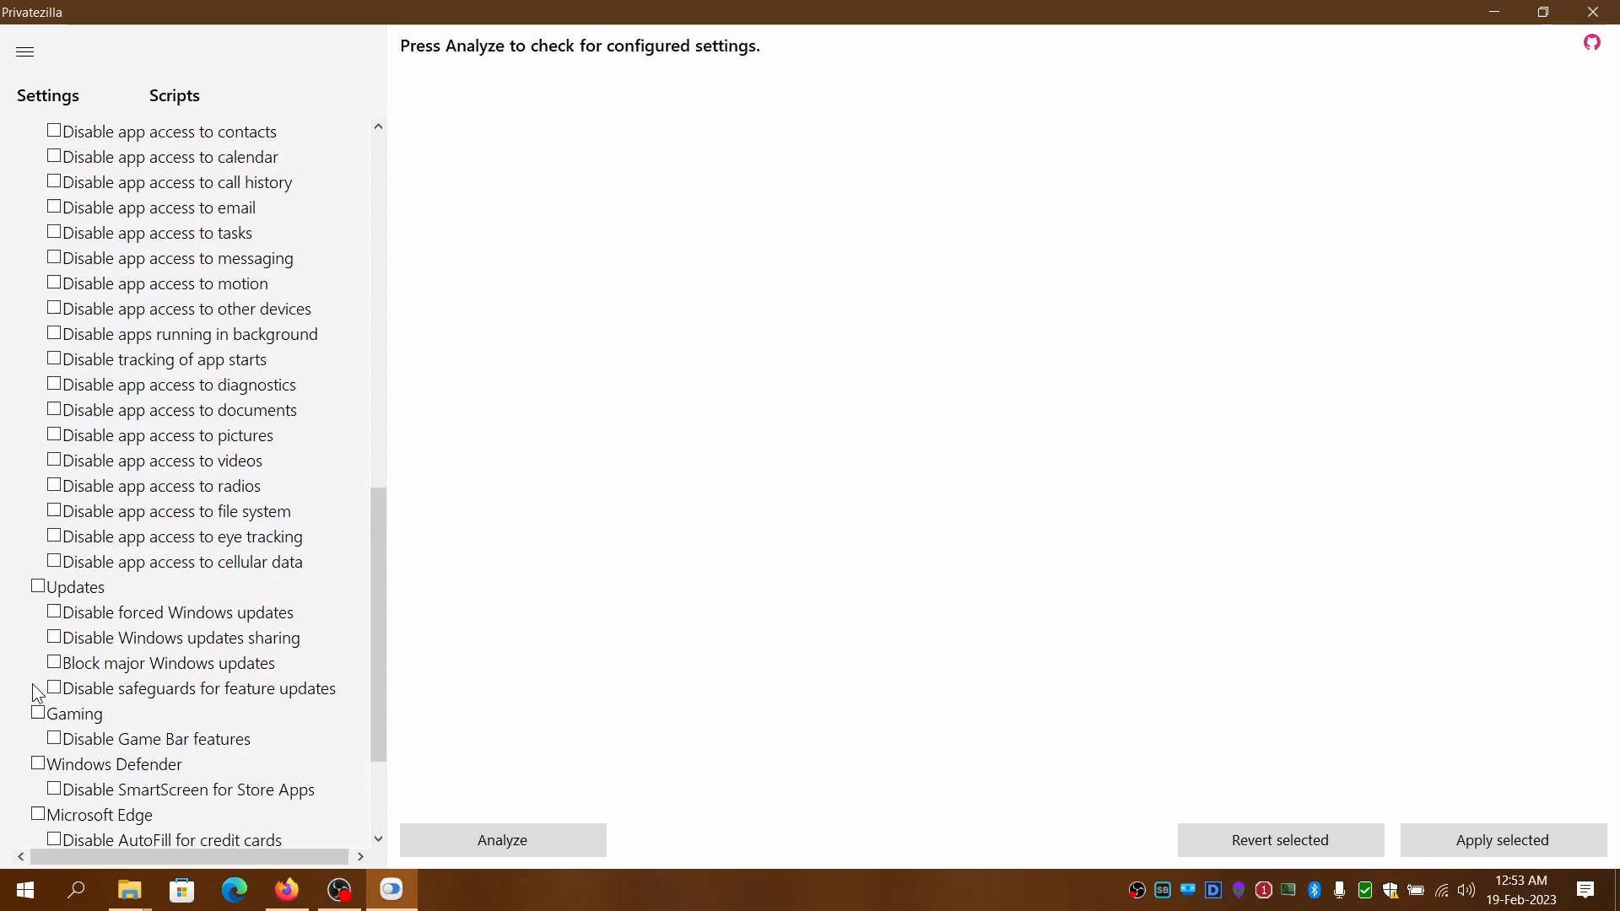
pyautogui.moveTo(143, 644)
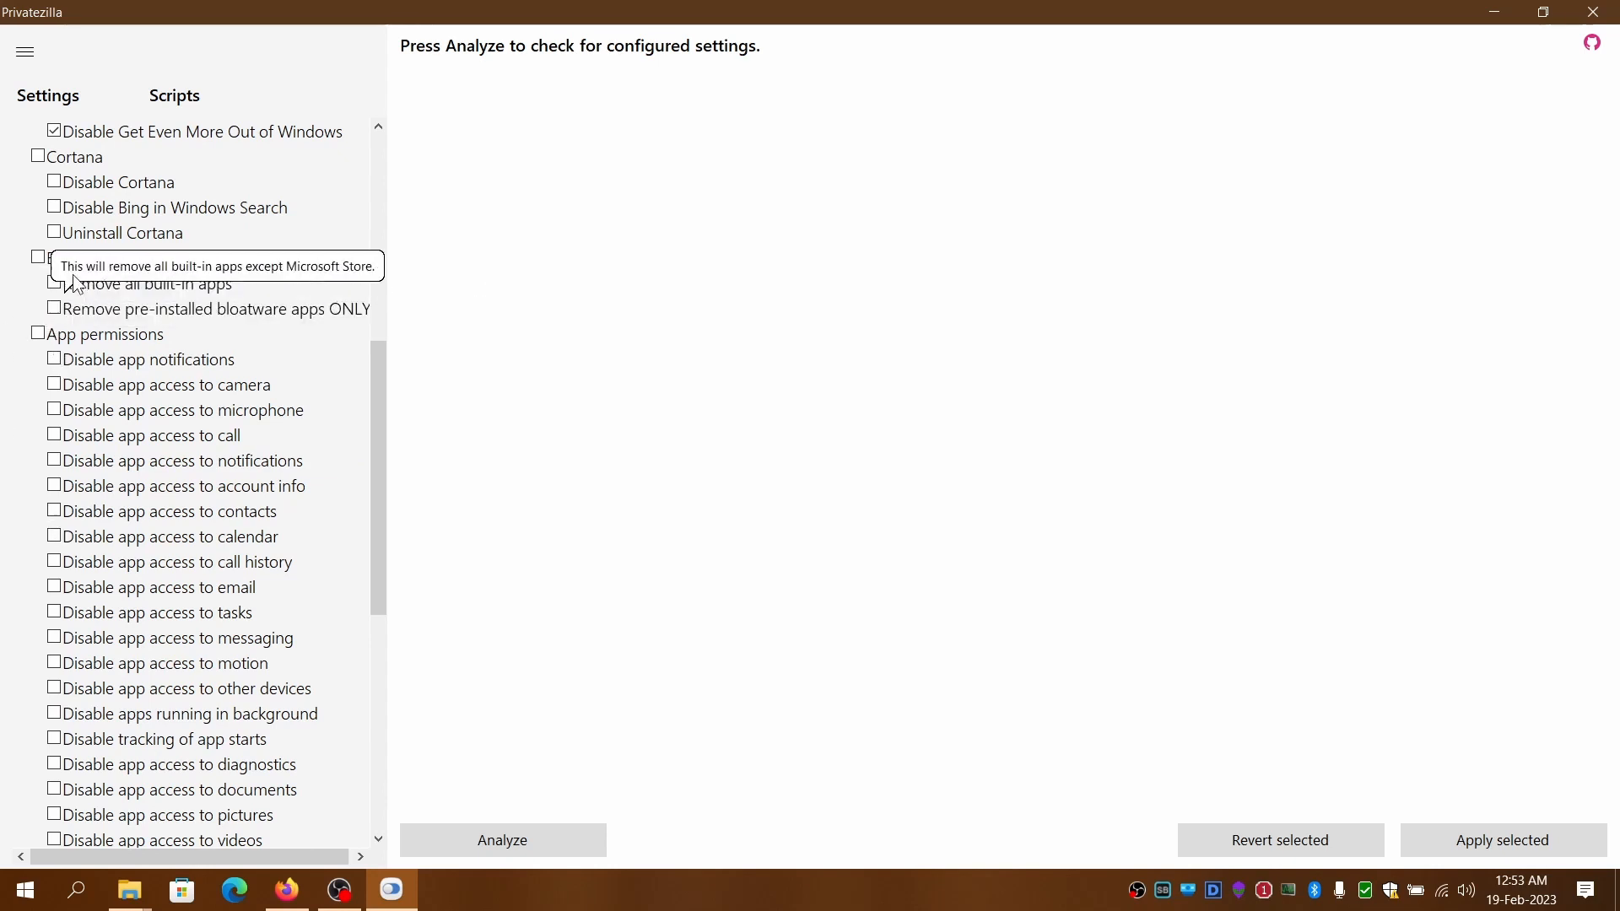
pyautogui.moveTo(92, 238)
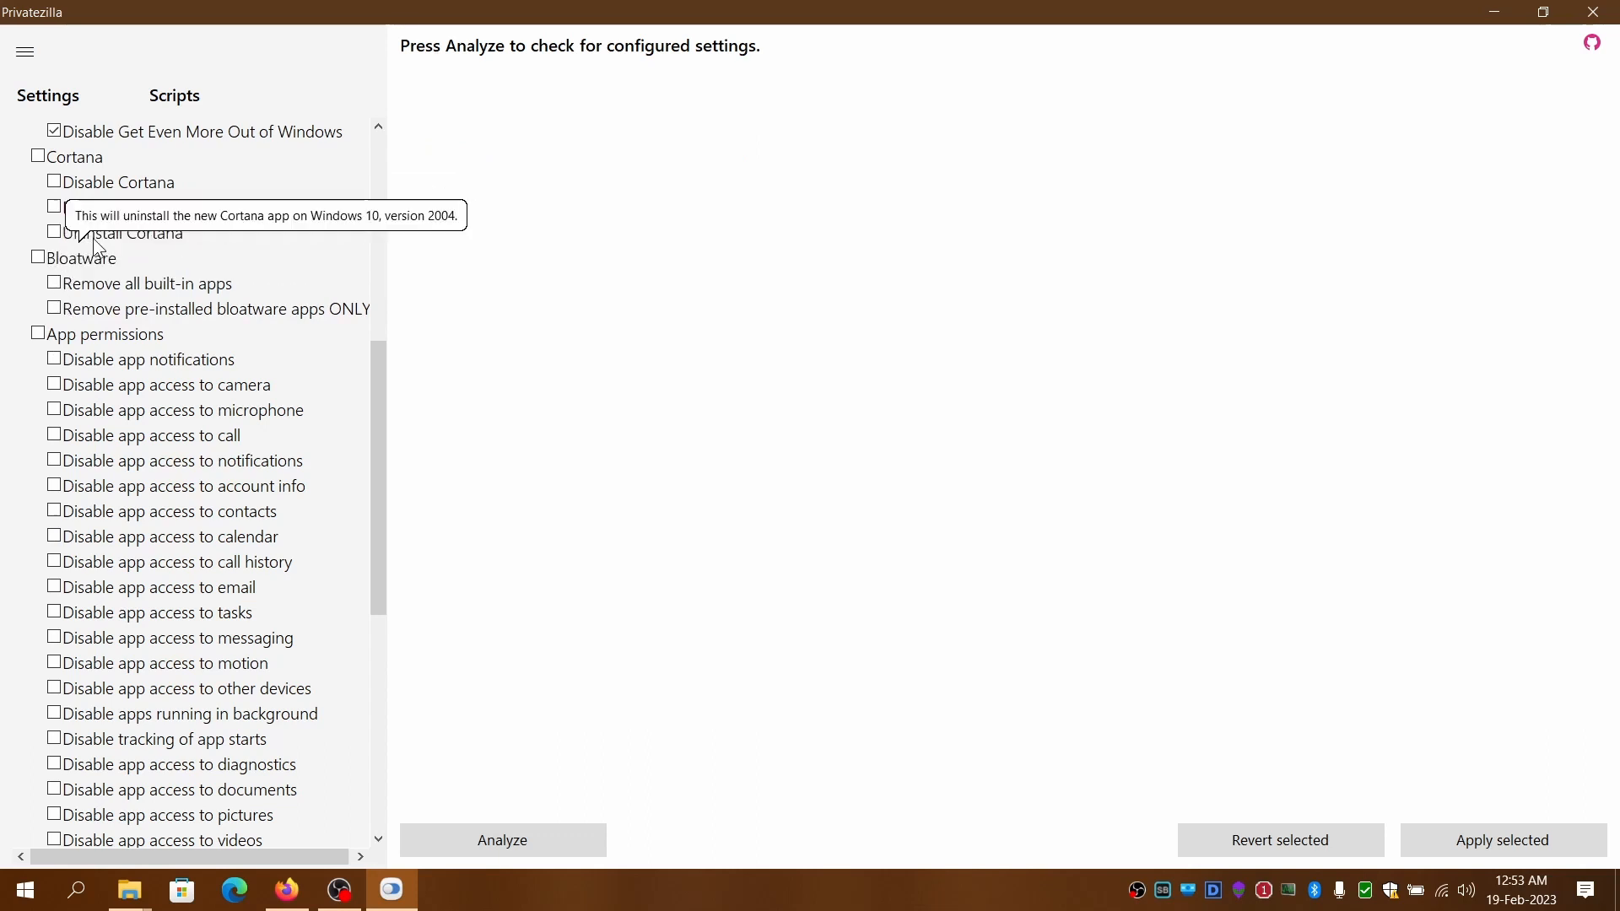
pyautogui.moveTo(99, 285)
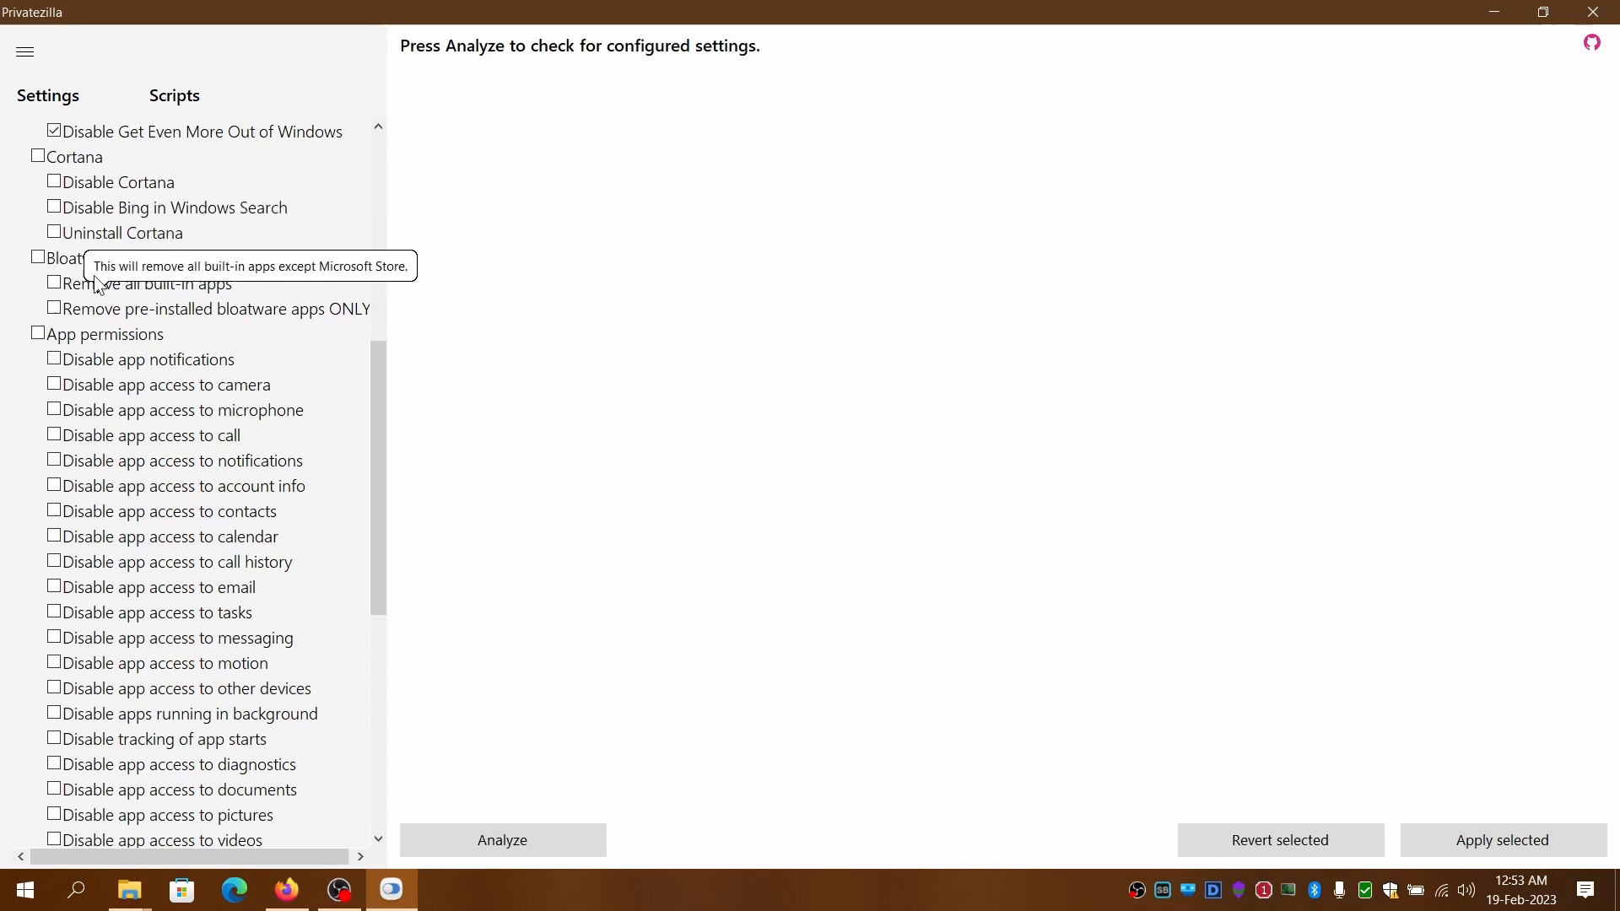
pyautogui.moveTo(99, 301)
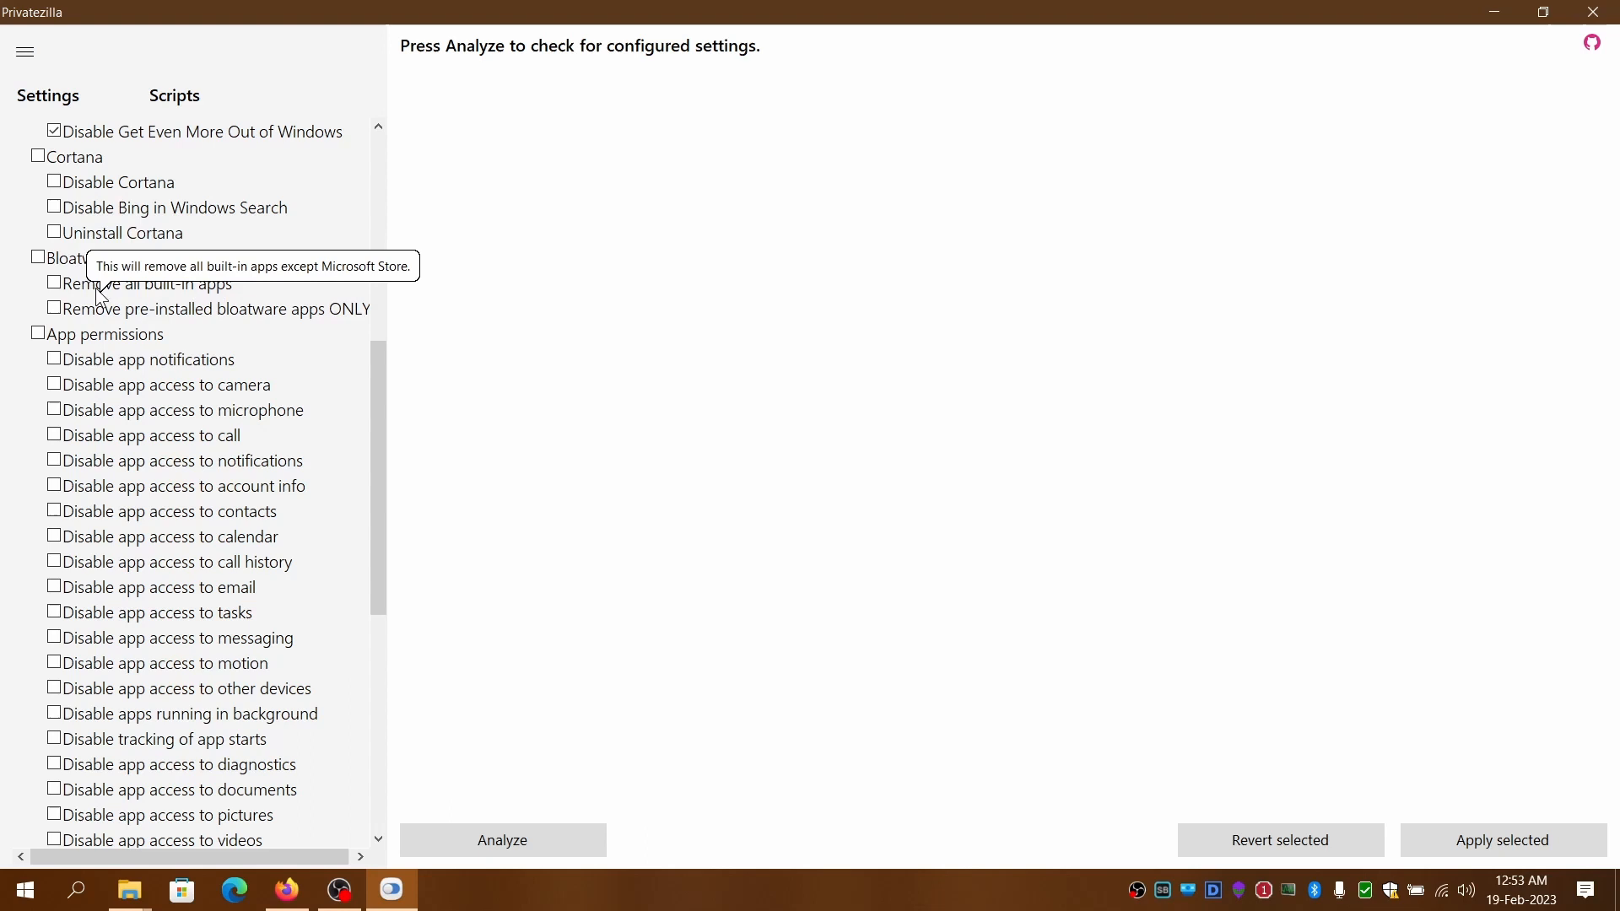
pyautogui.moveTo(100, 327)
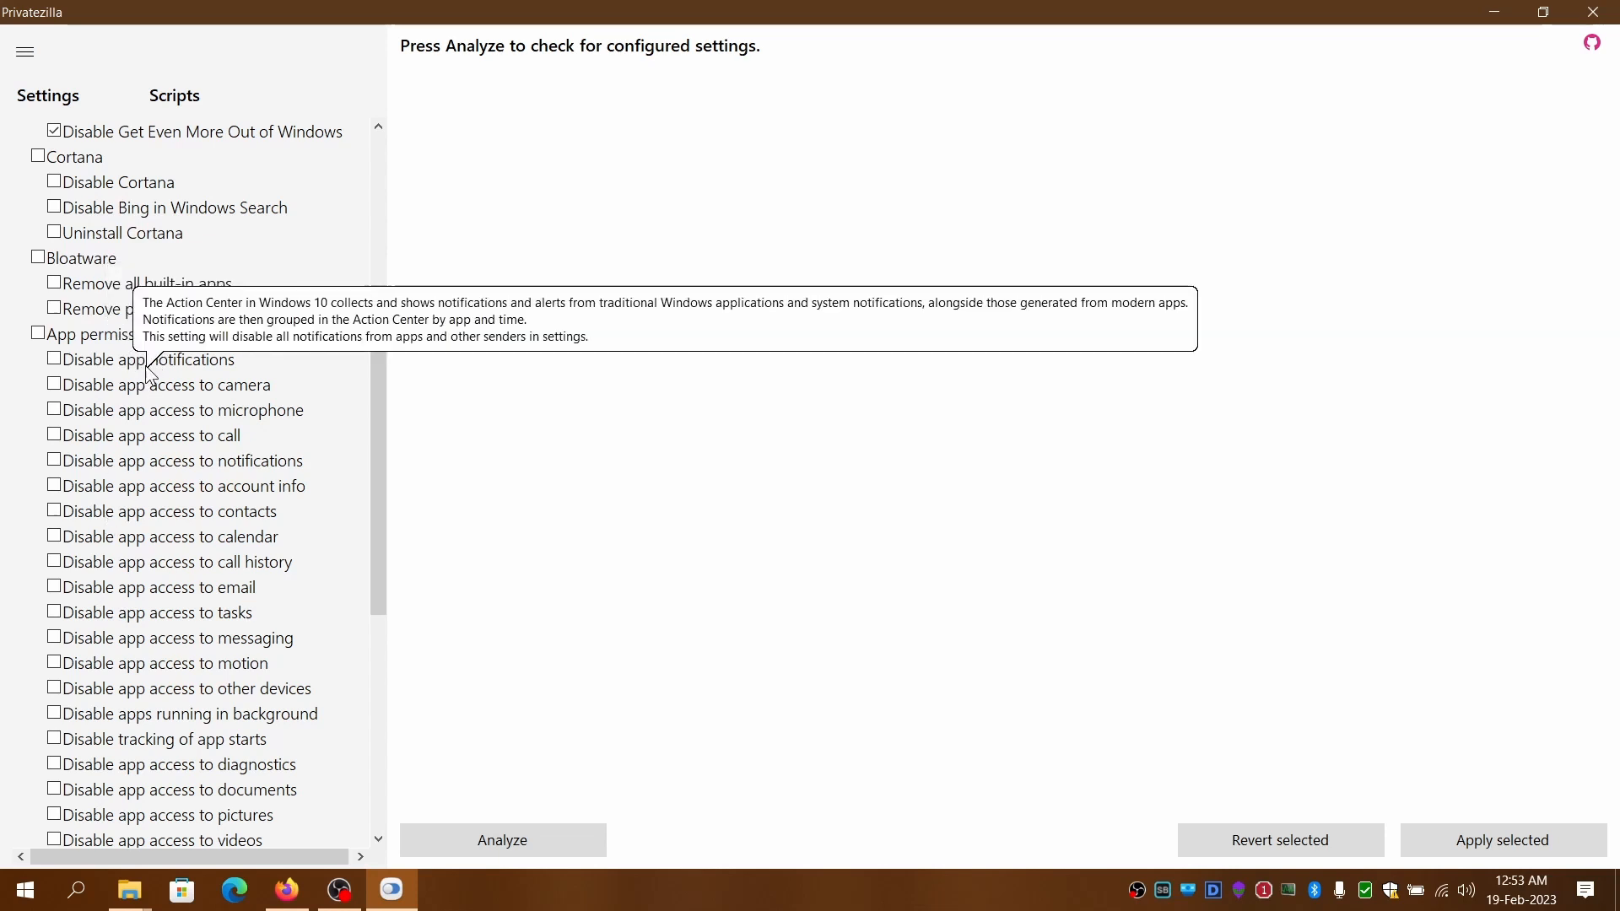
pyautogui.moveTo(140, 362)
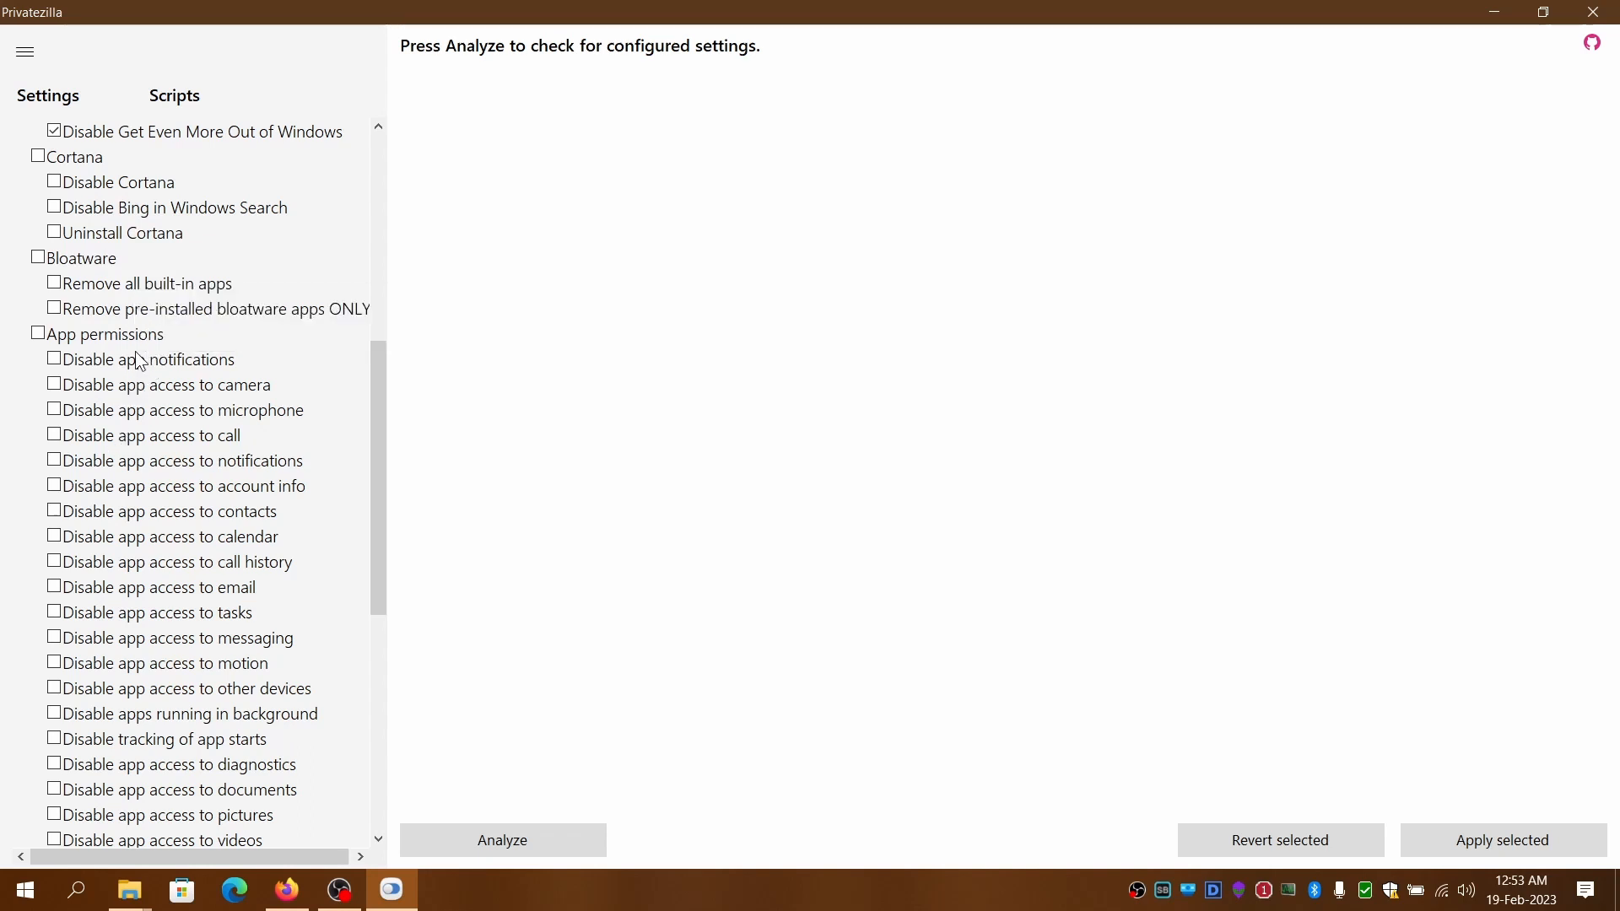
pyautogui.moveTo(74, 351)
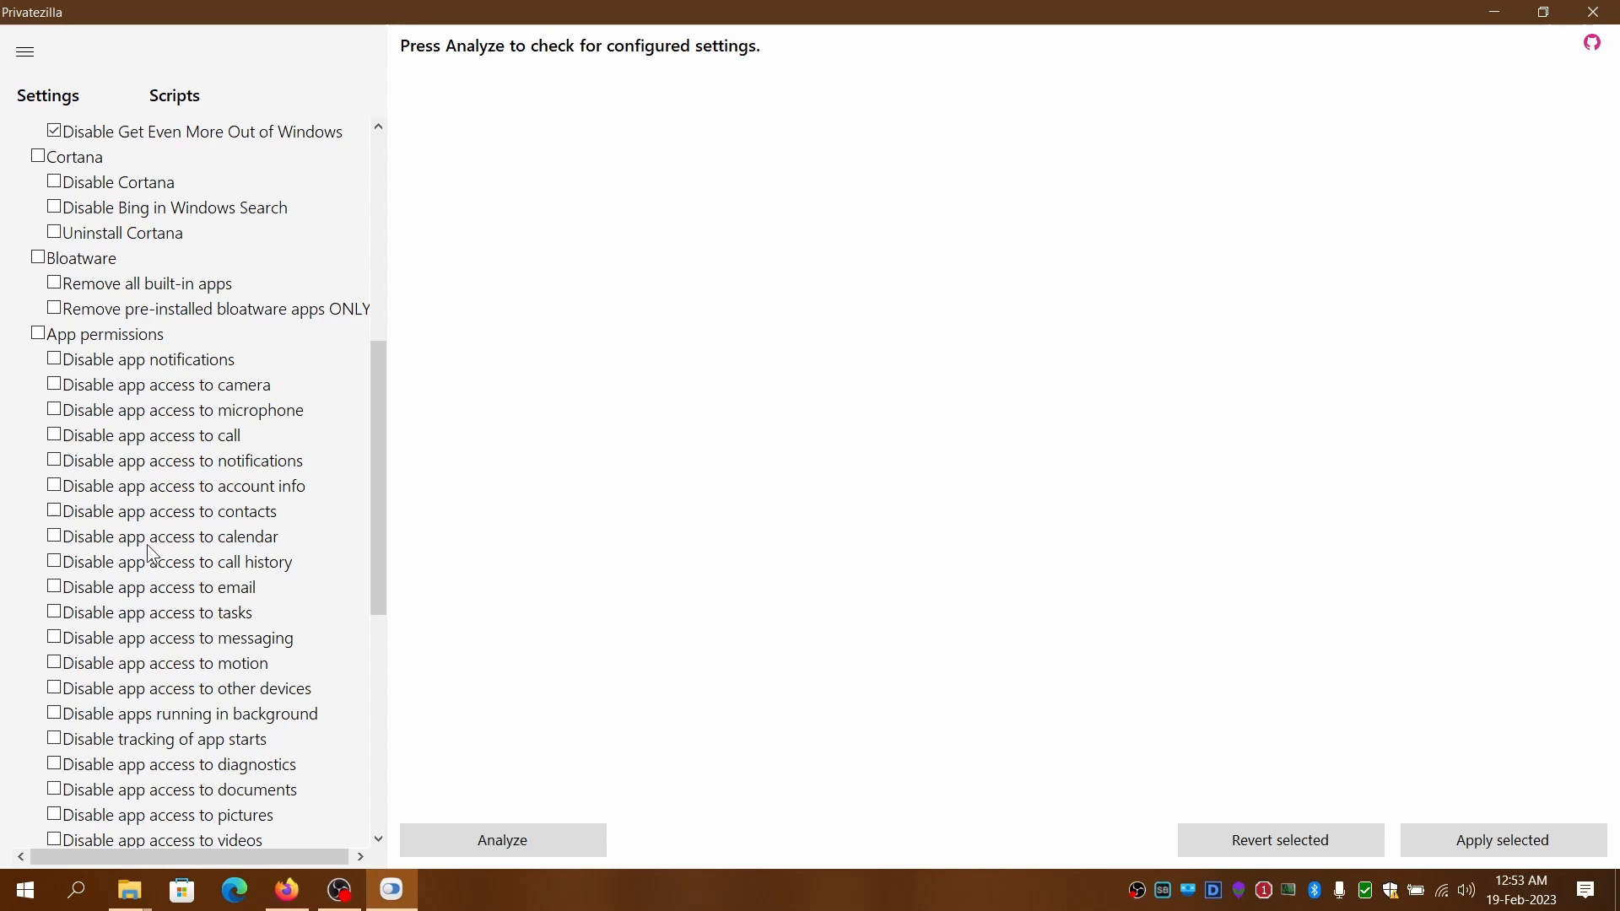
pyautogui.moveTo(238, 587)
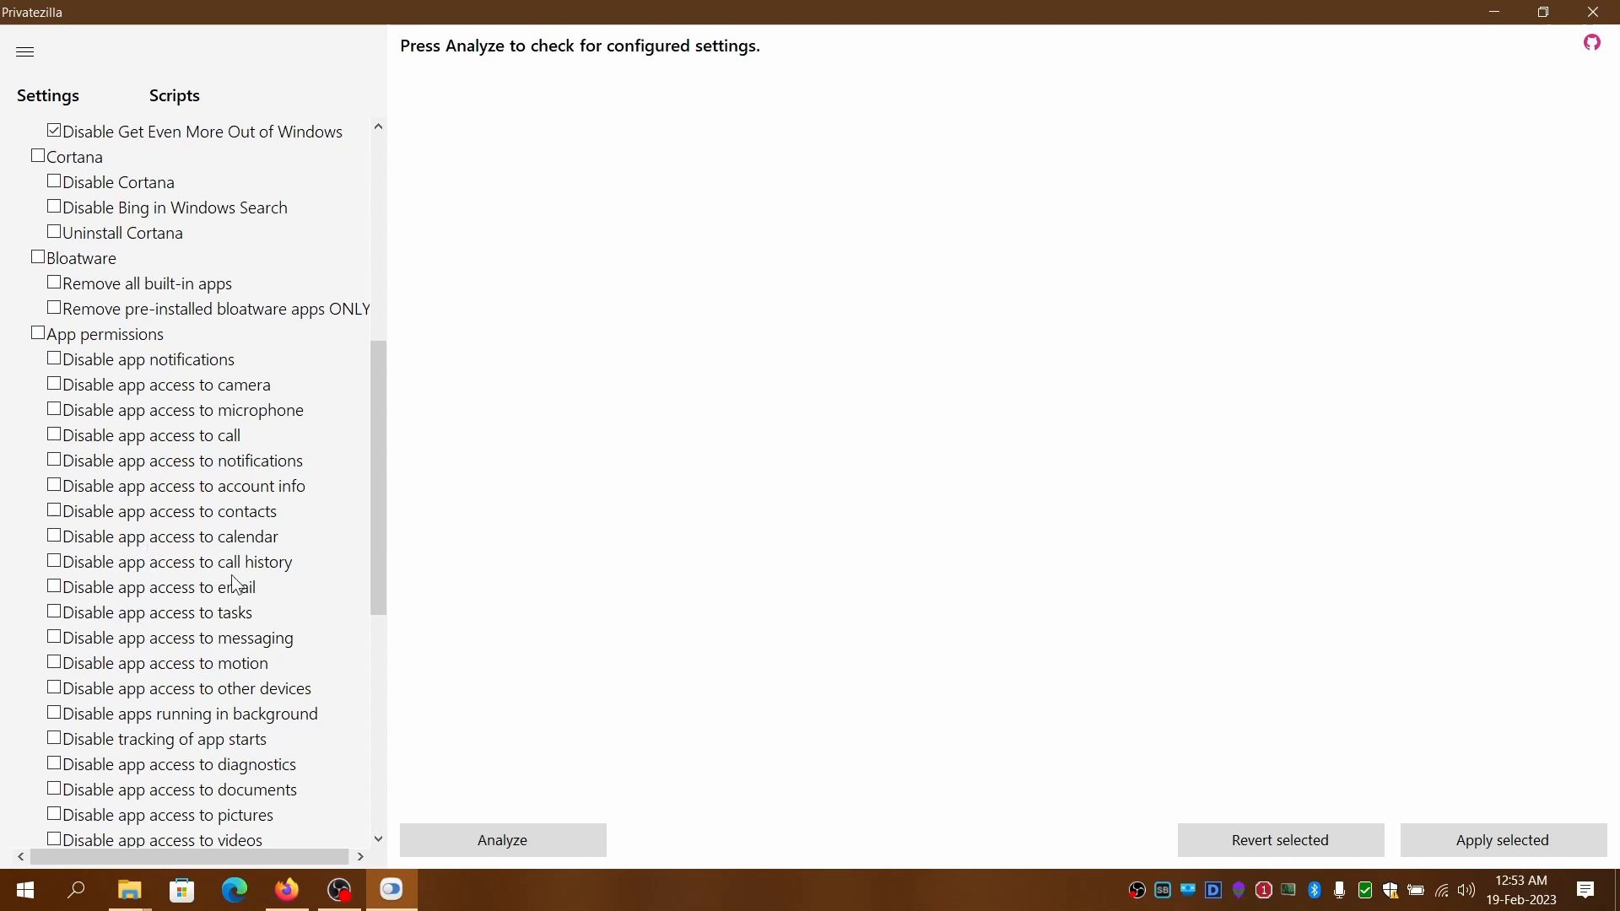
pyautogui.moveTo(214, 798)
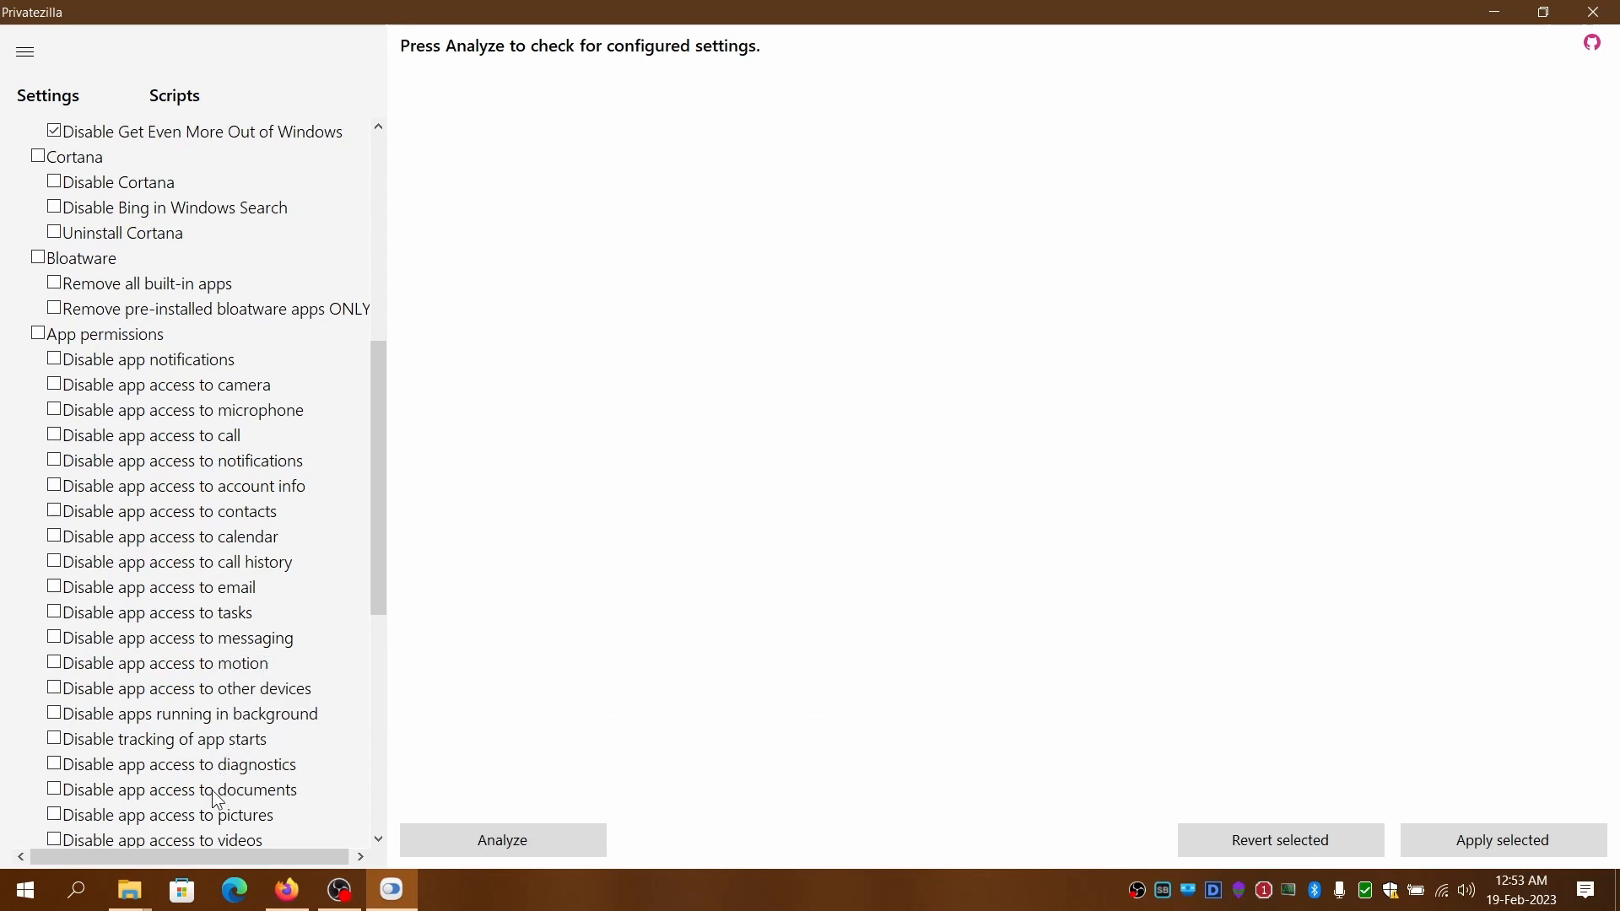
pyautogui.moveTo(210, 767)
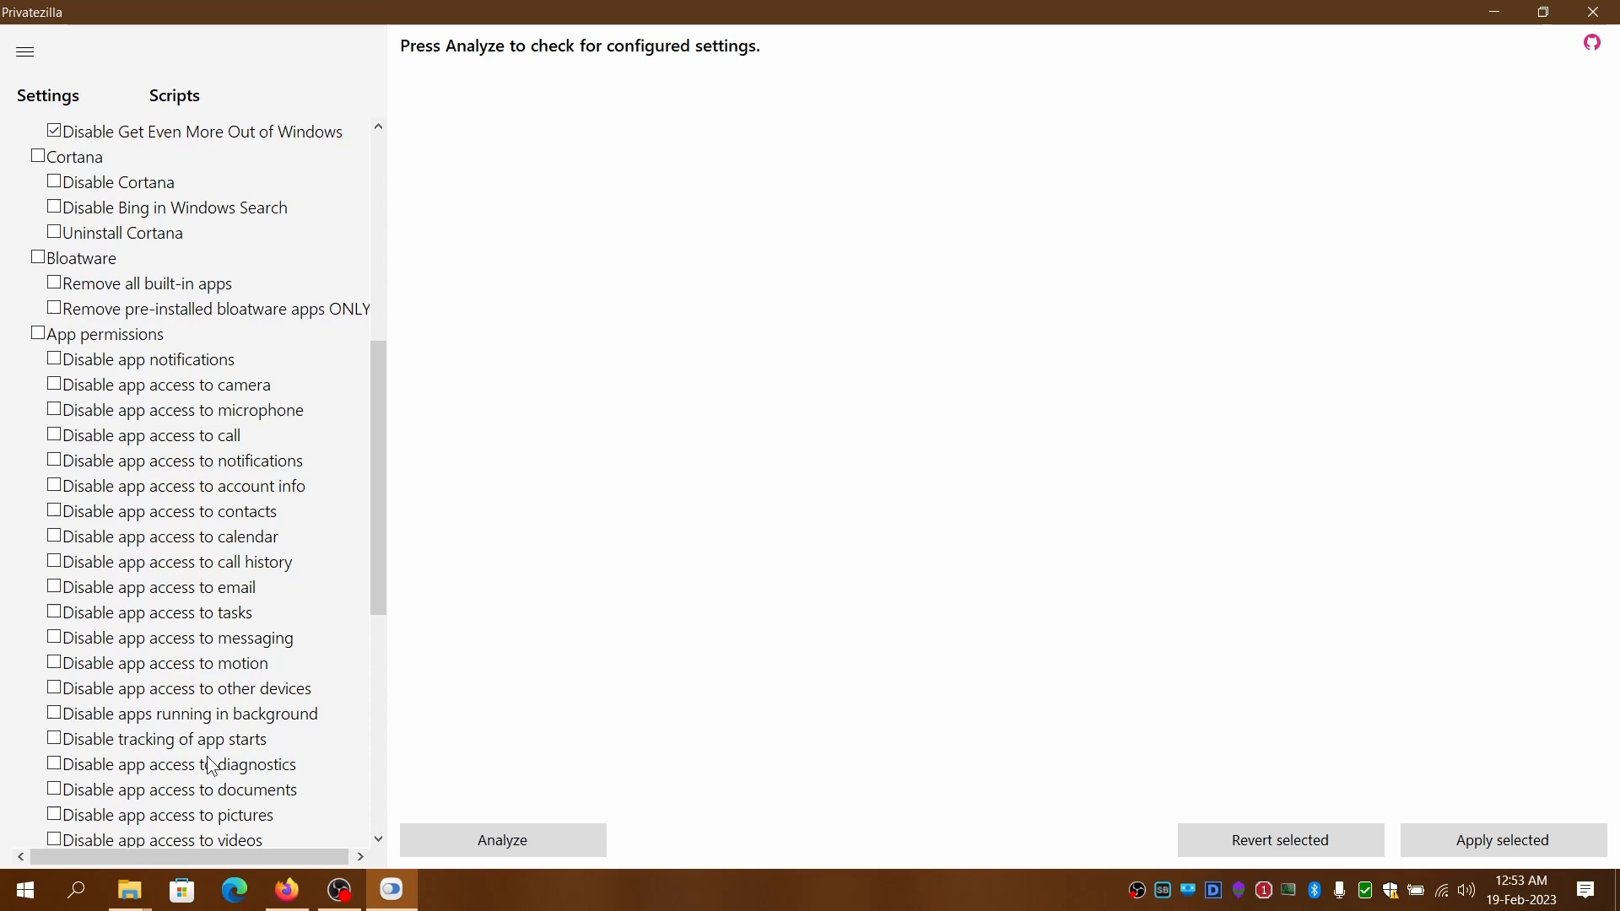
pyautogui.scroll(-3)
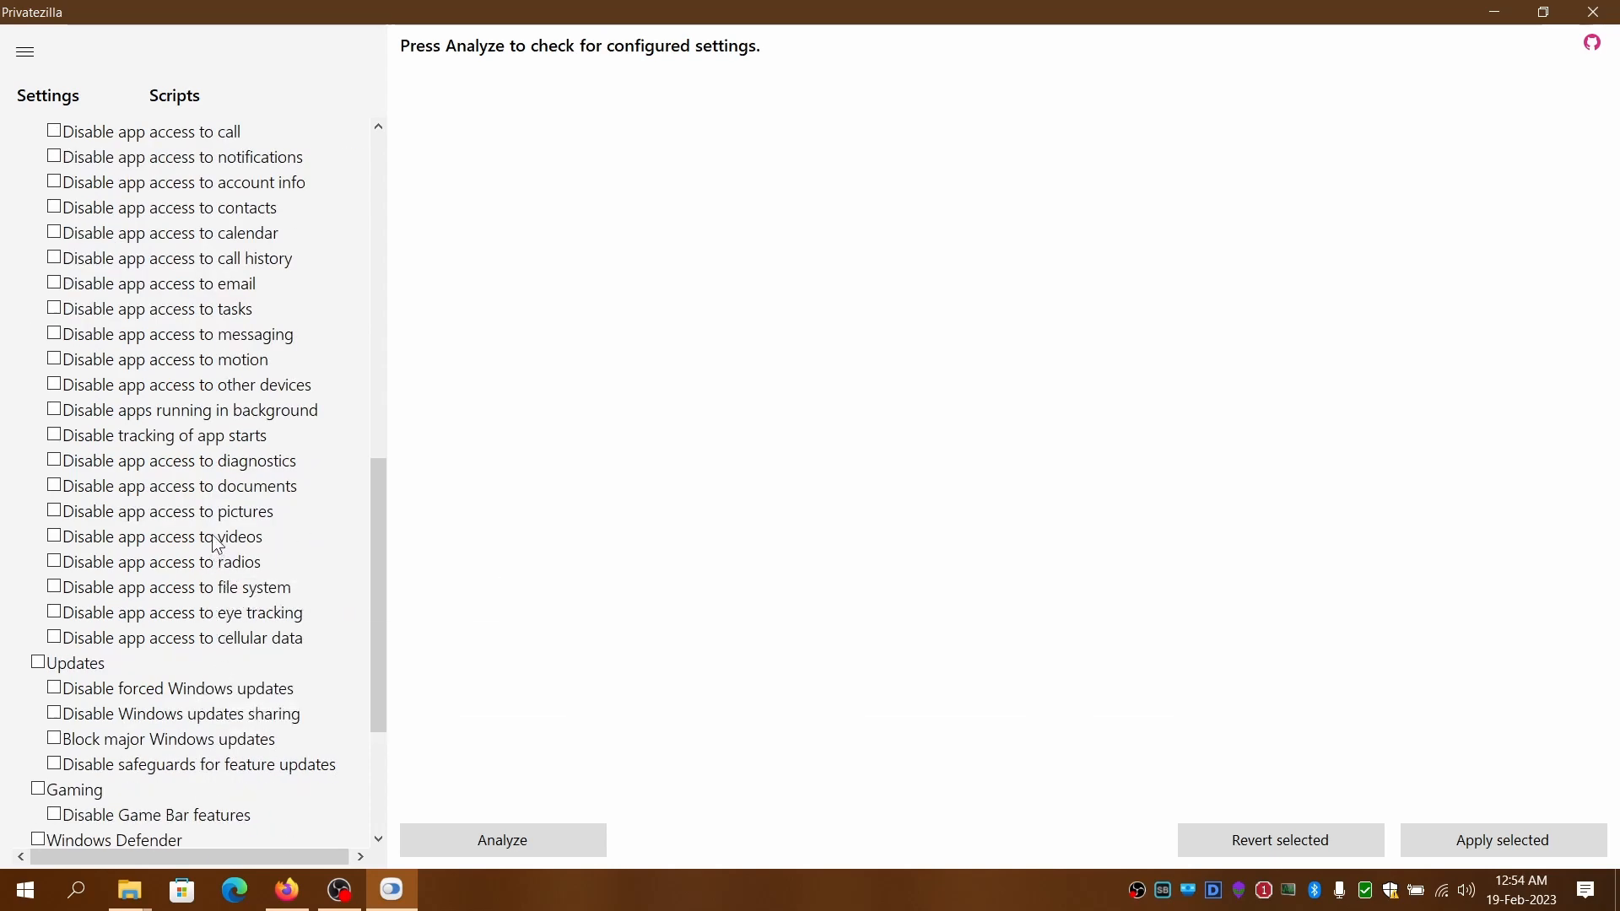
pyautogui.moveTo(207, 443)
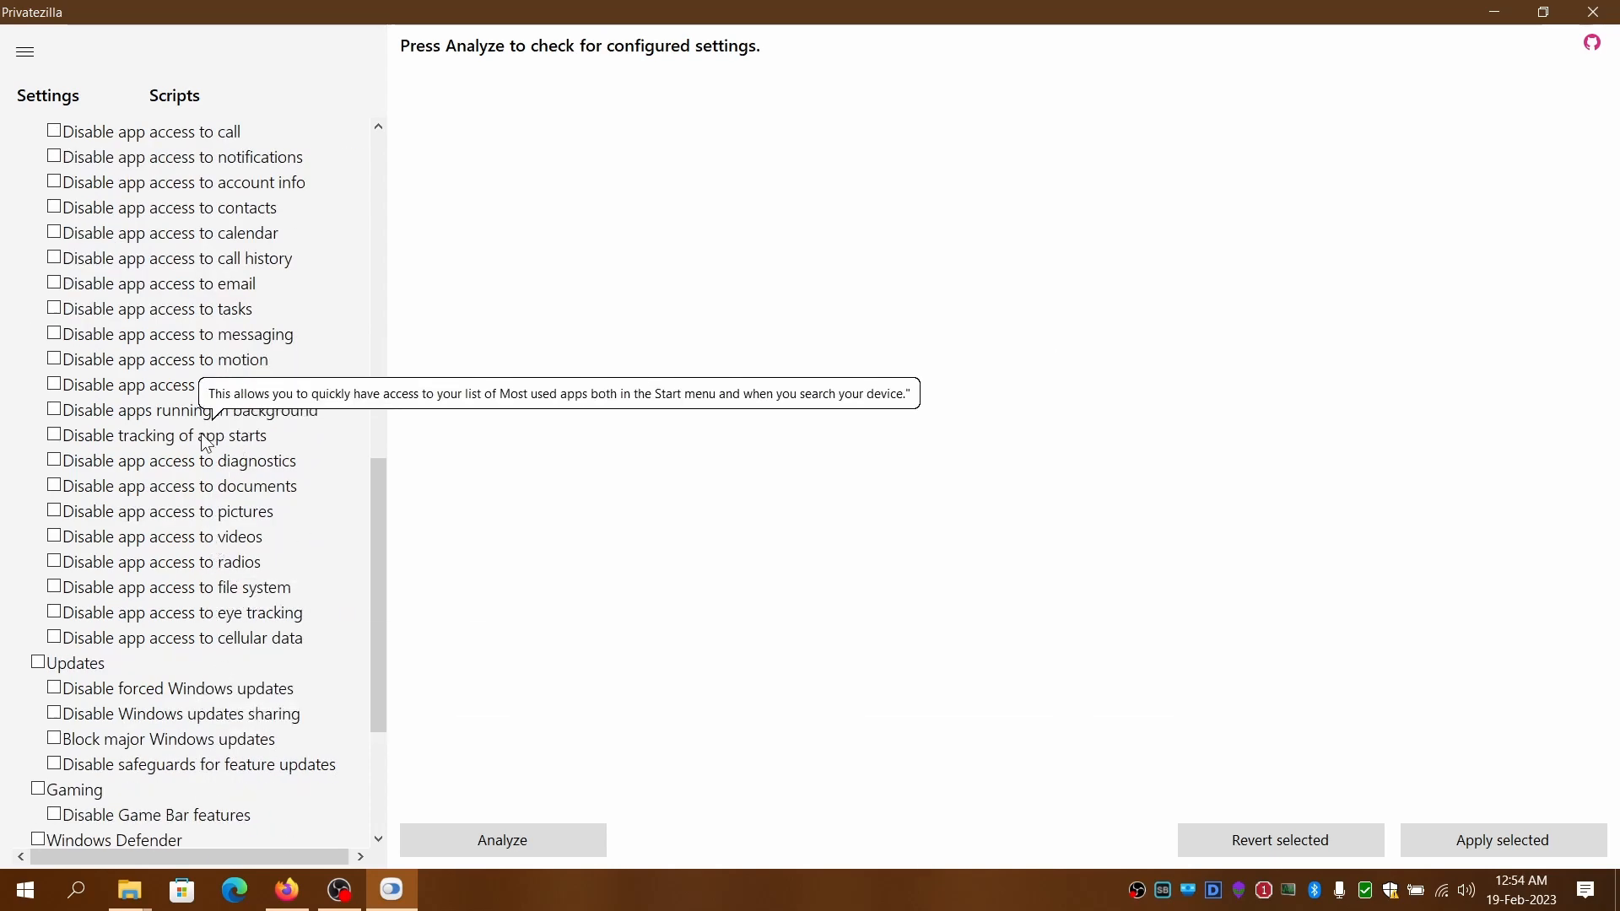
pyautogui.moveTo(210, 621)
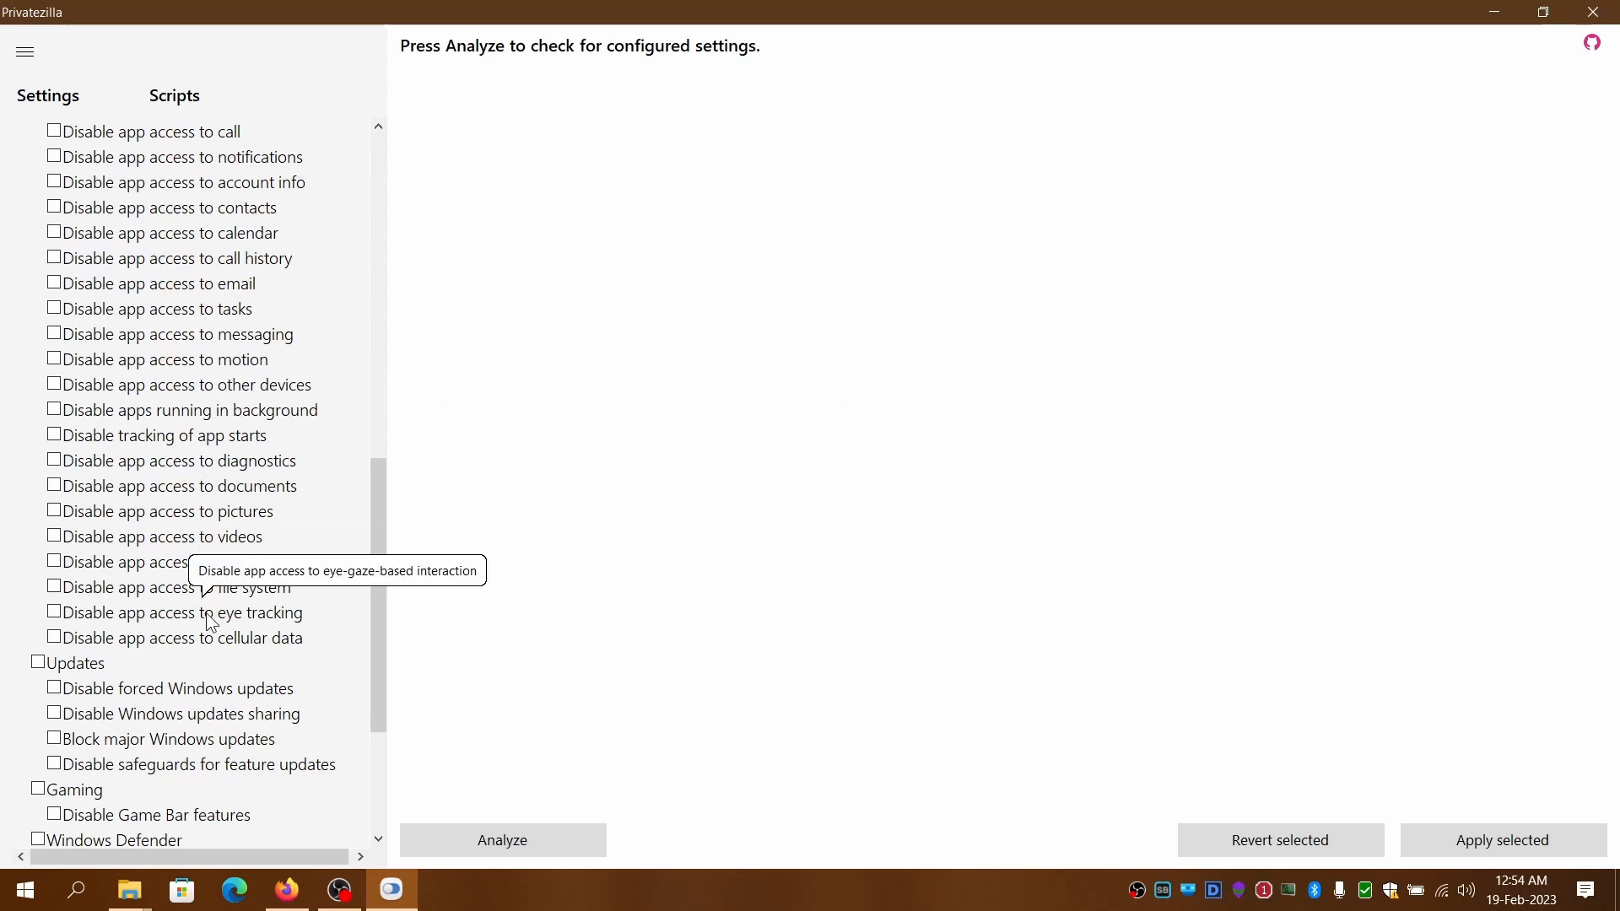
pyautogui.moveTo(185, 696)
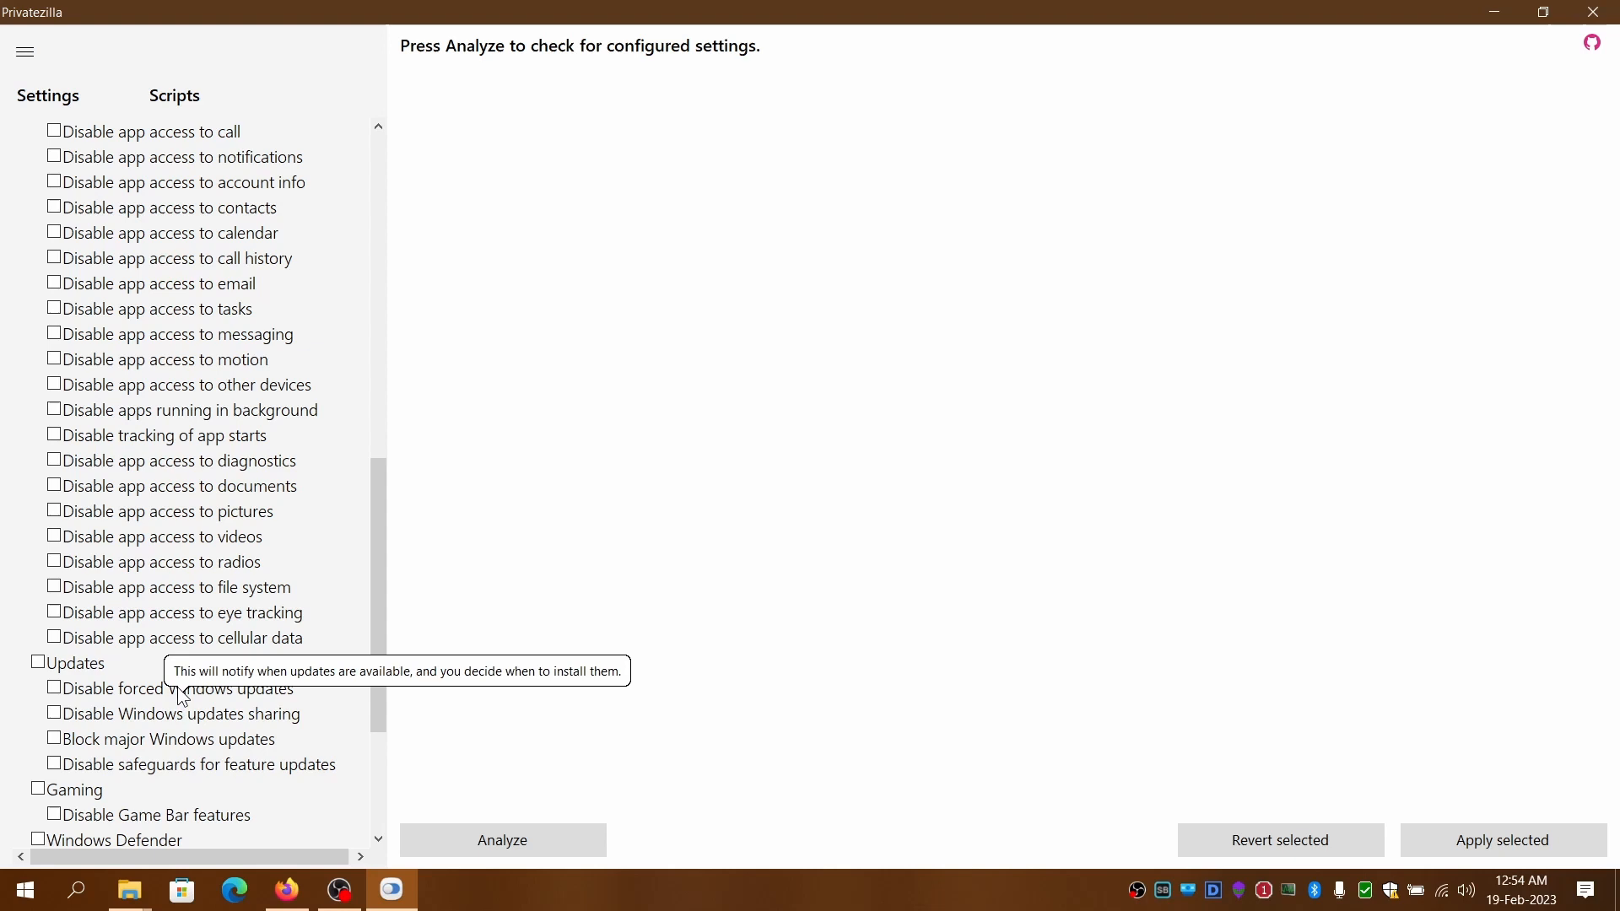
pyautogui.moveTo(163, 744)
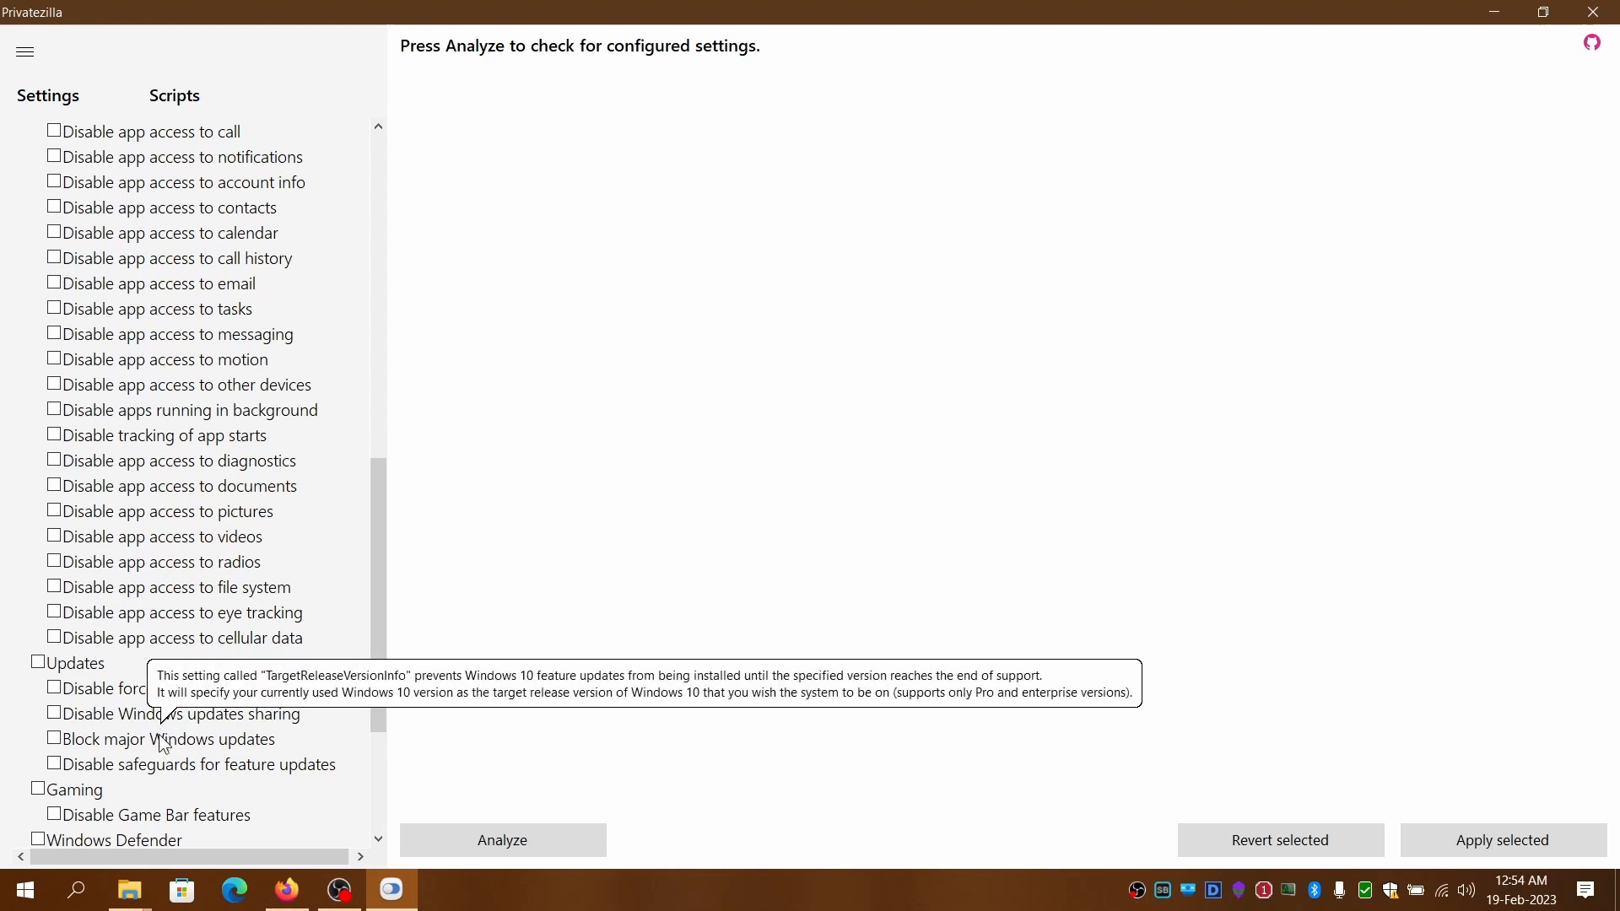
pyautogui.moveTo(165, 755)
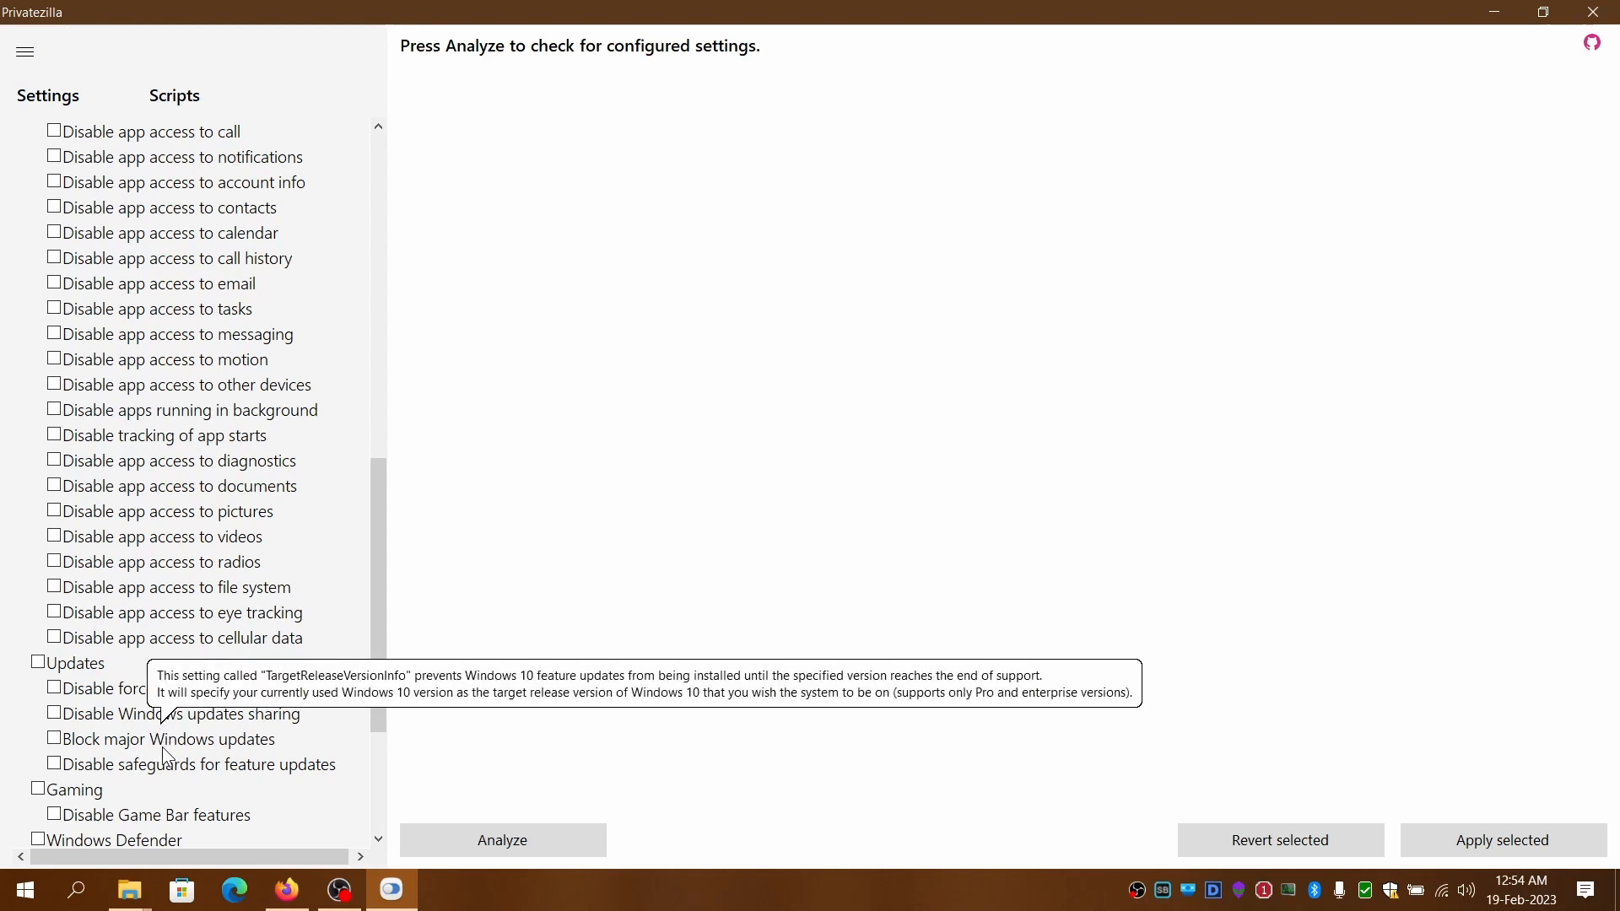
pyautogui.moveTo(149, 776)
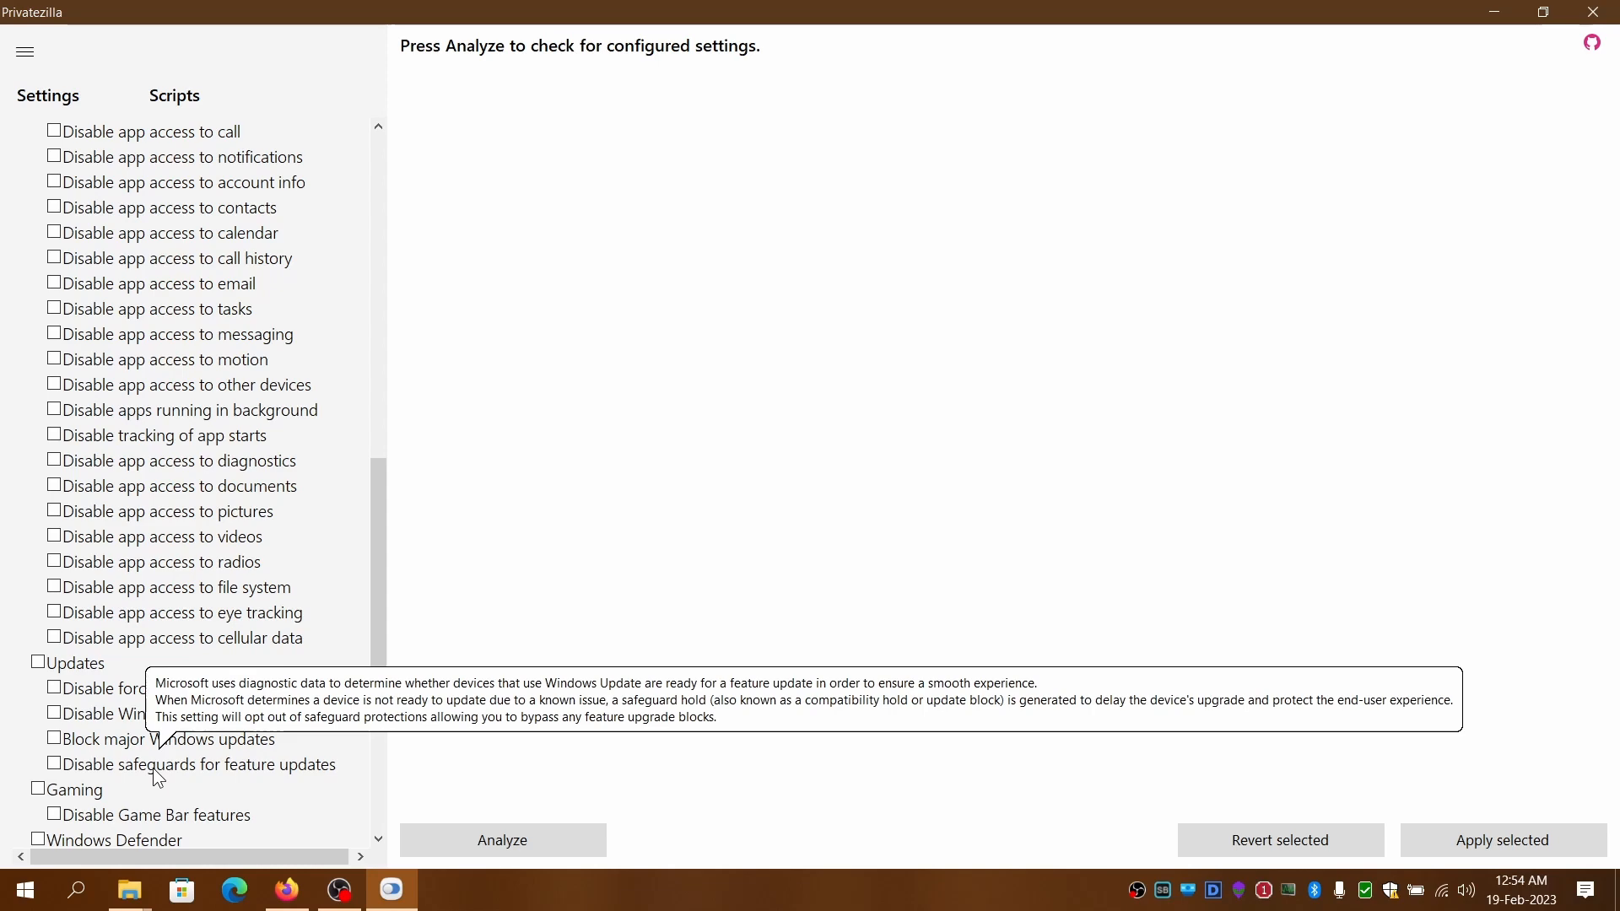
pyautogui.scroll(-3)
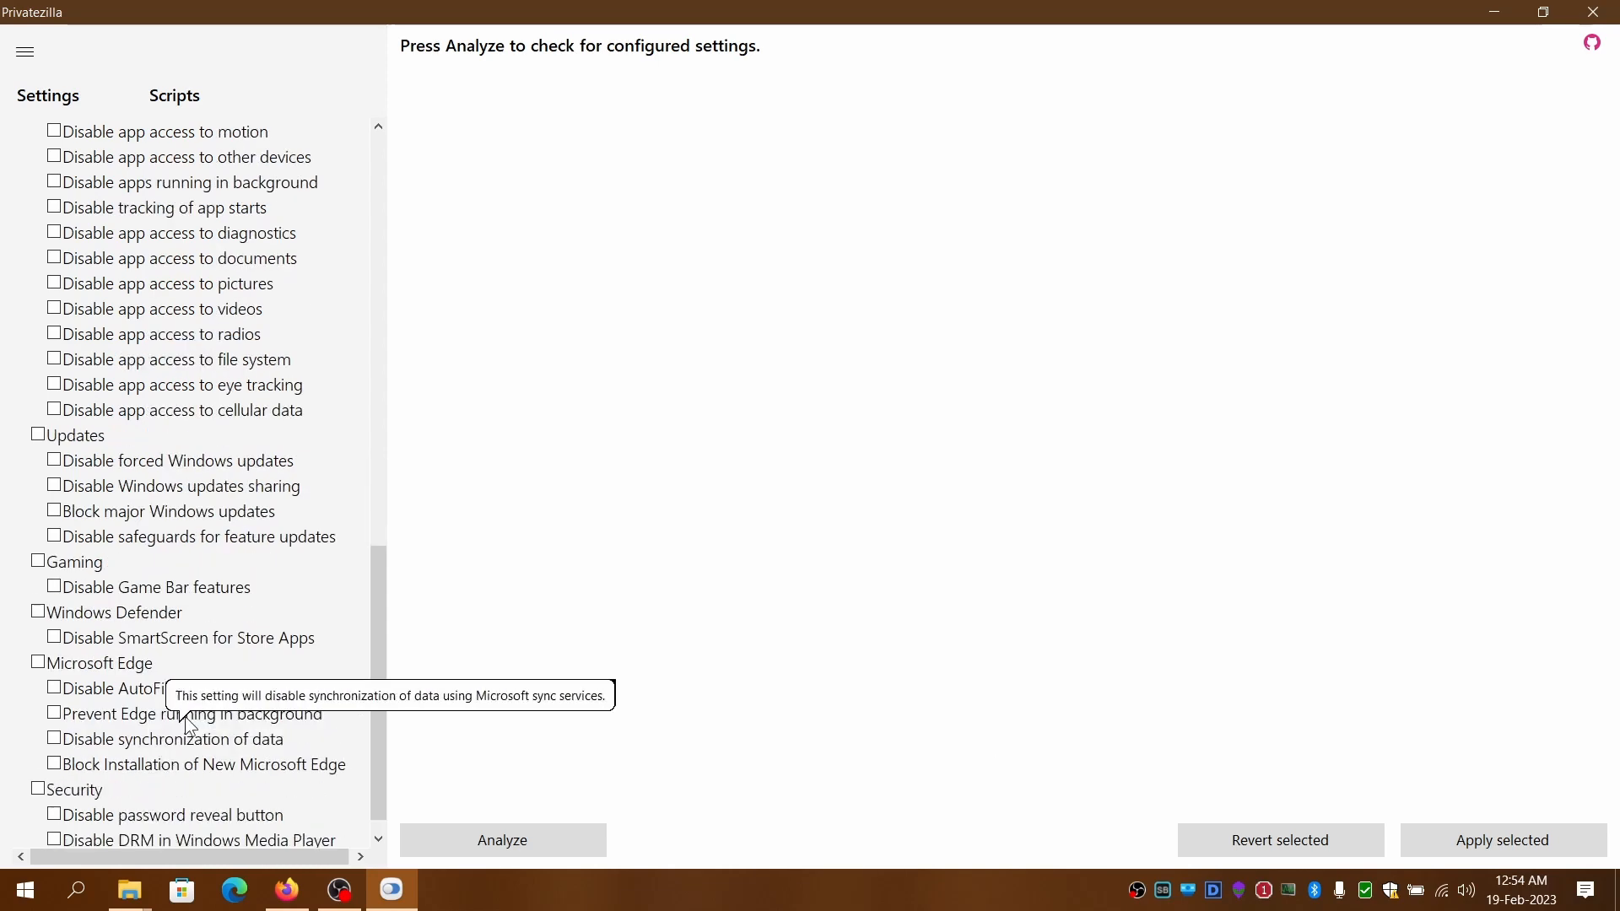
pyautogui.moveTo(234, 549)
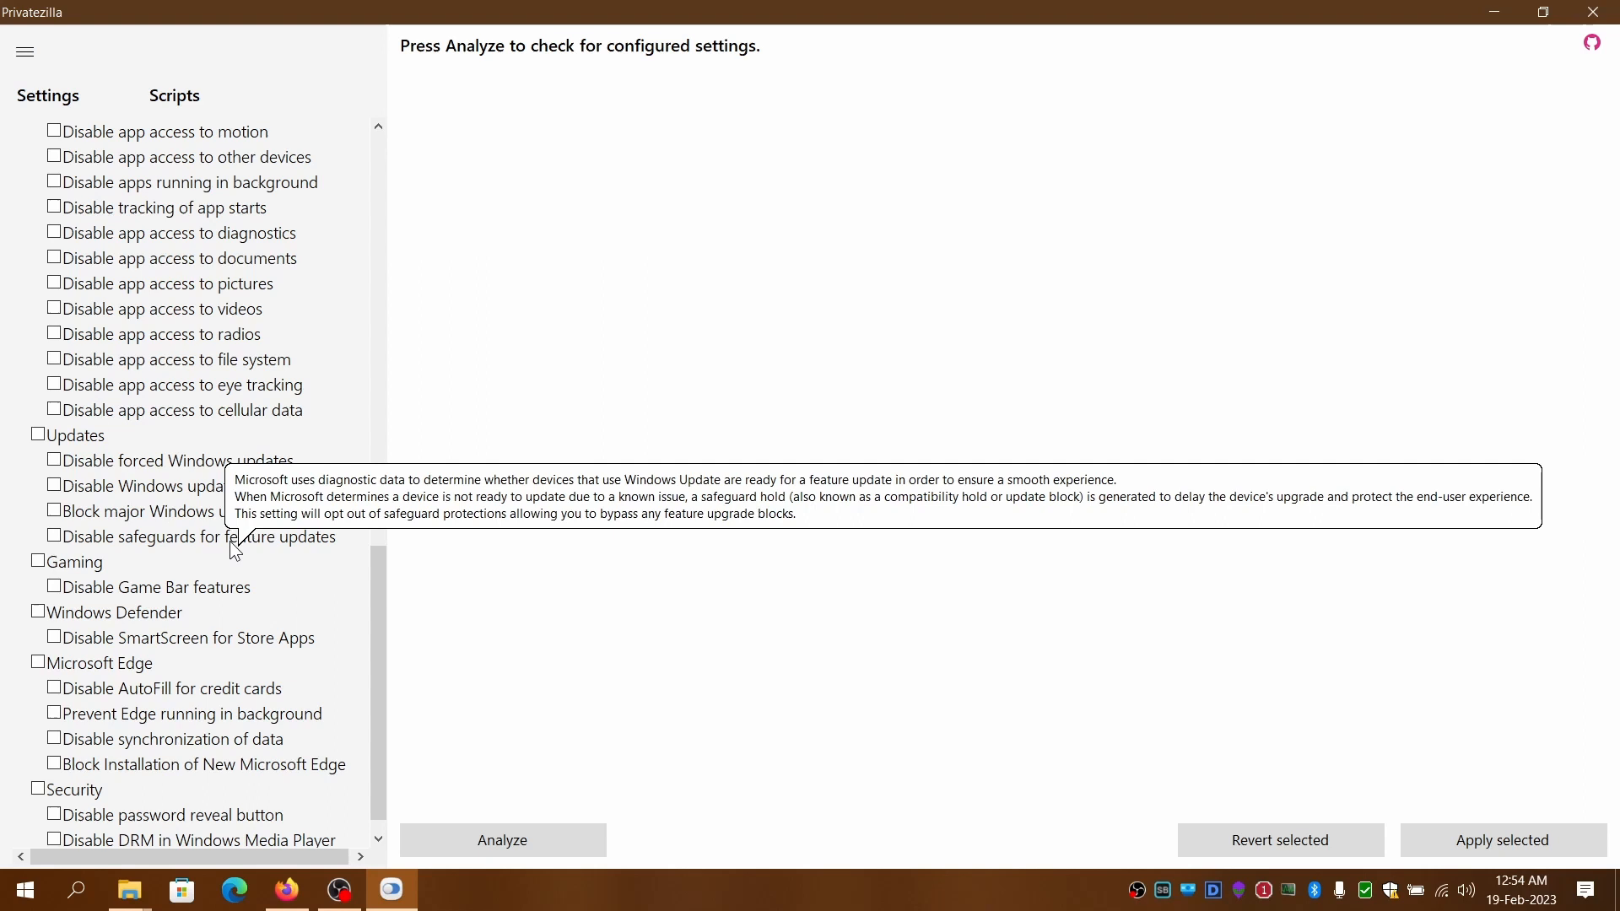
pyautogui.moveTo(76, 545)
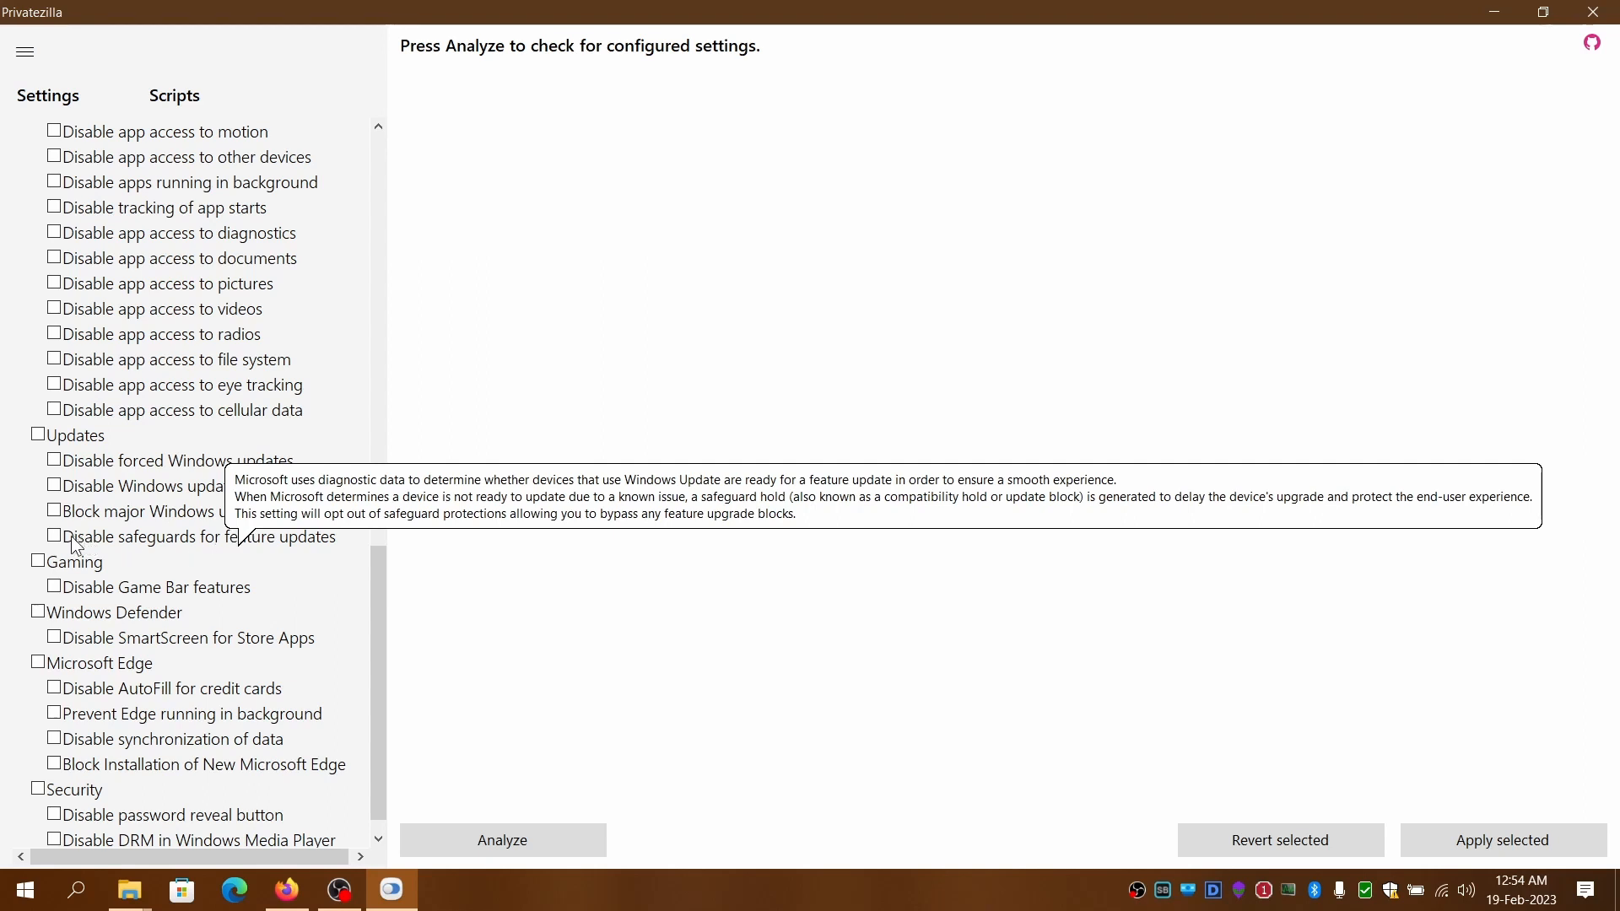
pyautogui.moveTo(66, 546)
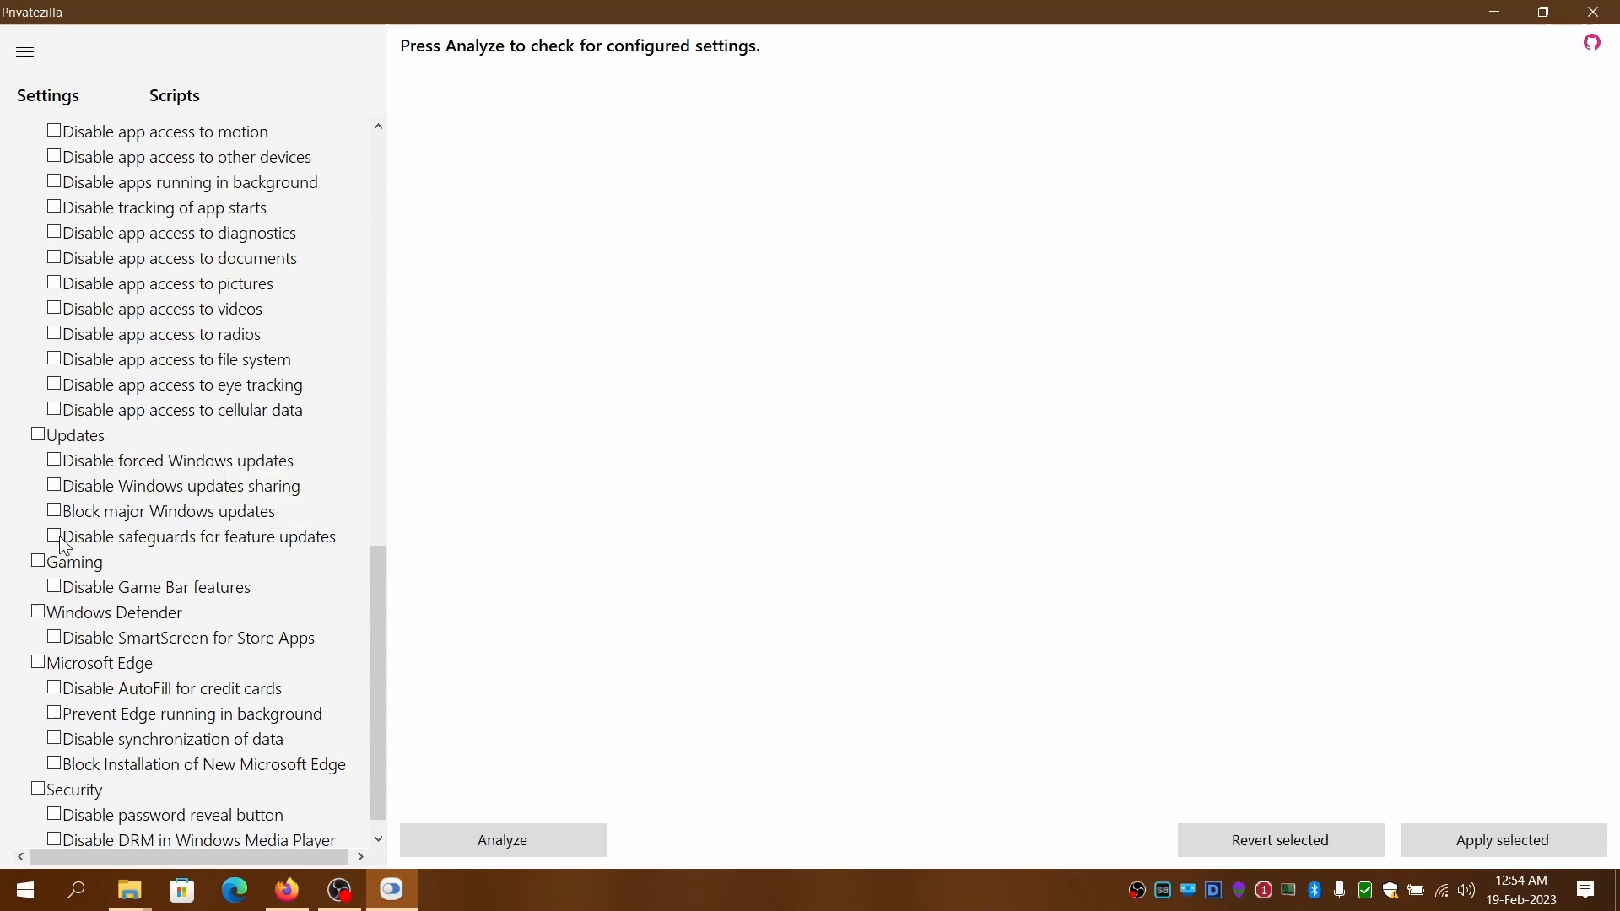
pyautogui.scroll(-3)
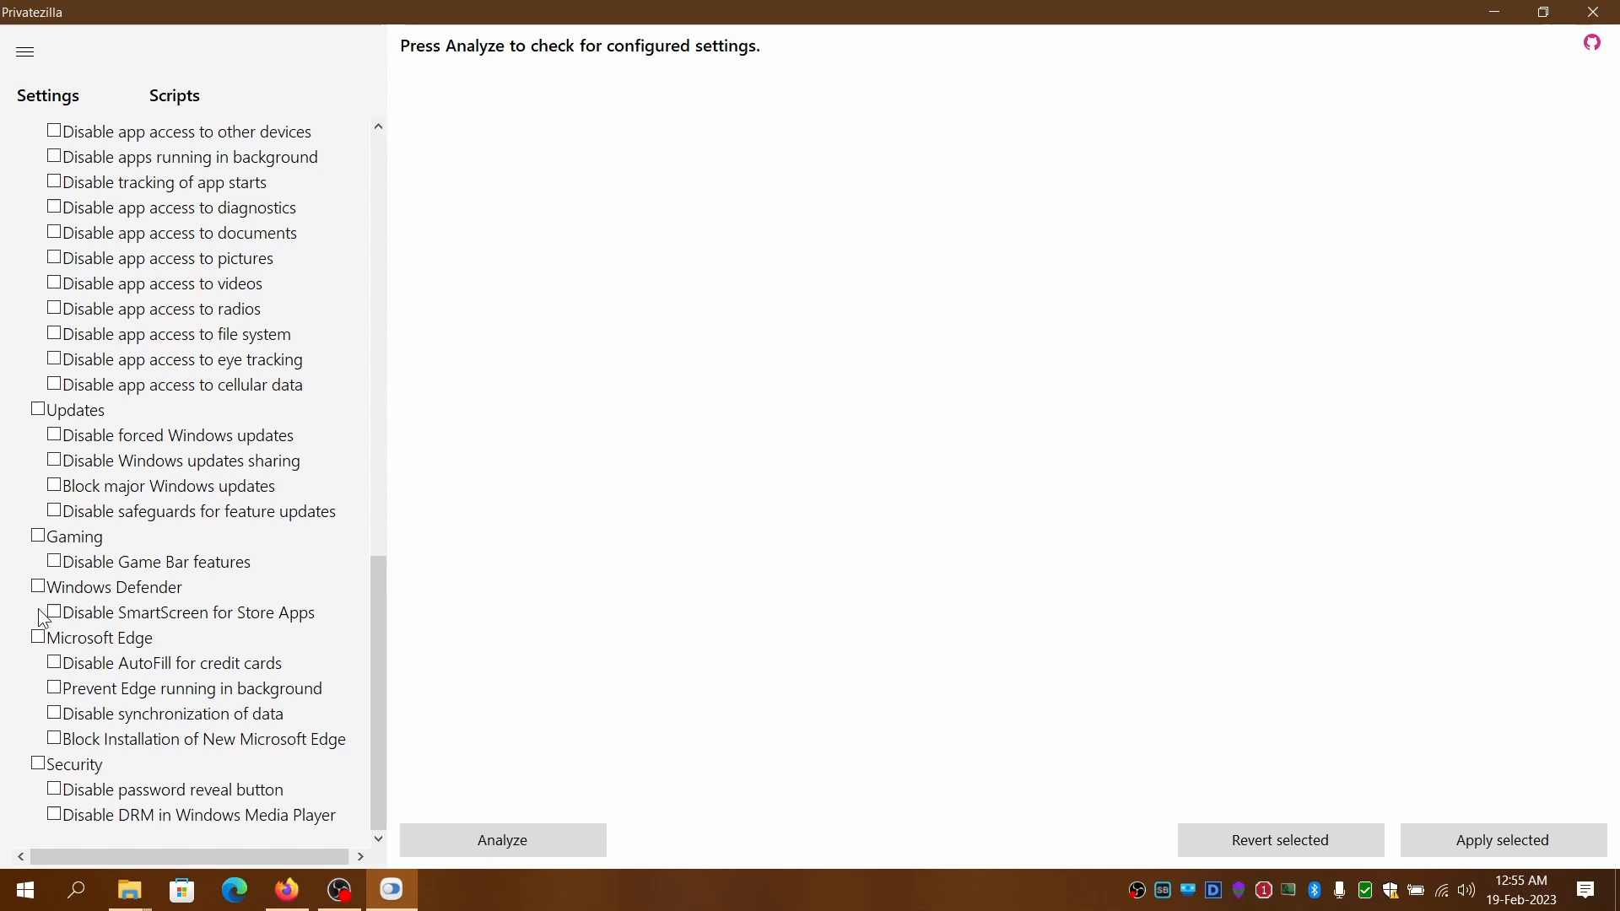
pyautogui.moveTo(74, 623)
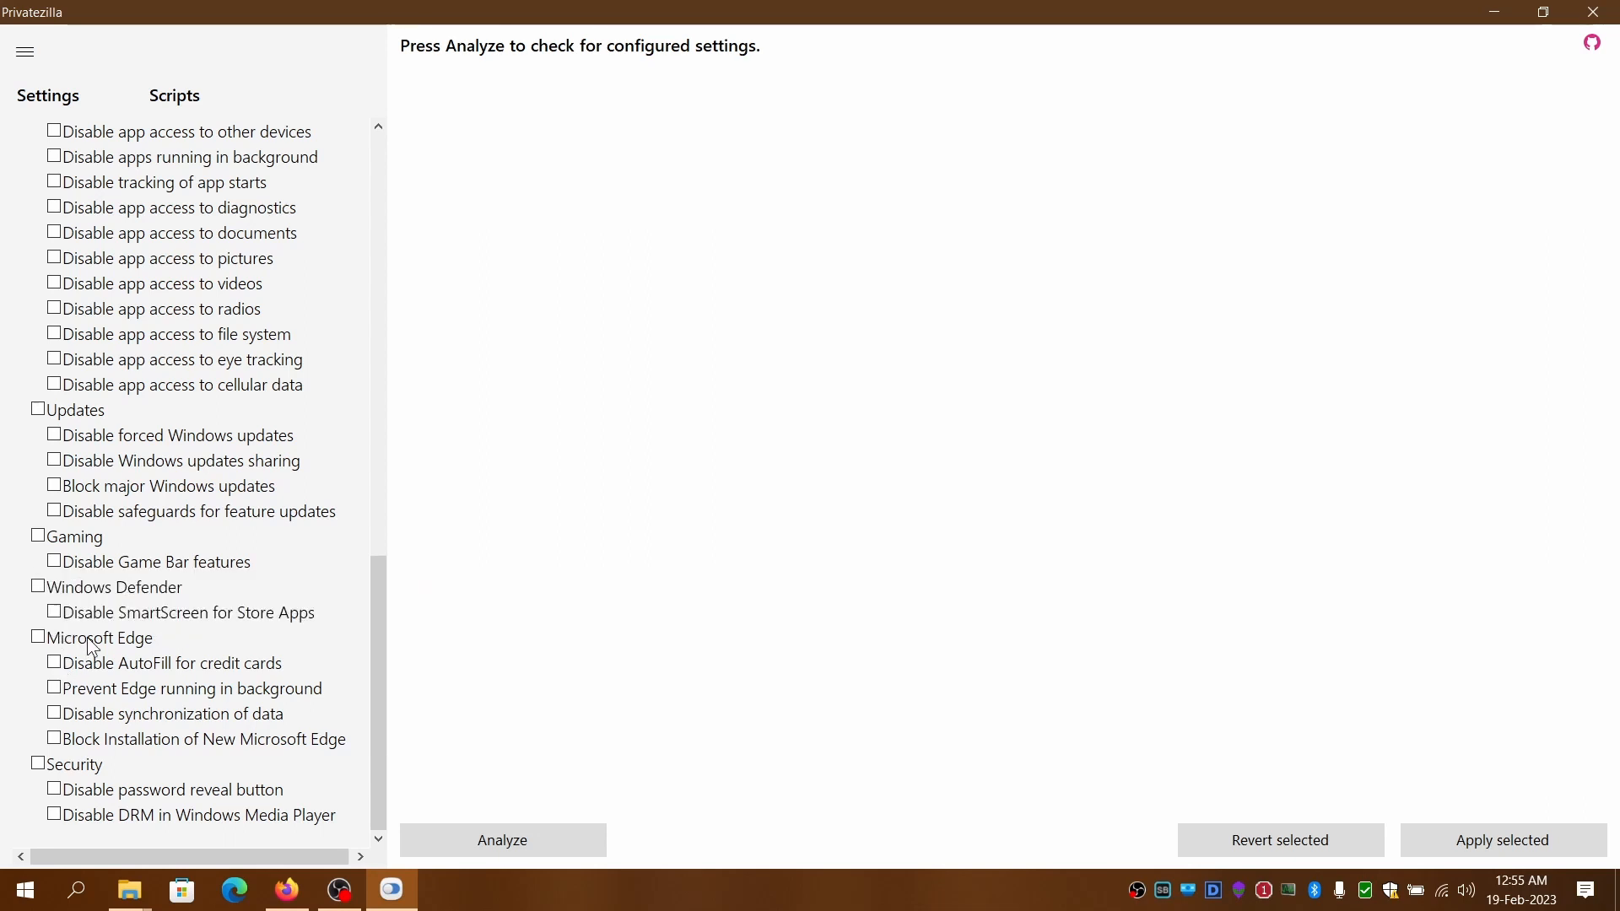
pyautogui.moveTo(104, 768)
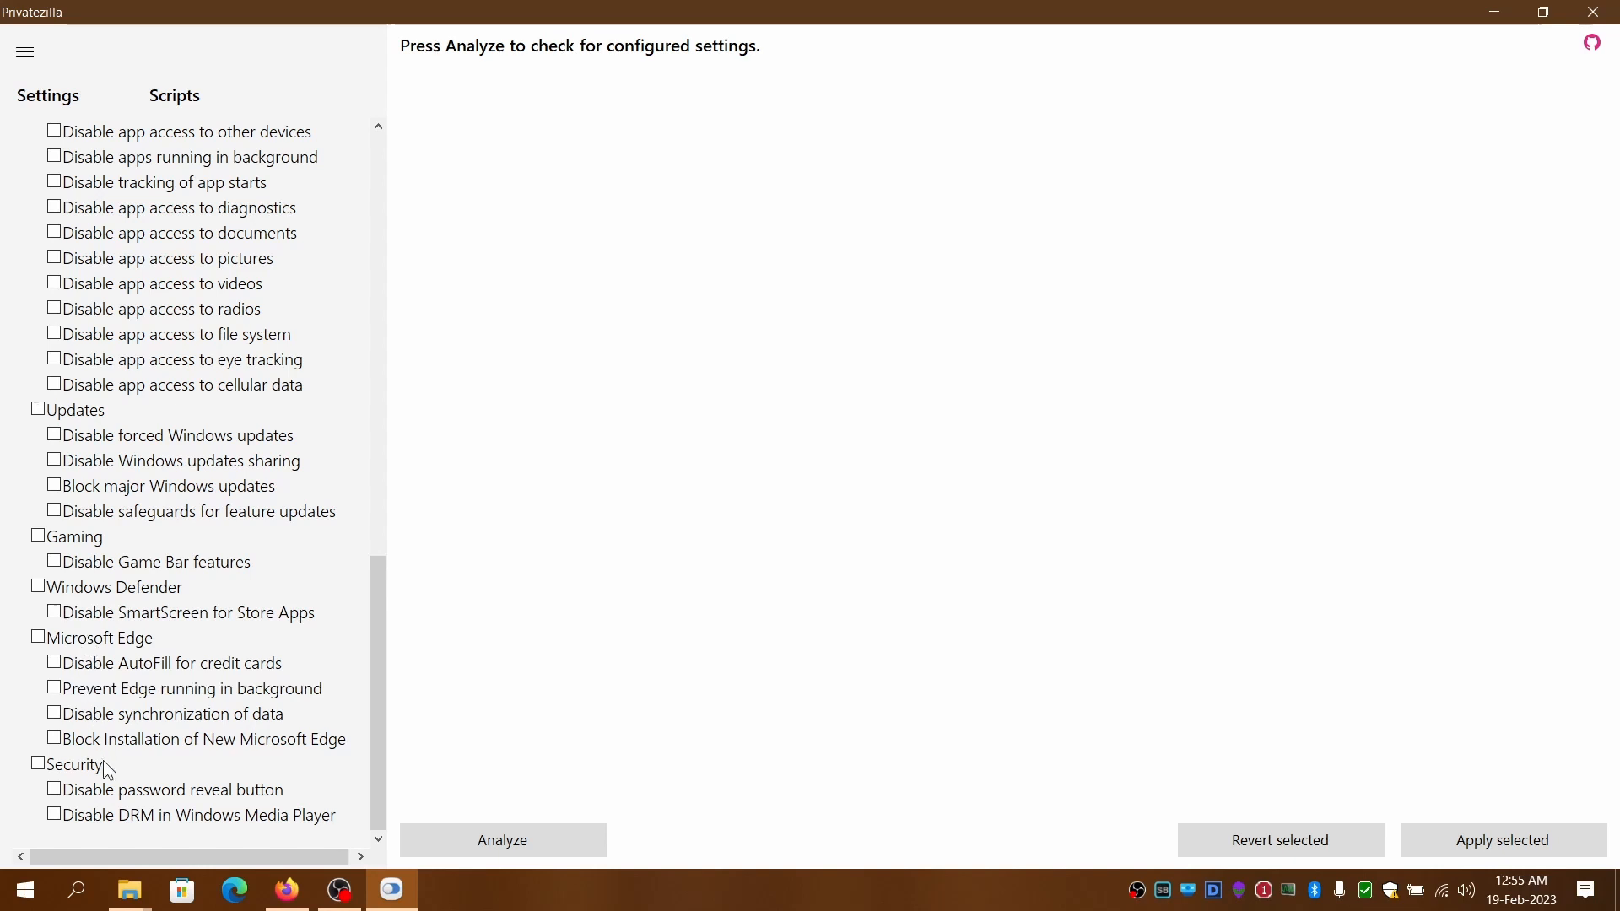
pyautogui.moveTo(161, 703)
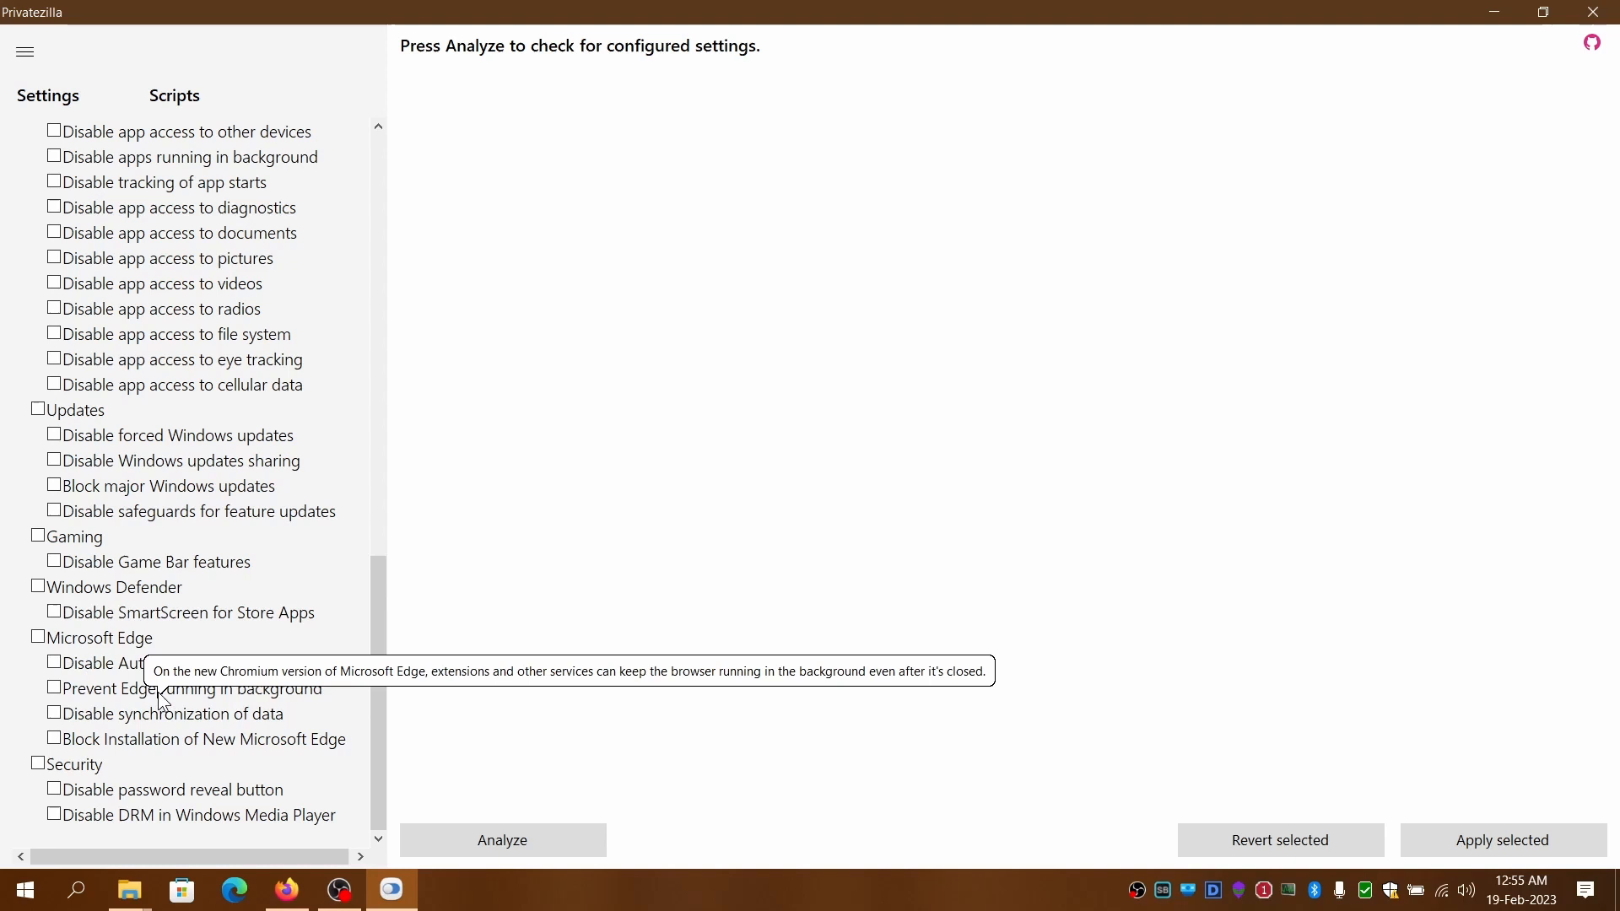
pyautogui.moveTo(27, 700)
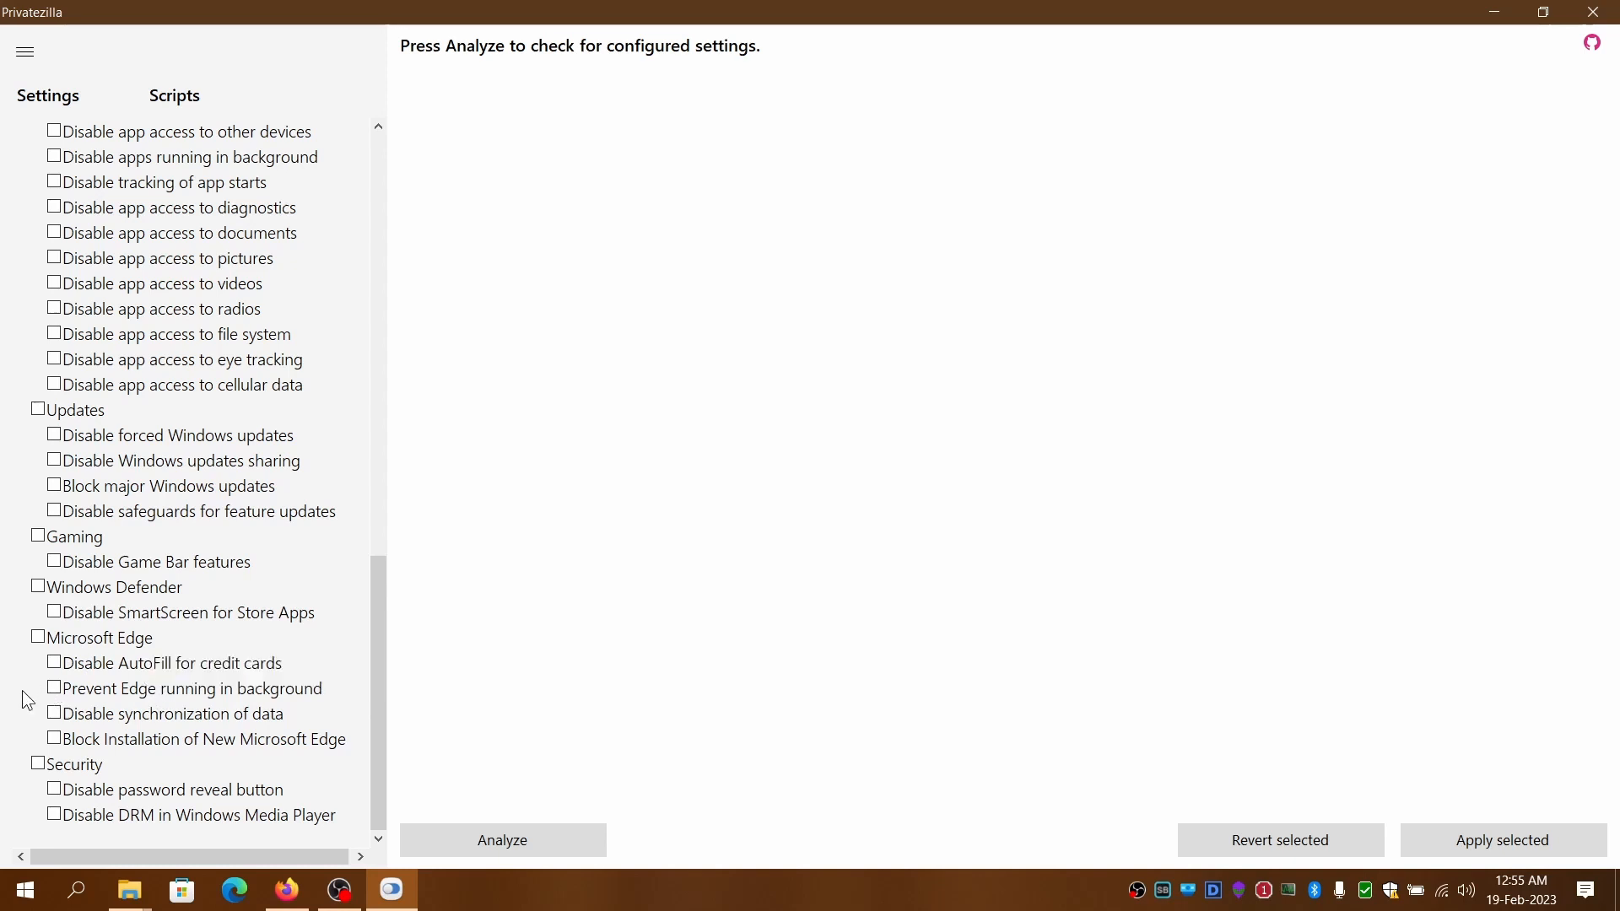
pyautogui.moveTo(70, 717)
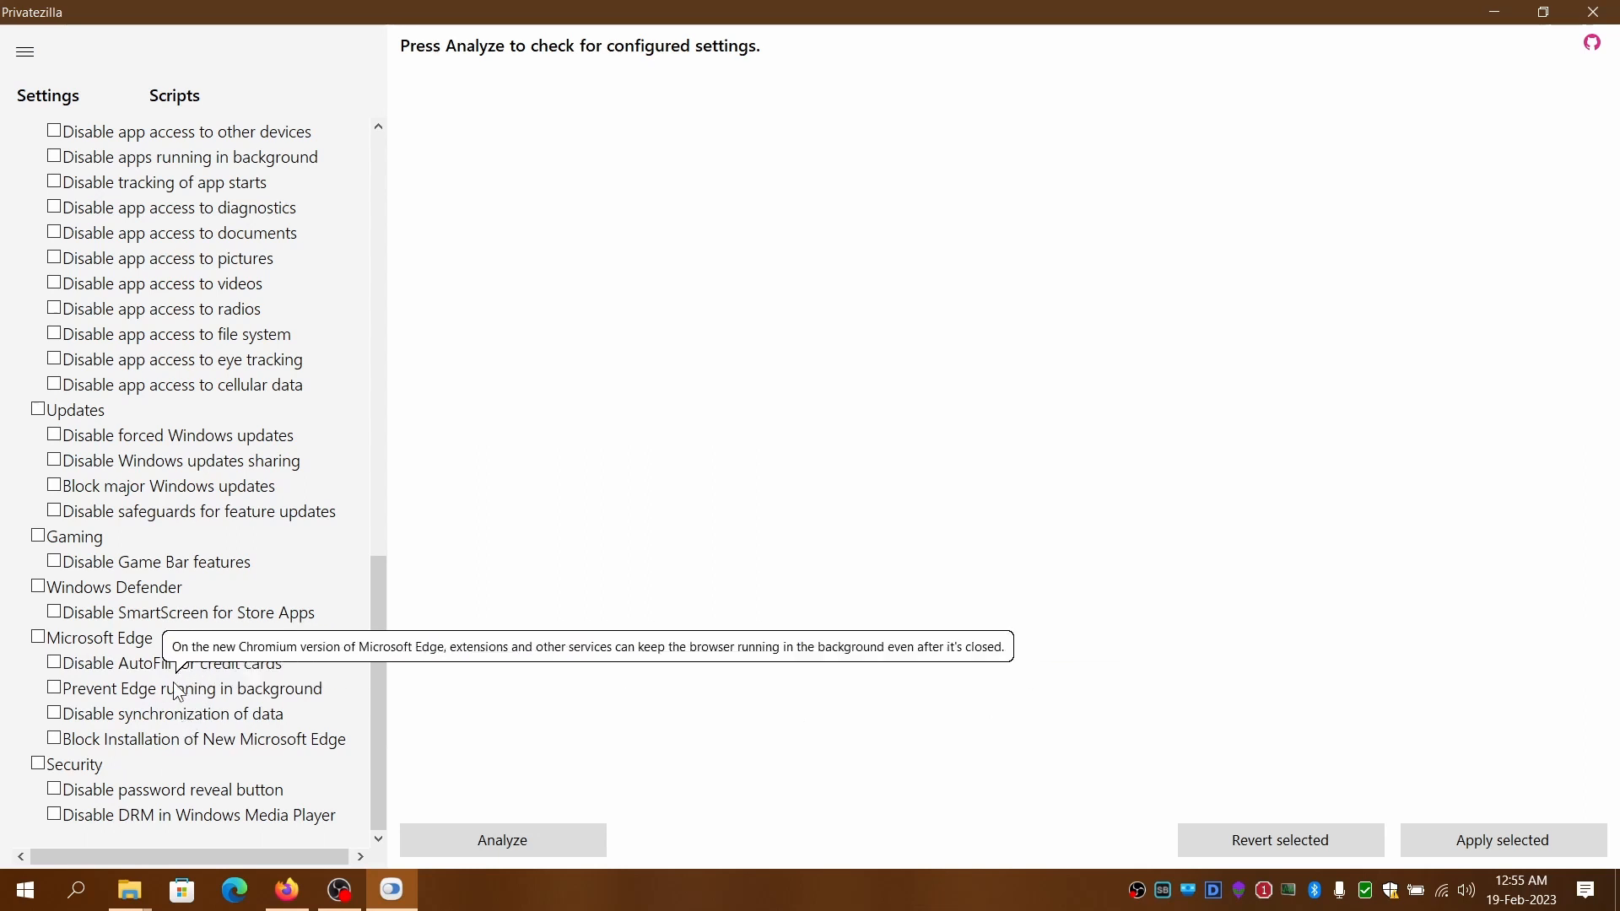
pyautogui.moveTo(180, 714)
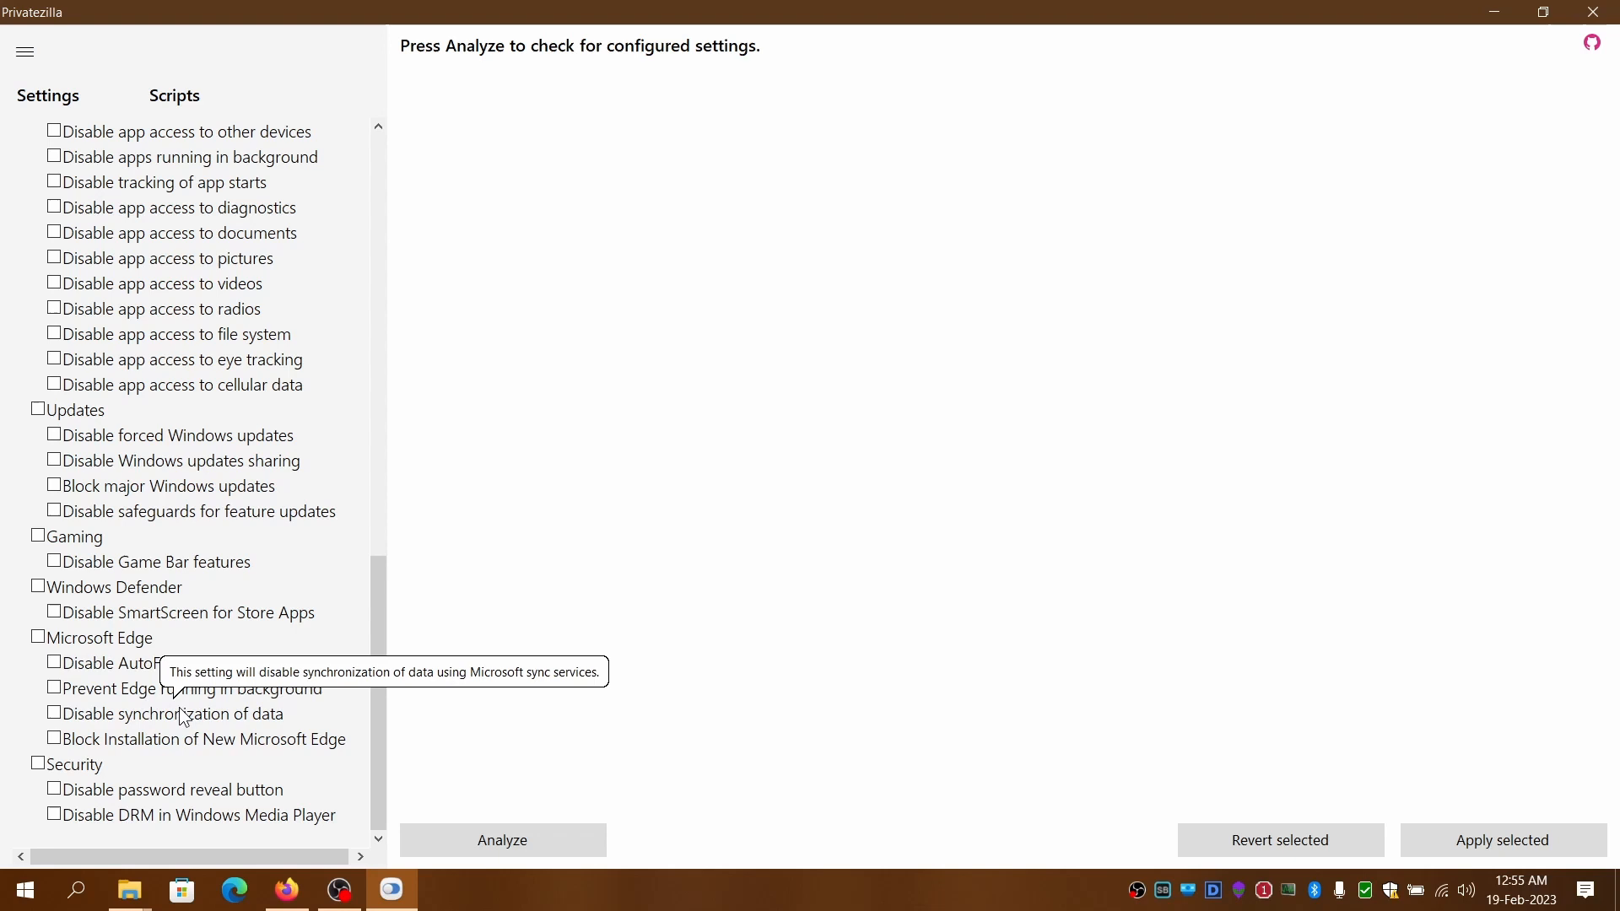
pyautogui.moveTo(31, 793)
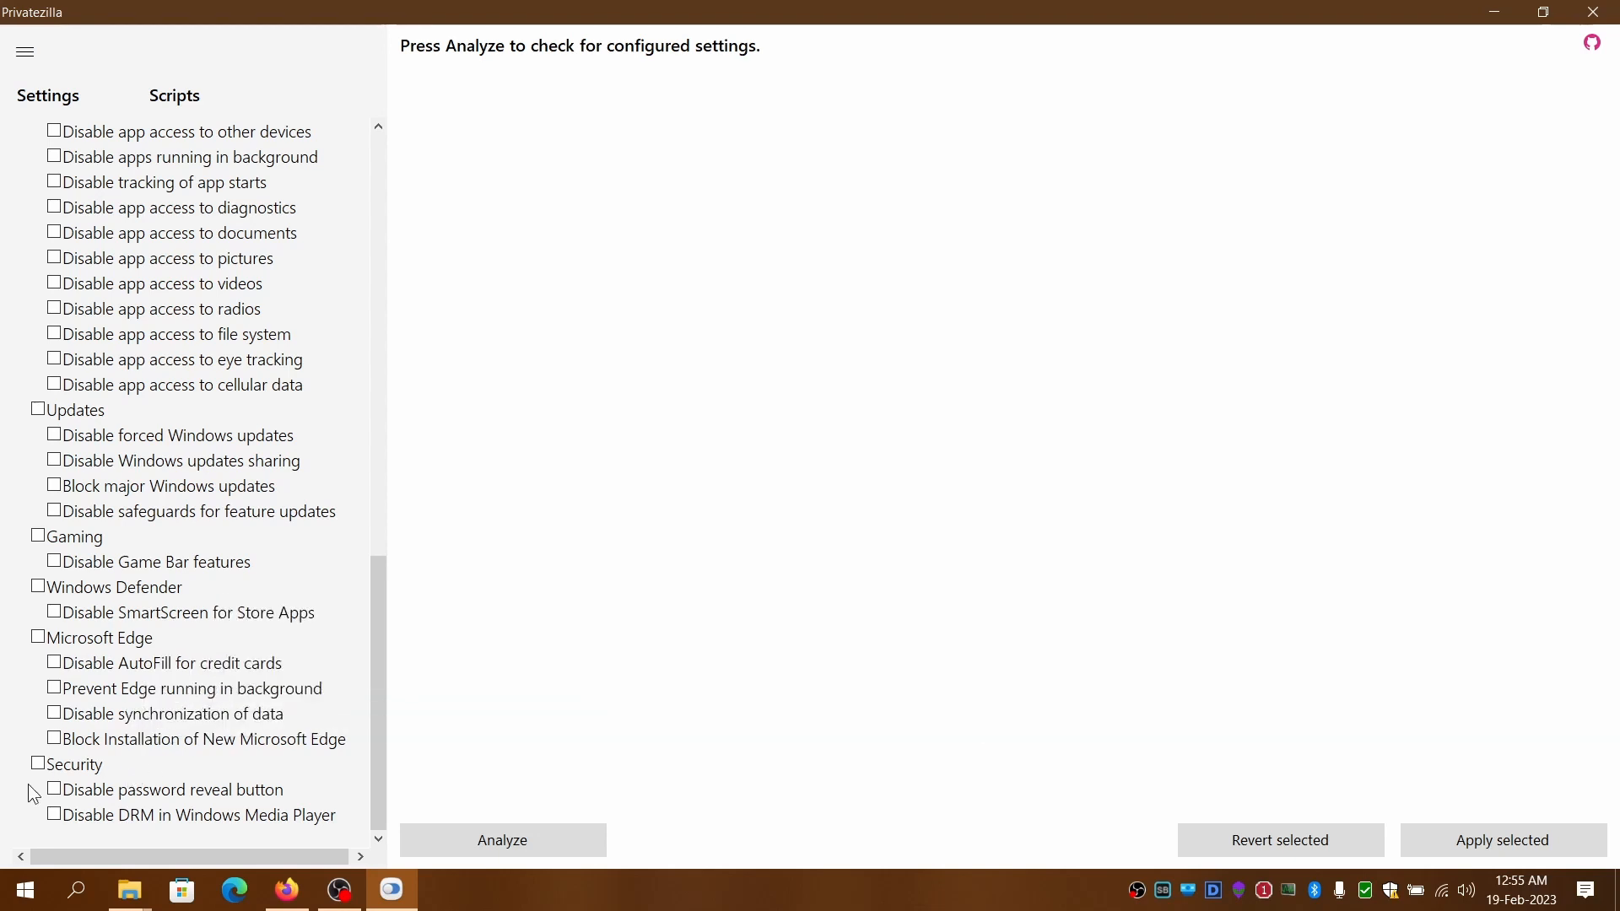
pyautogui.moveTo(127, 793)
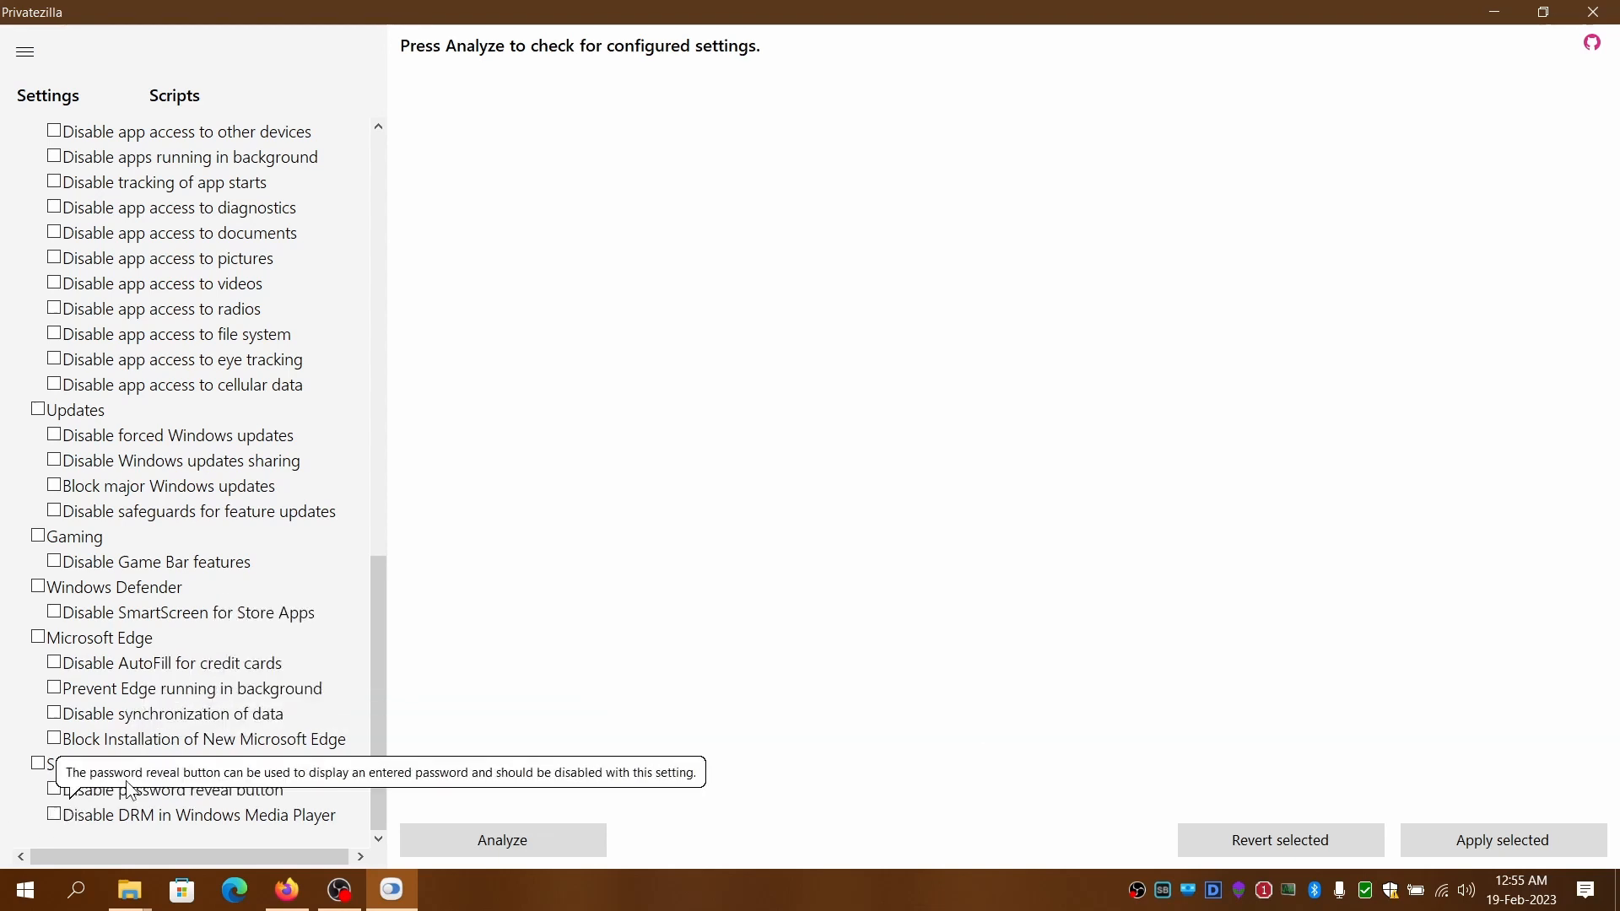
pyautogui.moveTo(173, 809)
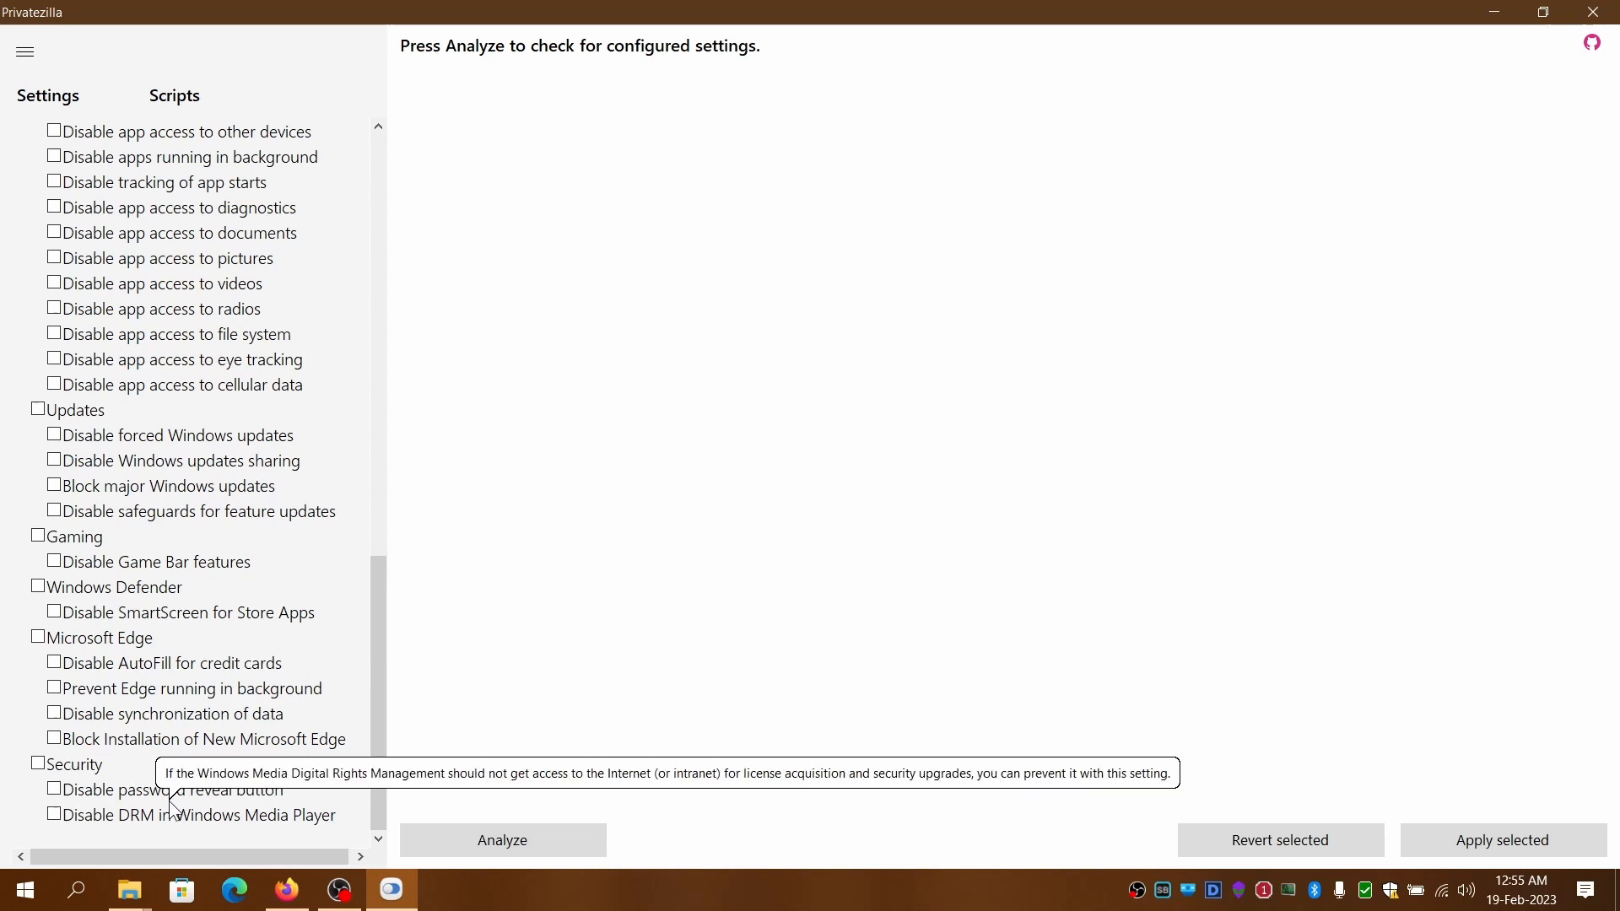
pyautogui.moveTo(150, 798)
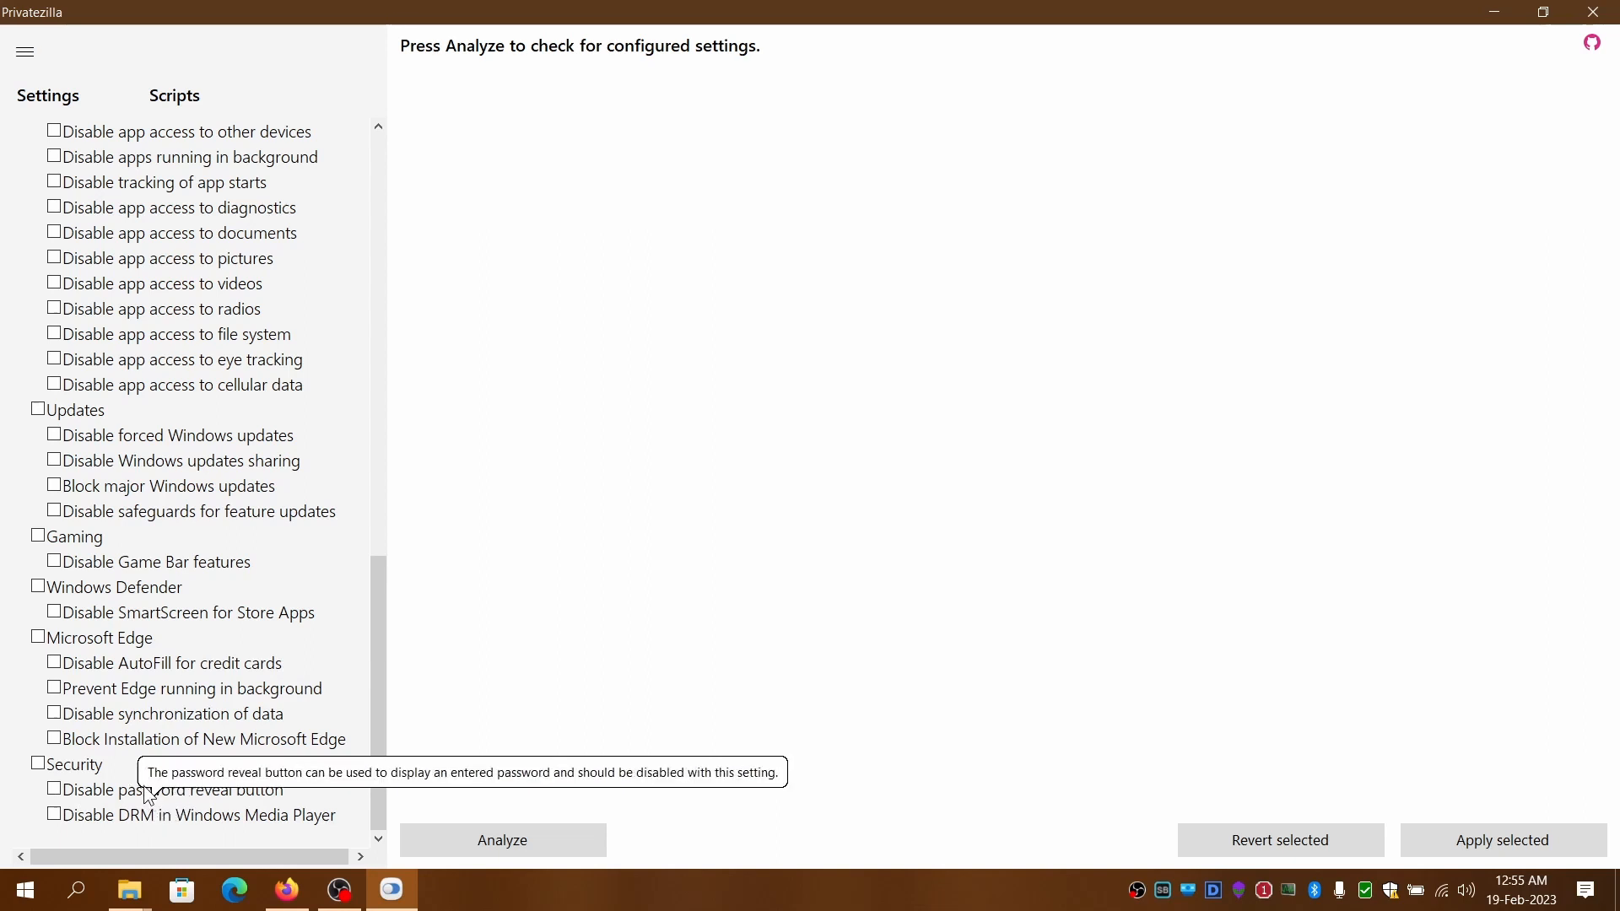
pyautogui.moveTo(210, 807)
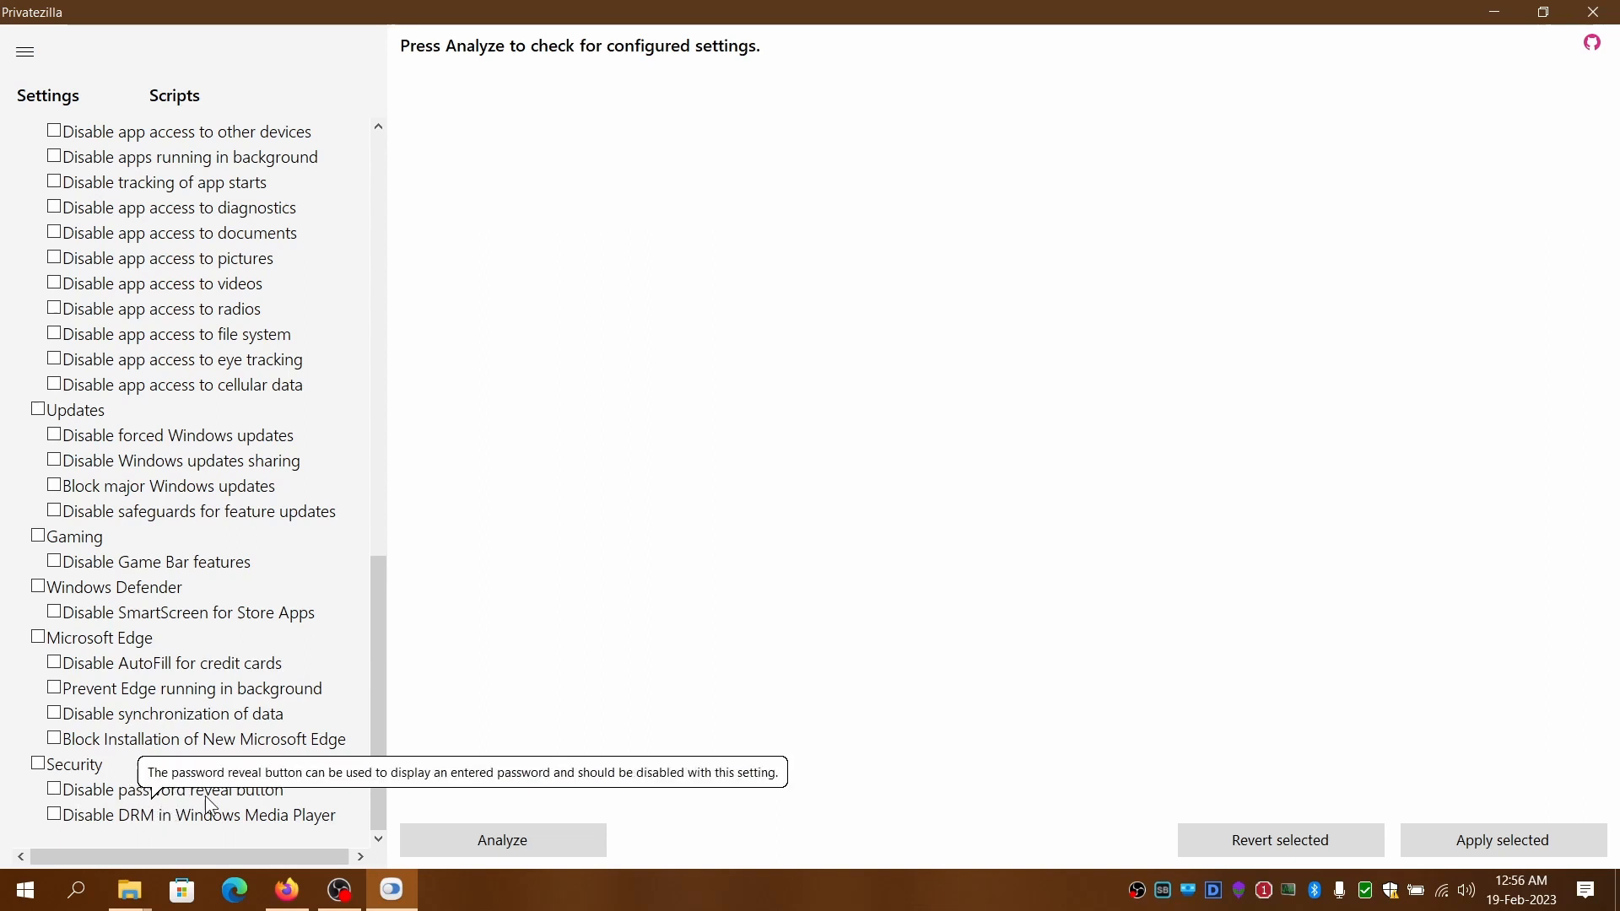
pyautogui.moveTo(210, 824)
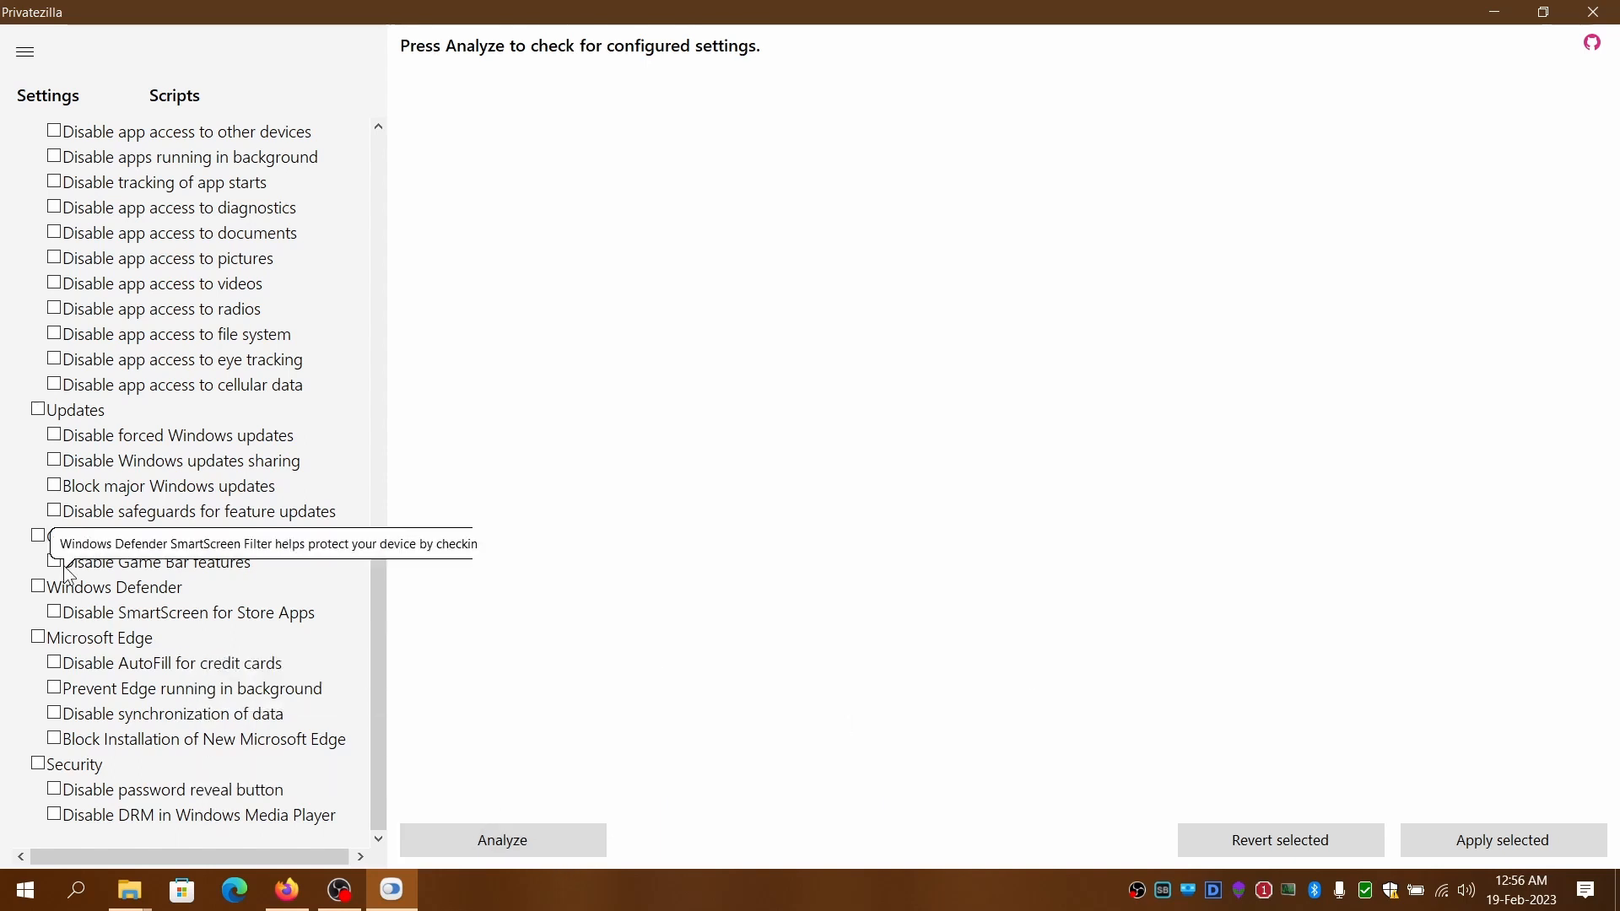
pyautogui.moveTo(550, 364)
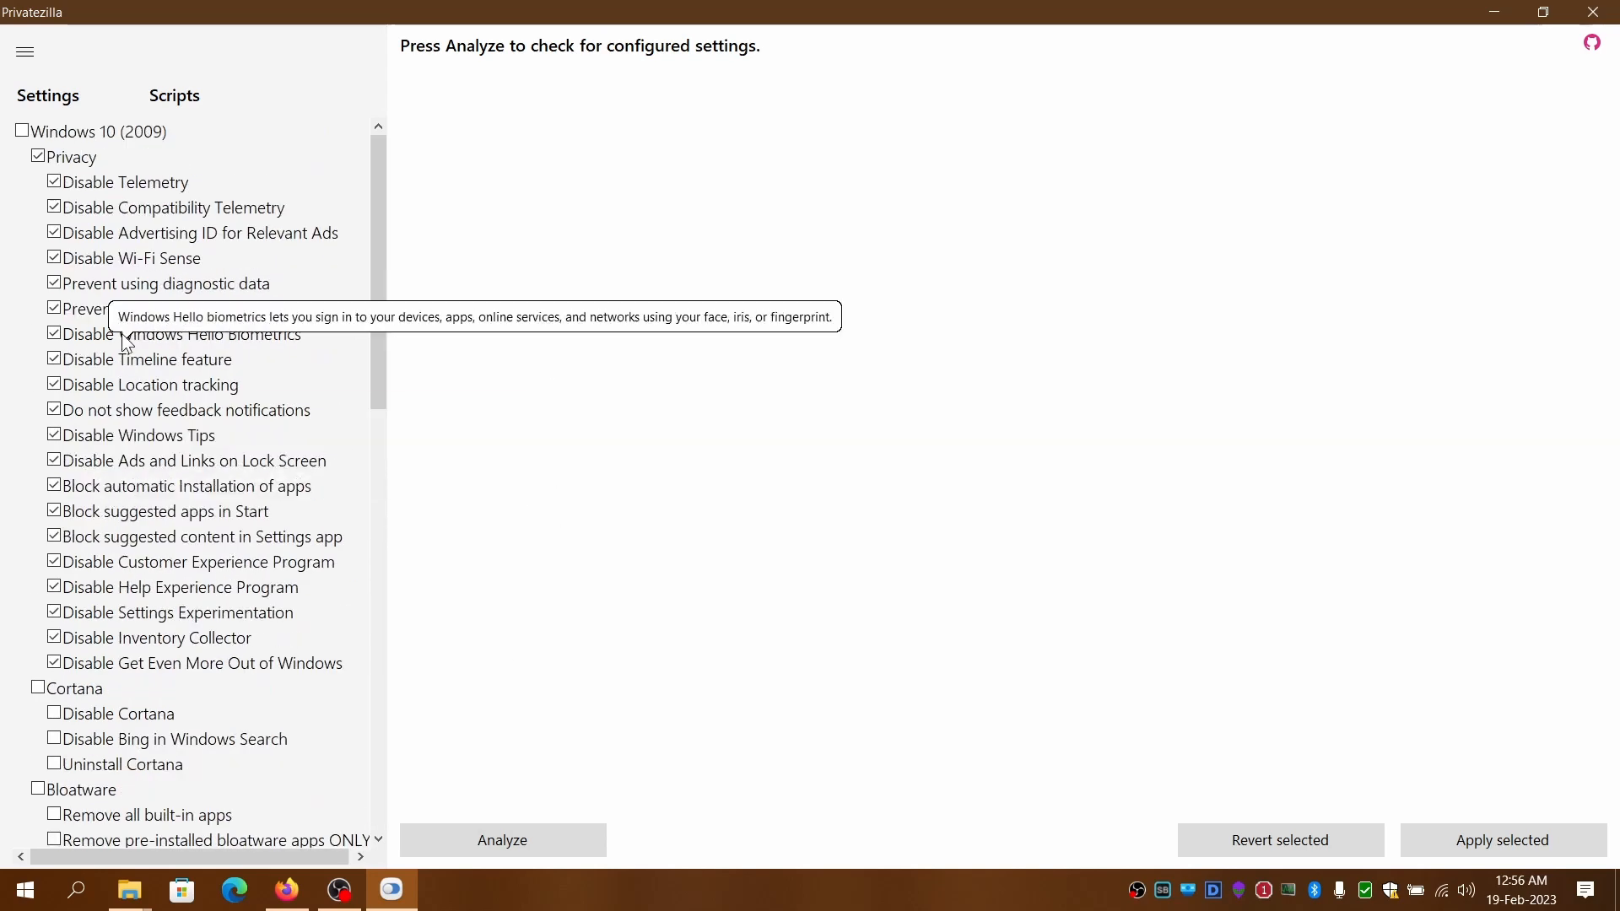
pyautogui.moveTo(82, 572)
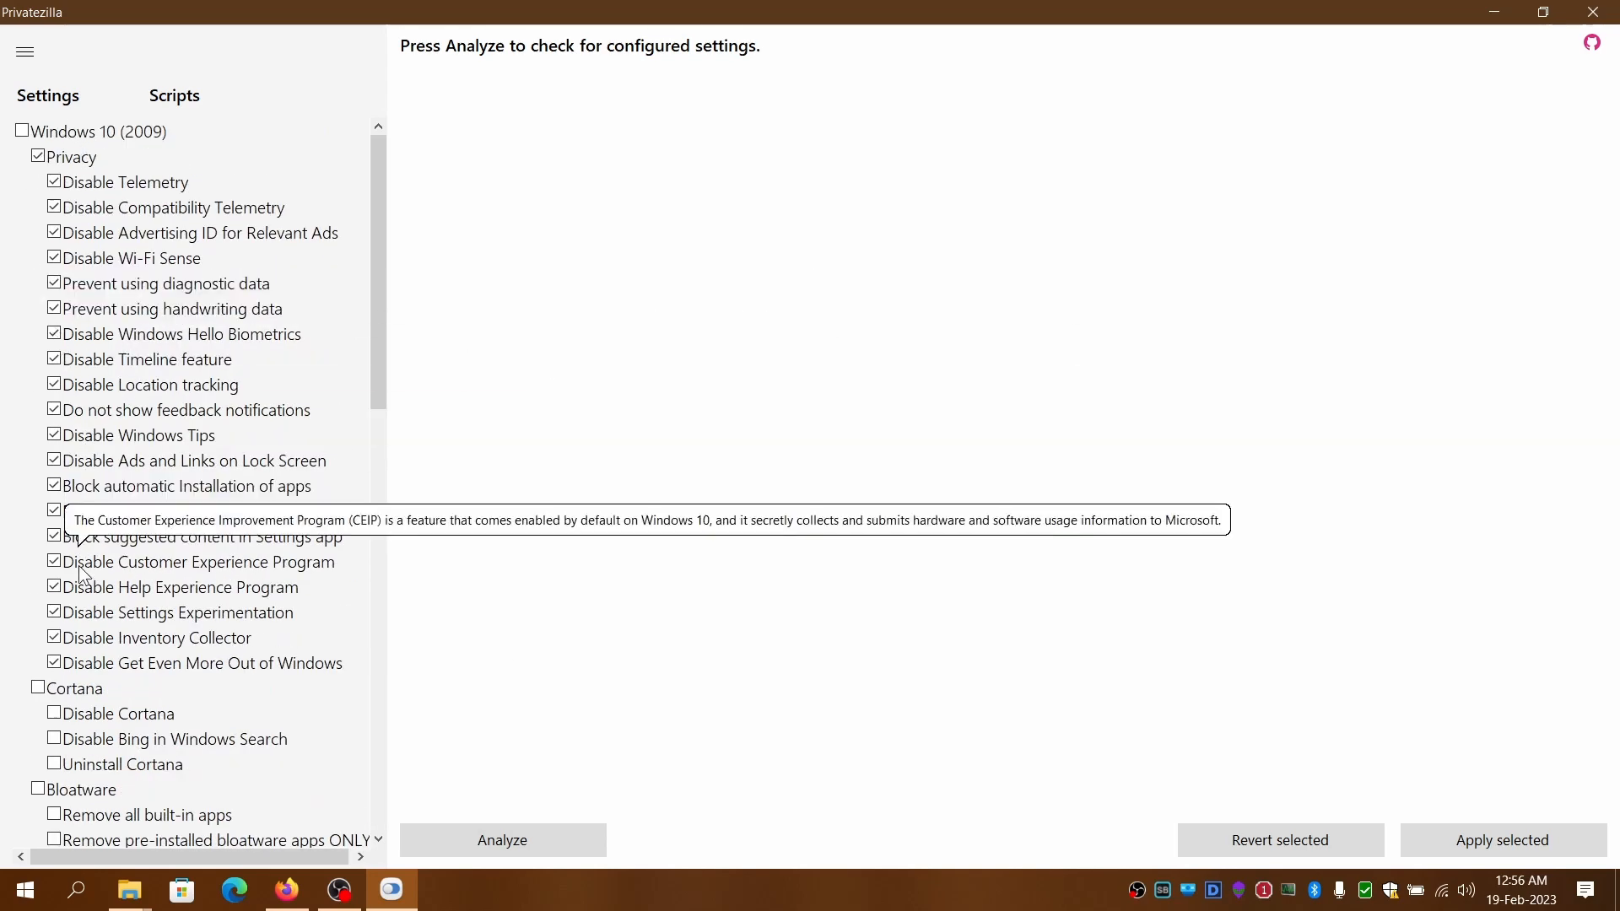
pyautogui.scroll(-3)
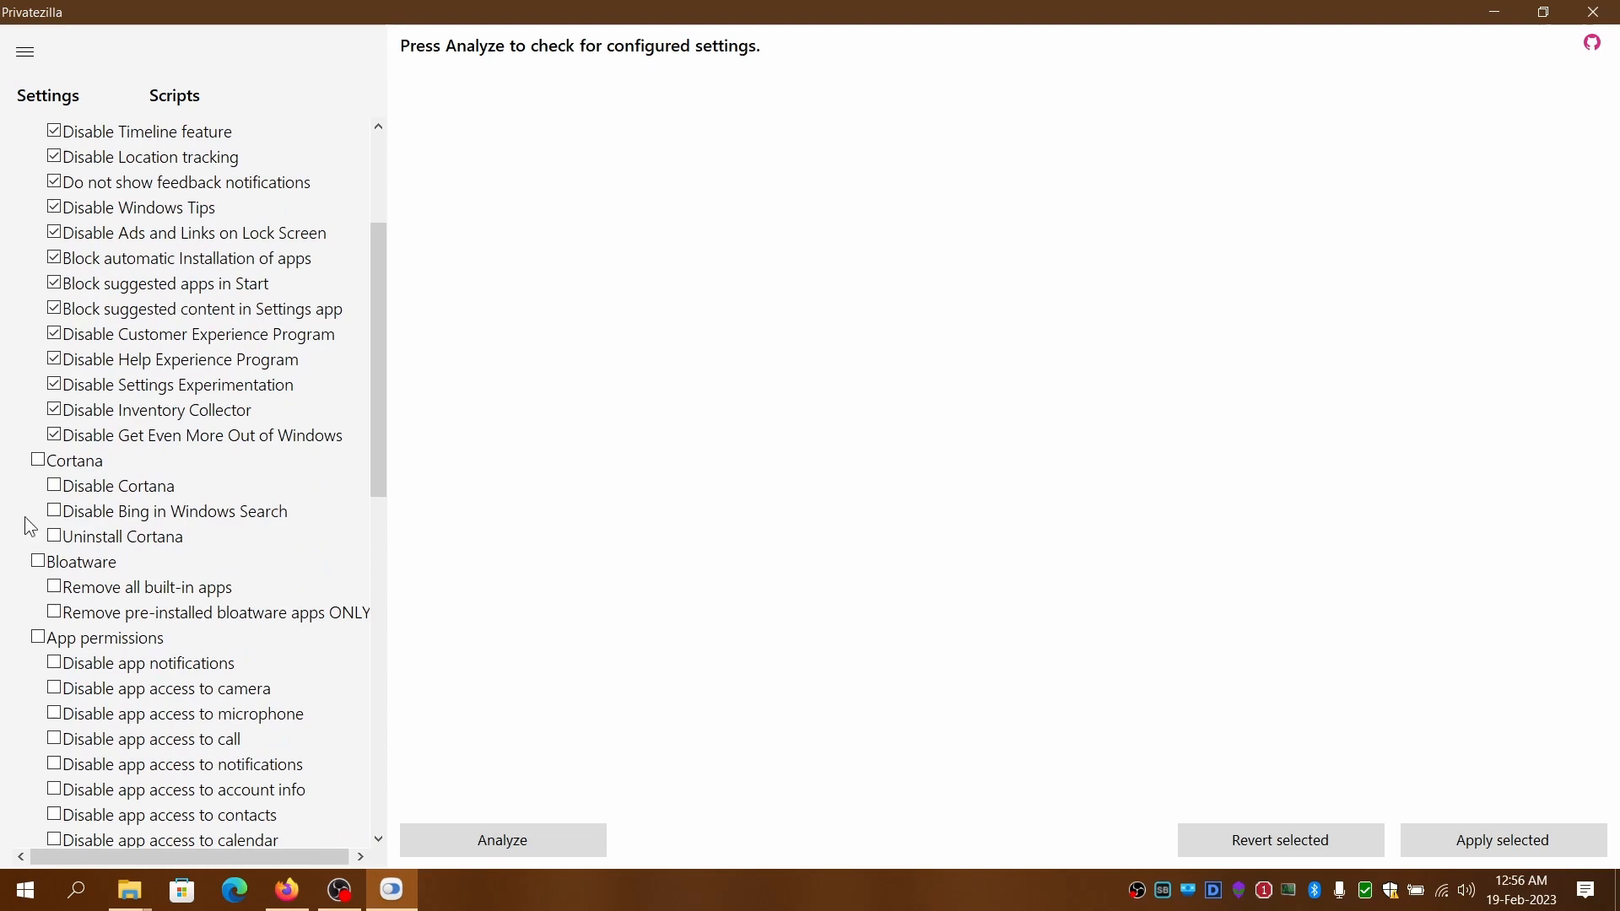
# Tick all three Cortana tweaks plus 'Disable forced Windows updates' and 'Disable Windows updates sharing'
pyautogui.click(38, 459)
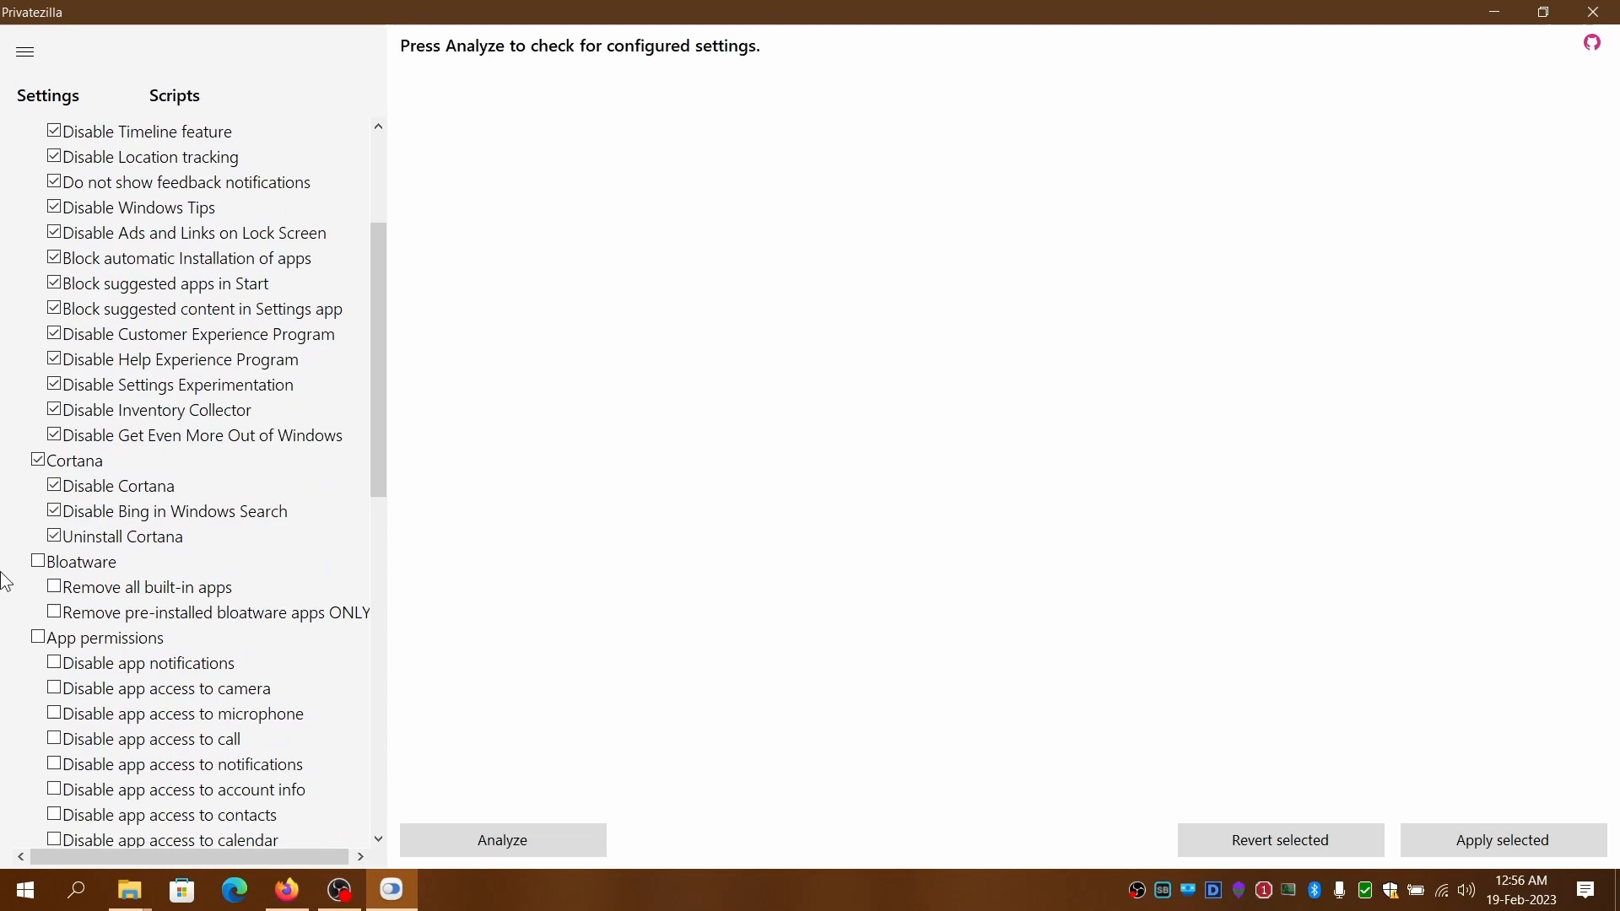
pyautogui.scroll(-3)
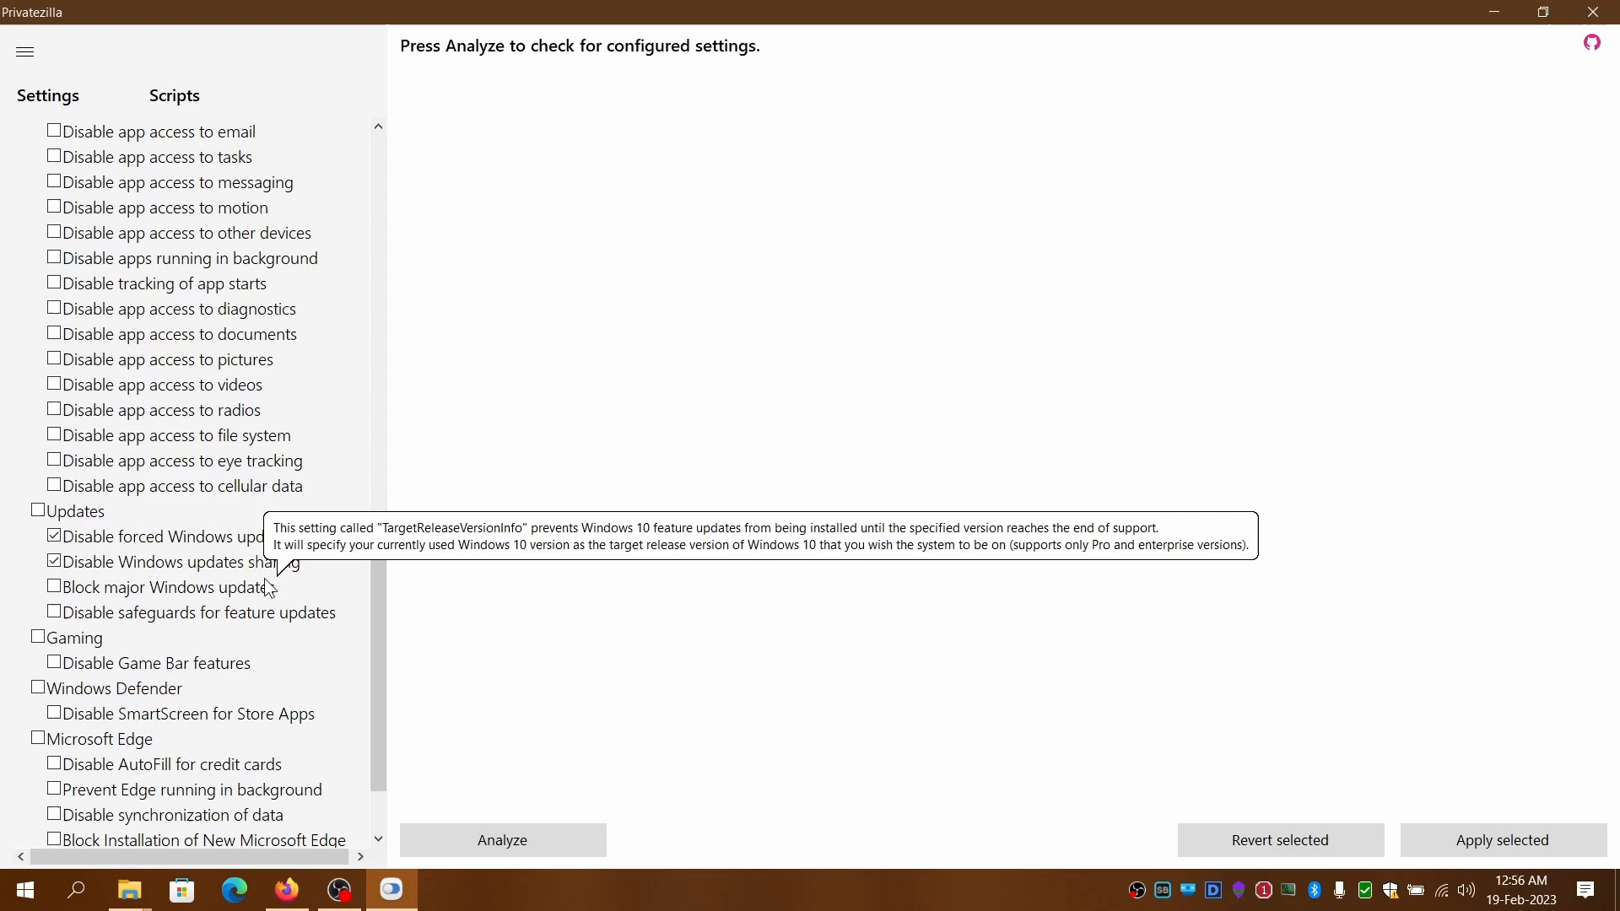
pyautogui.scroll(-3)
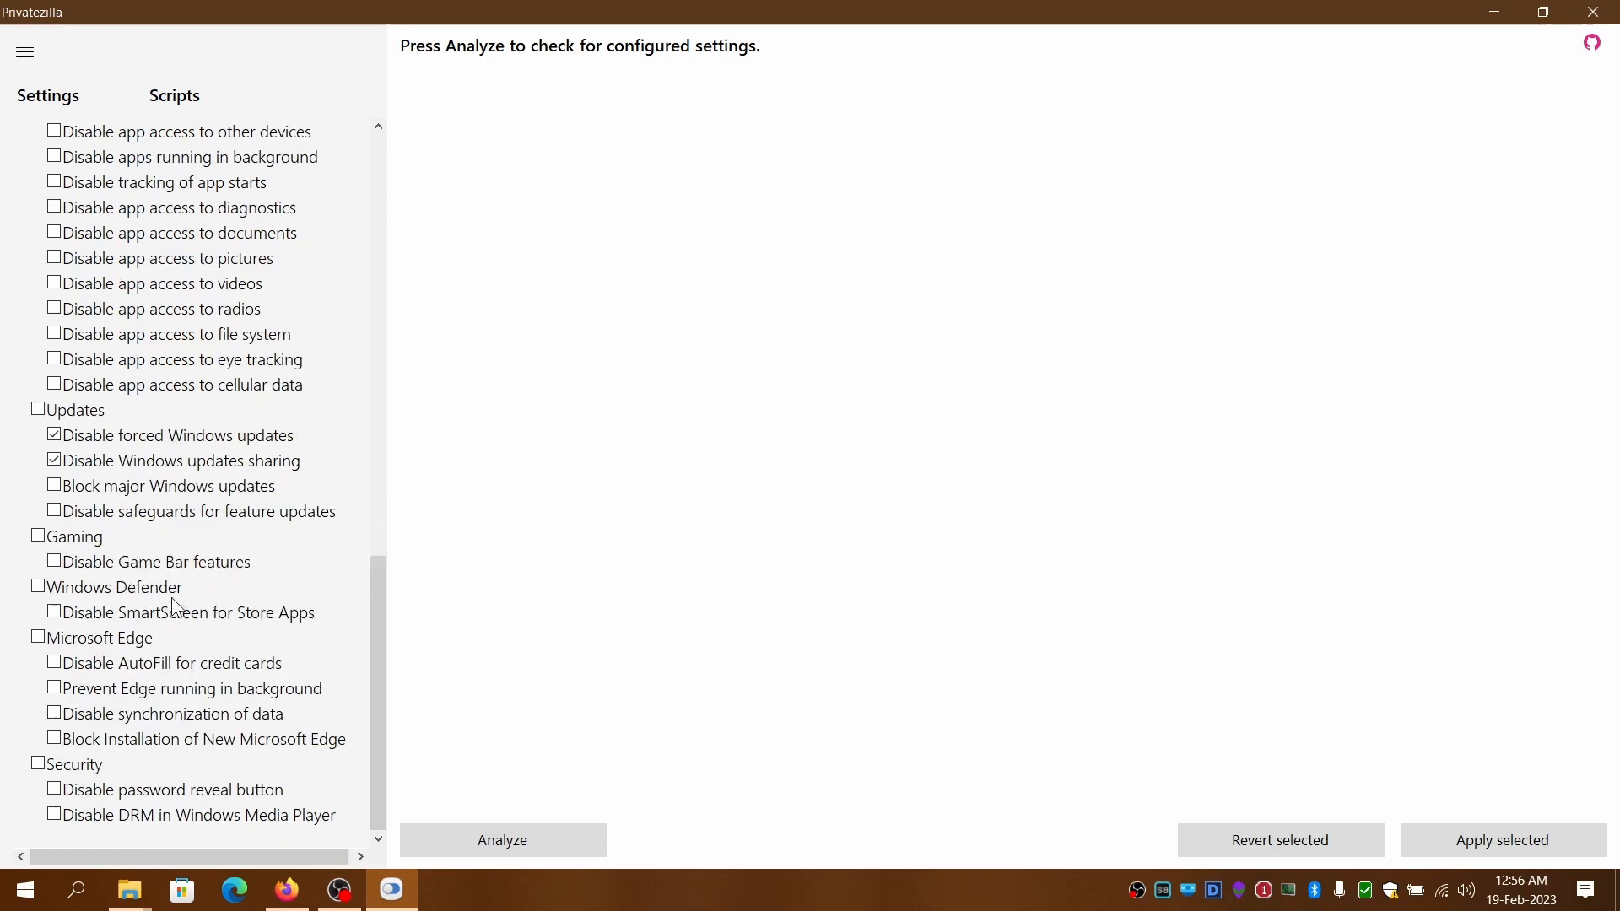
pyautogui.moveTo(29, 803)
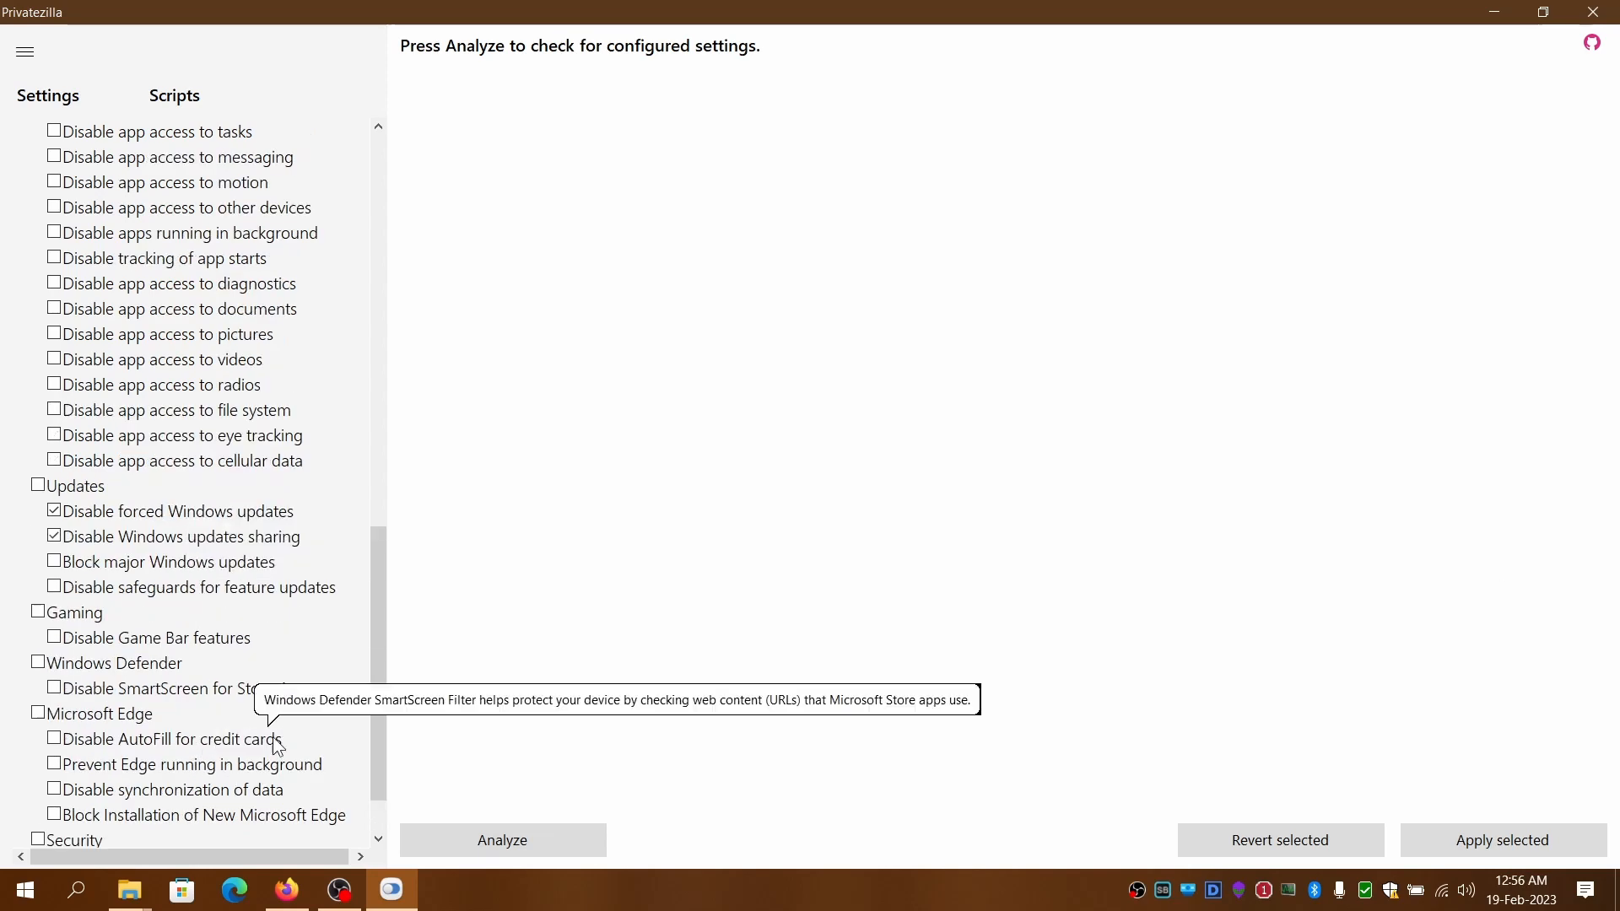
# Analyze the selected tweaks, confirming Selected: 25, Configured: 25, Not Configured: 0
pyautogui.click(502, 840)
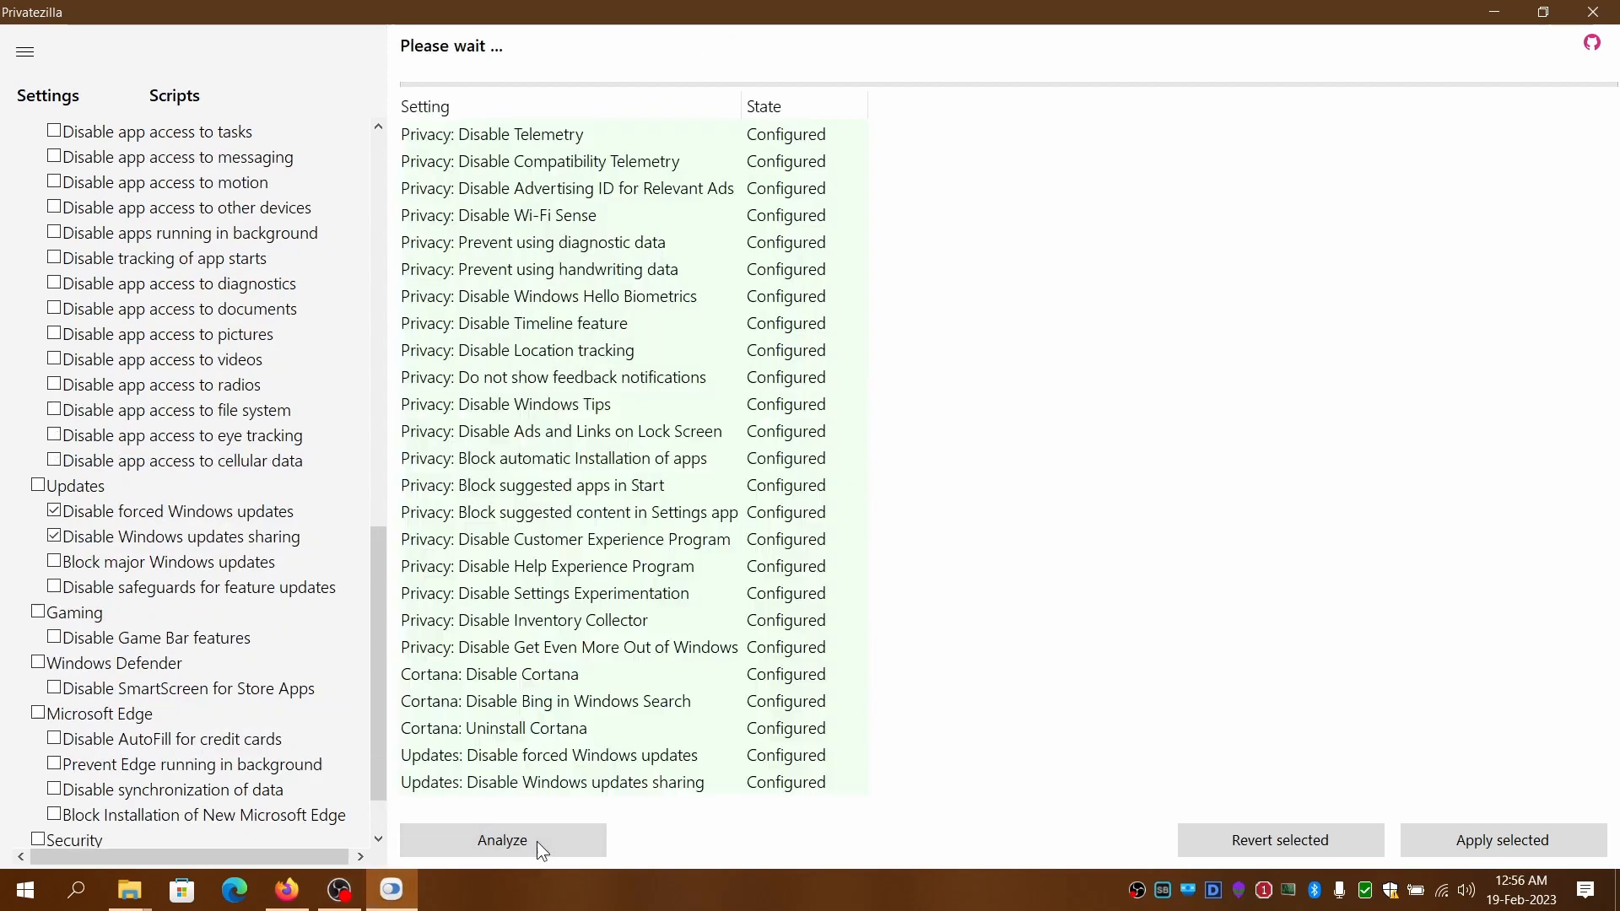
pyautogui.click(502, 840)
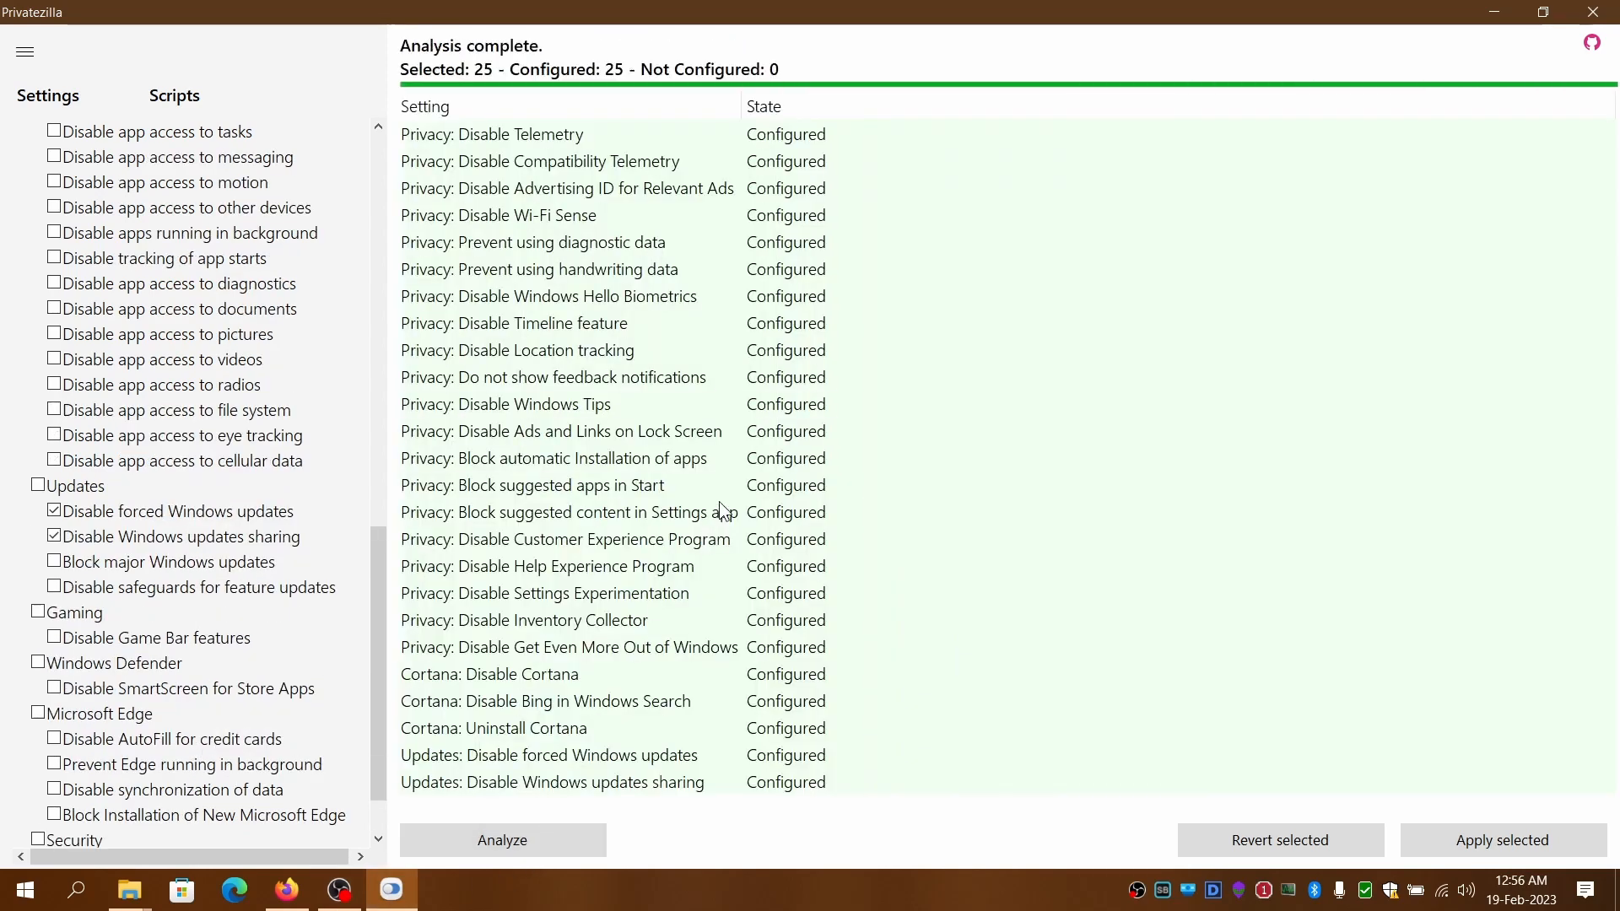
pyautogui.click(547, 566)
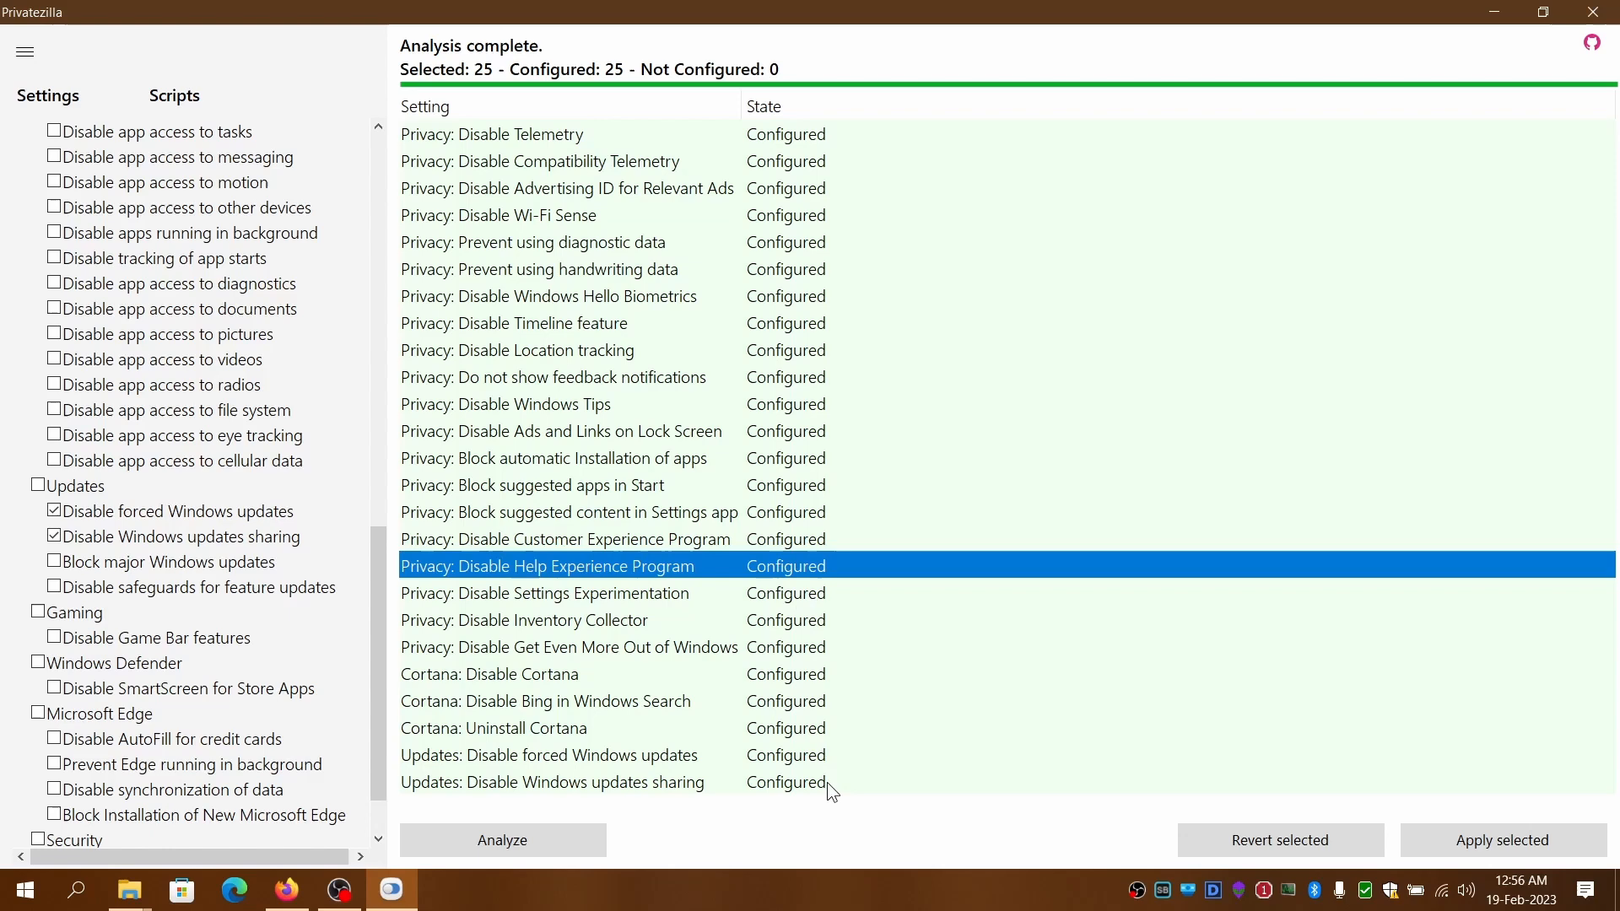
pyautogui.moveTo(801, 804)
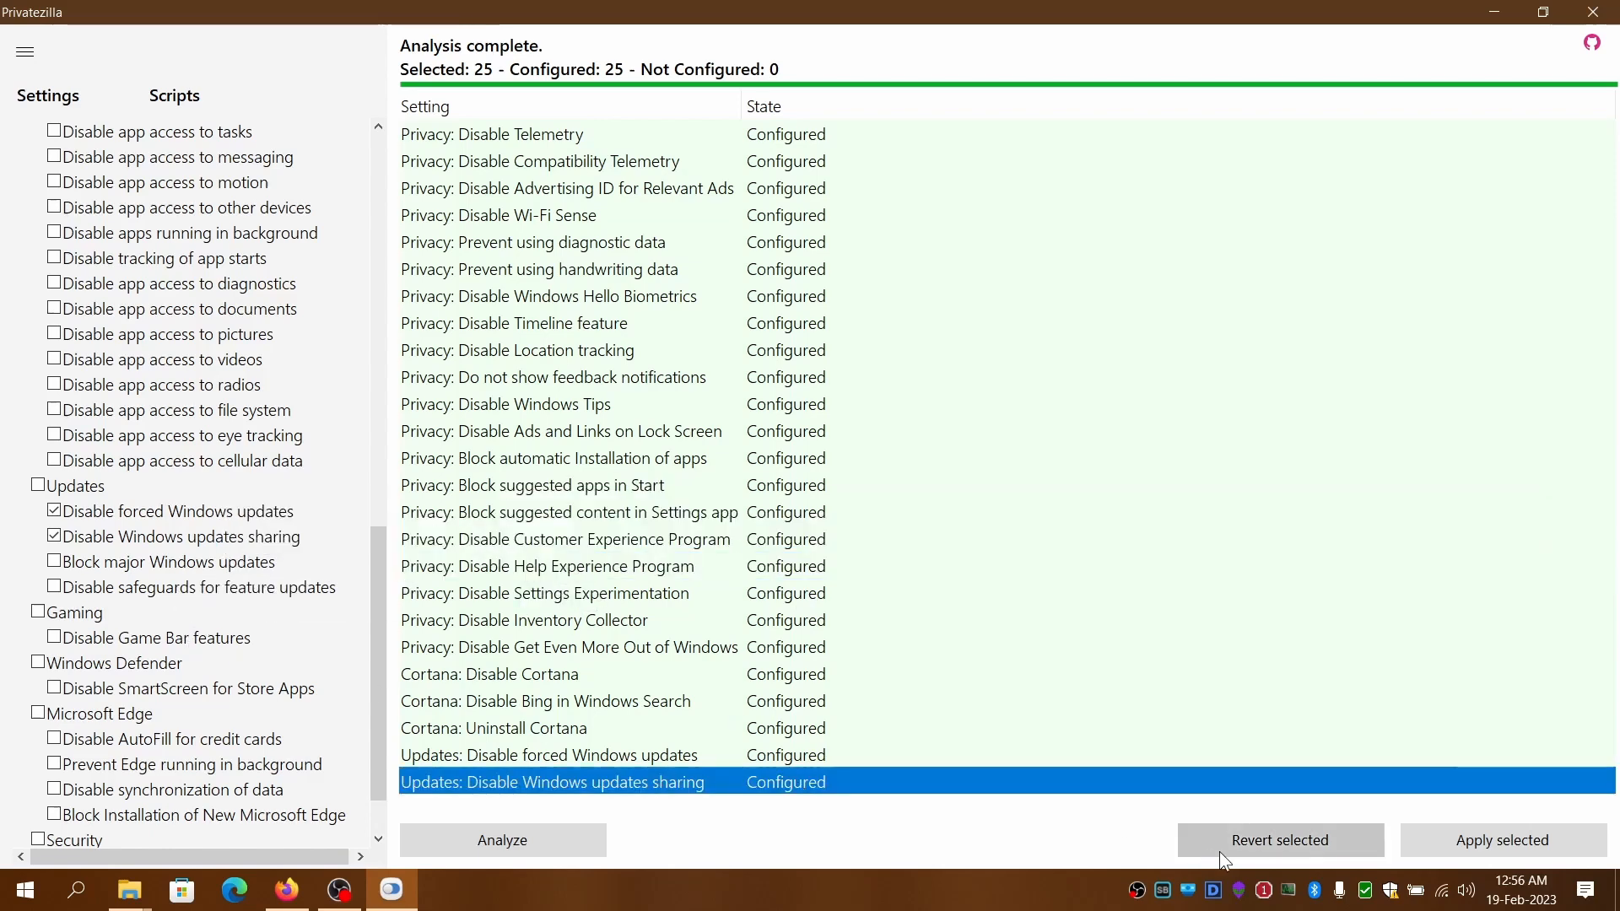
# Revert the 25 selected tweaks, leaving only Uninstall Cortana not applied
pyautogui.click(1280, 840)
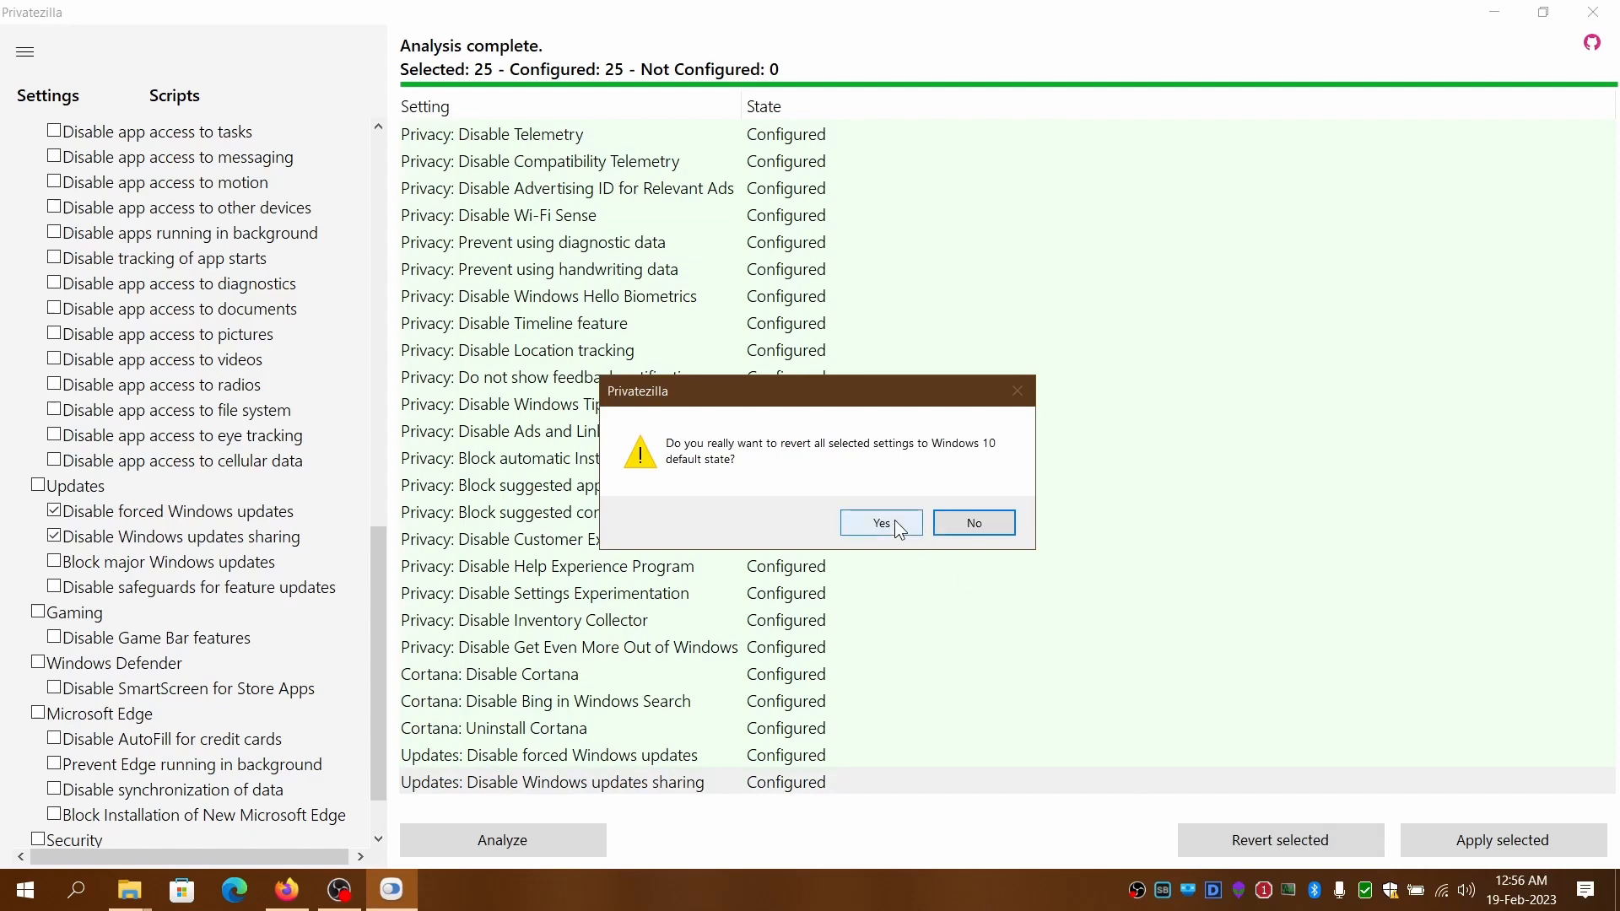
pyautogui.click(881, 522)
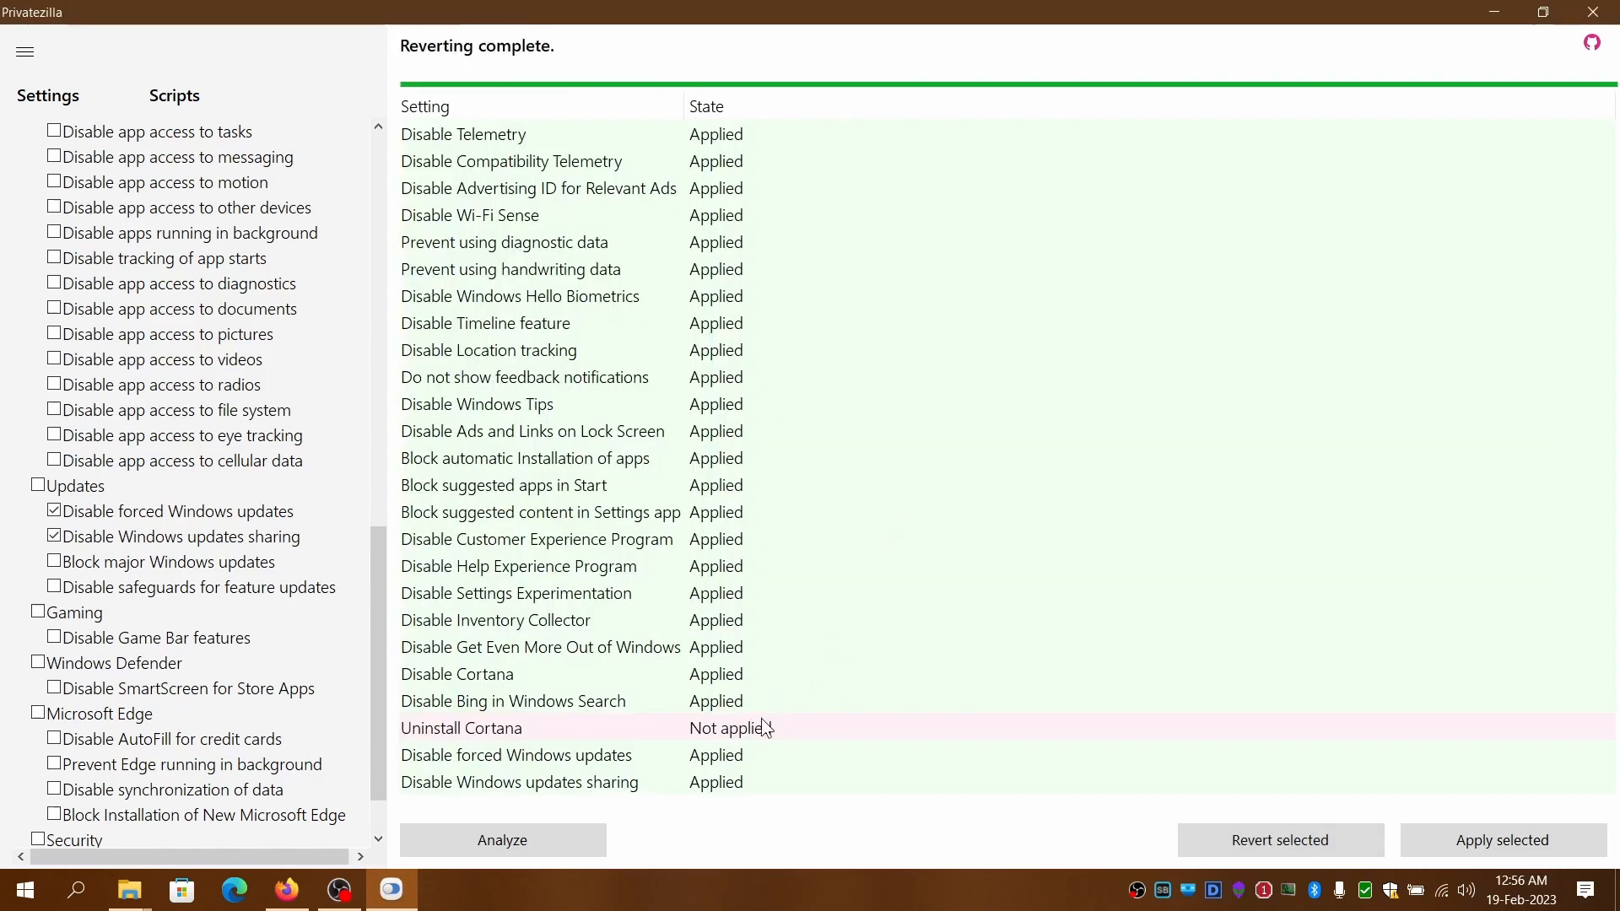
pyautogui.moveTo(870, 646)
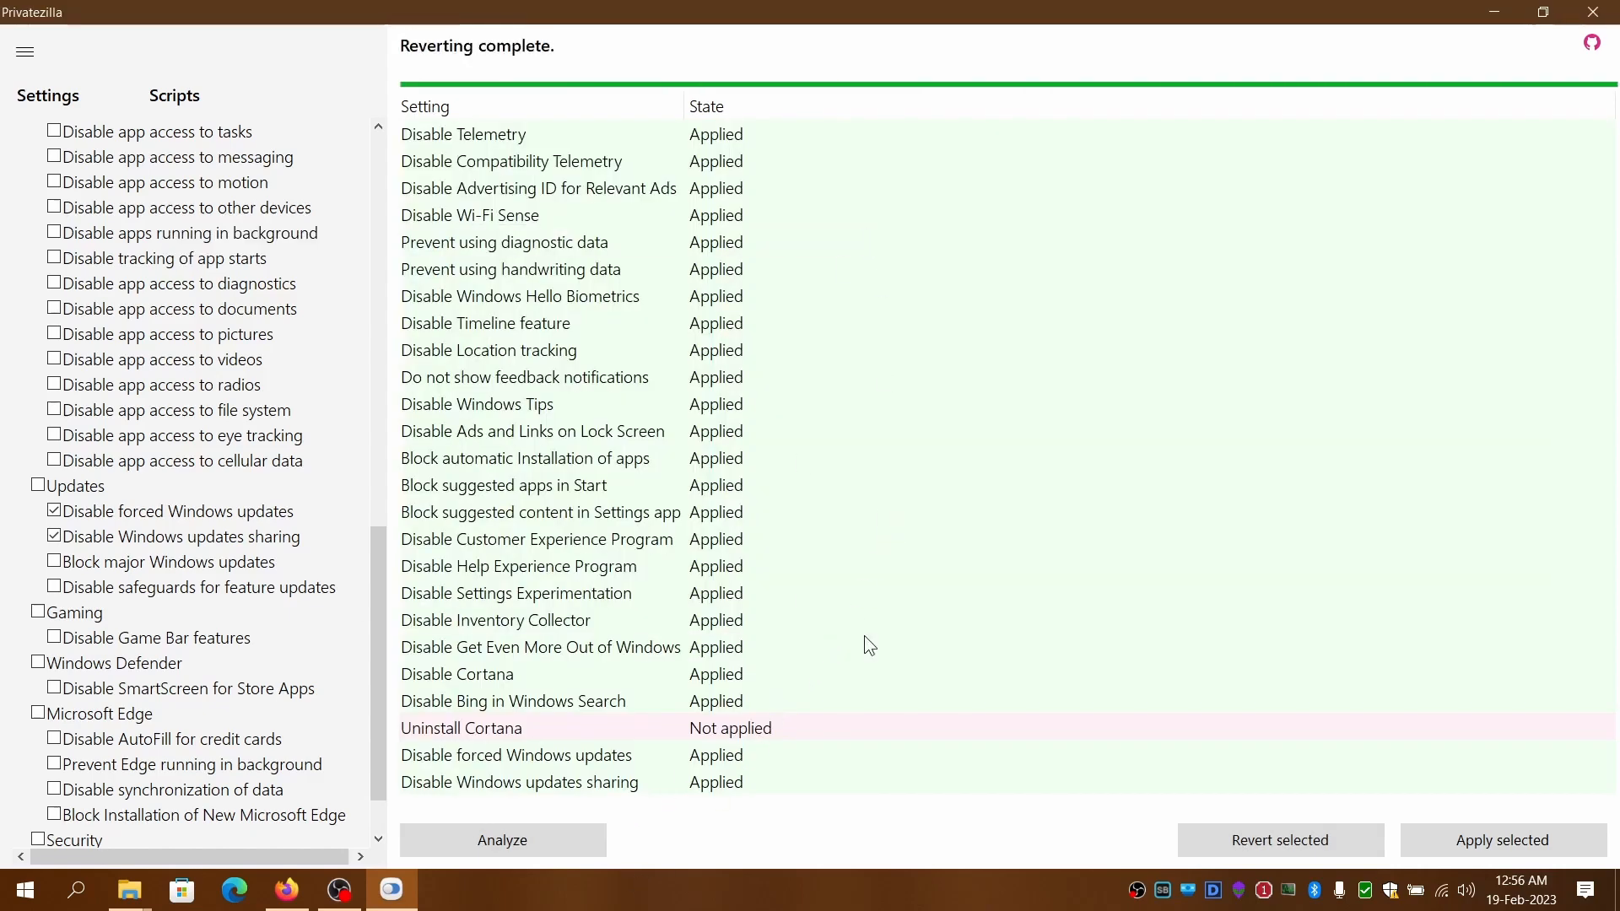
pyautogui.click(516, 594)
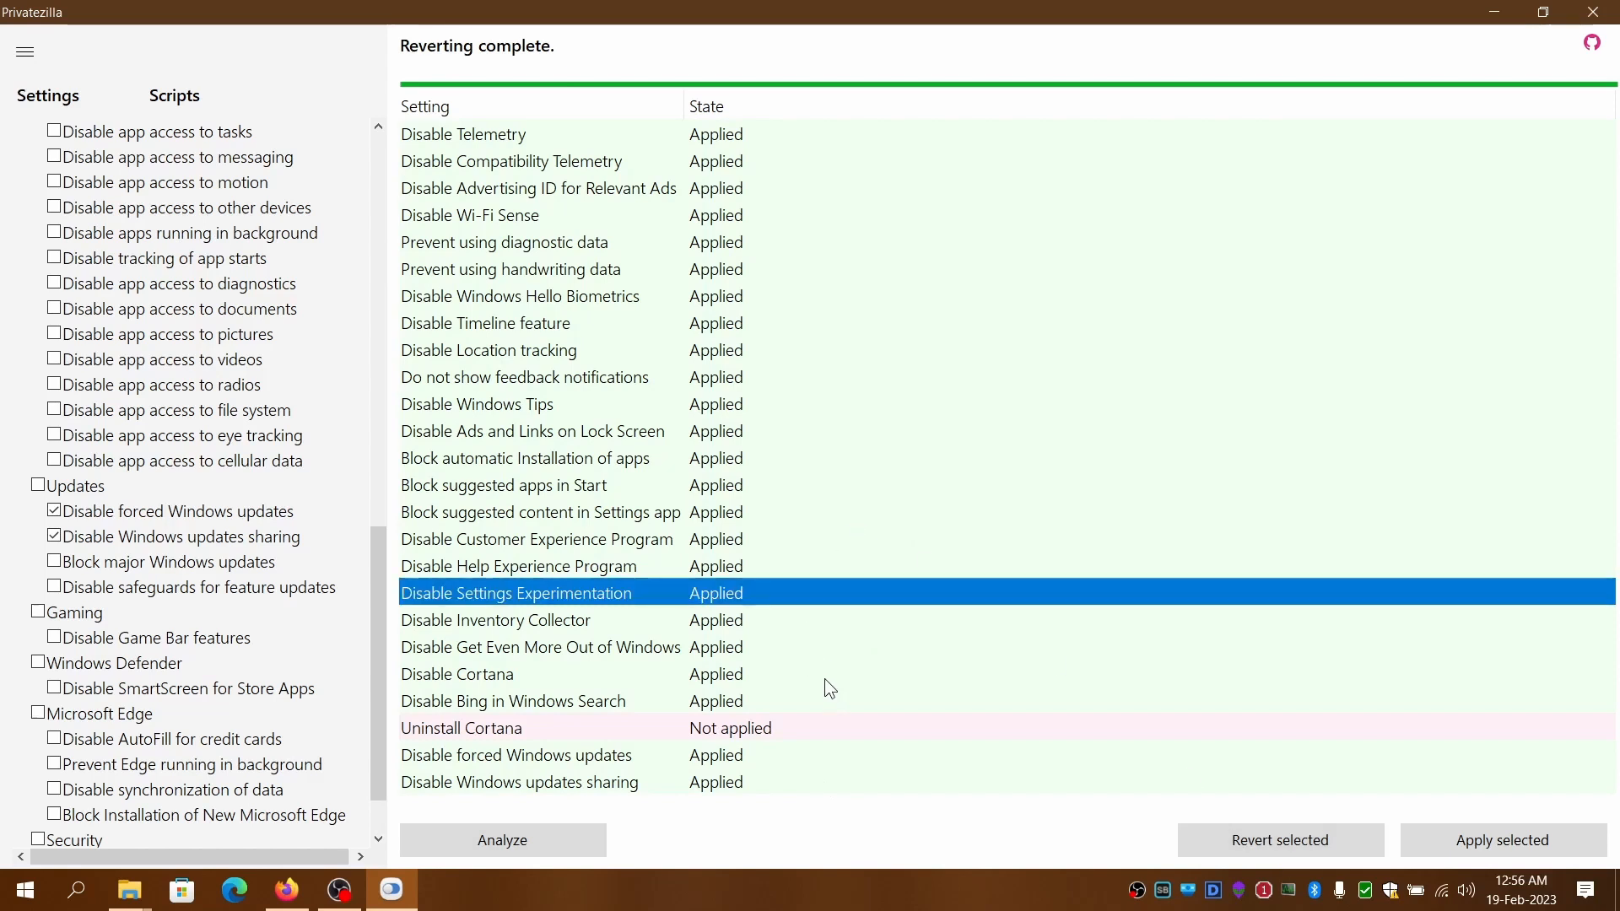
pyautogui.moveTo(1262, 859)
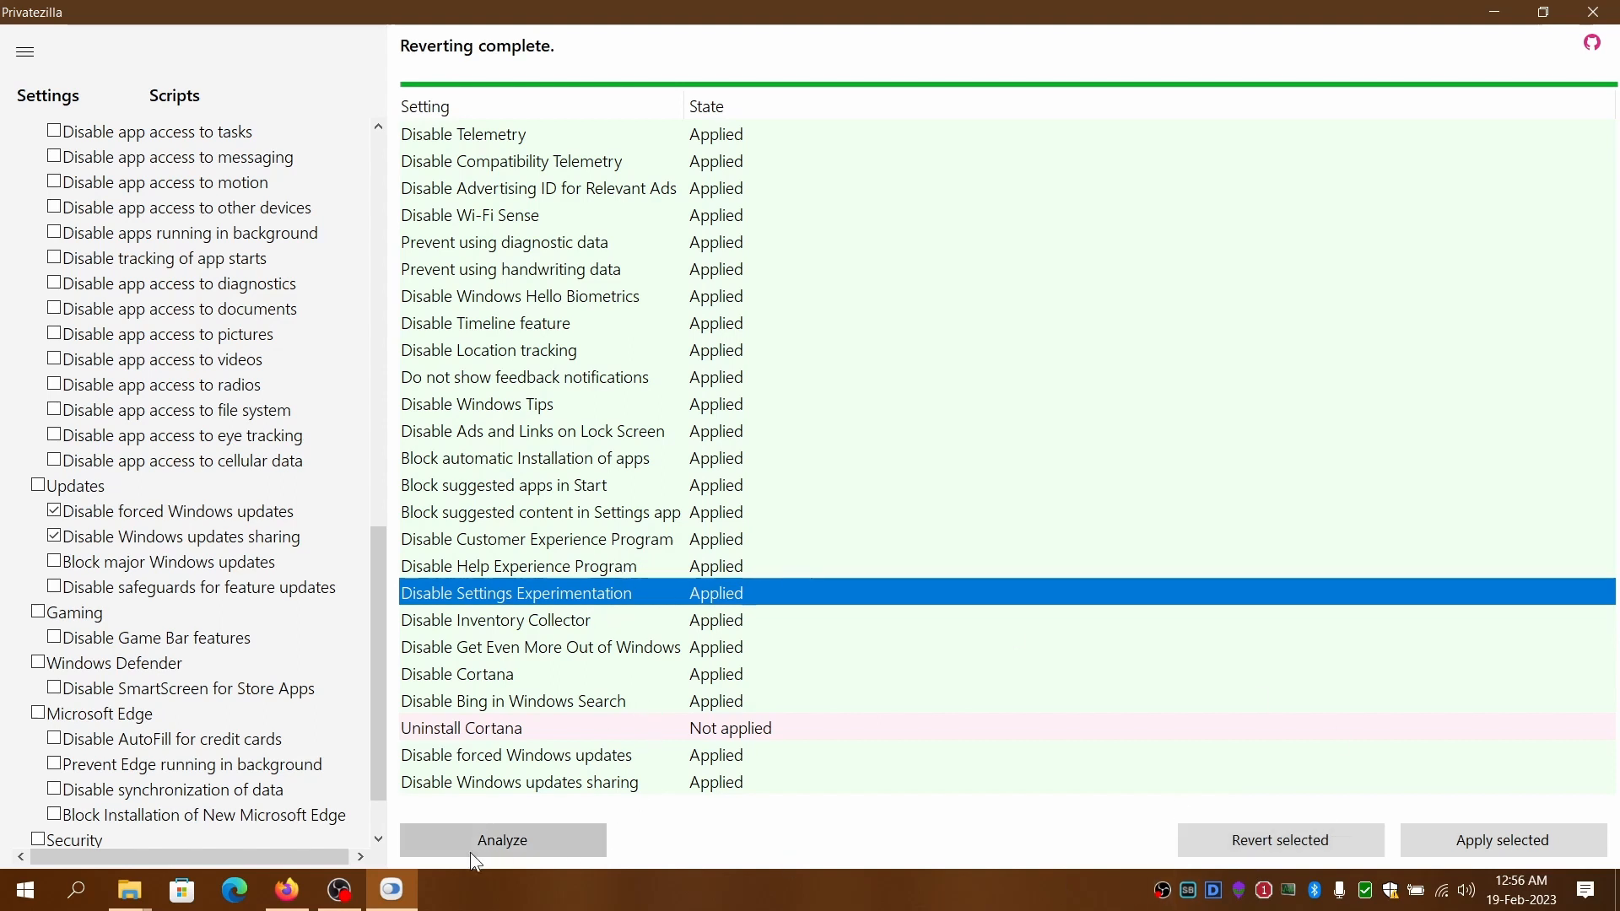
pyautogui.click(462, 728)
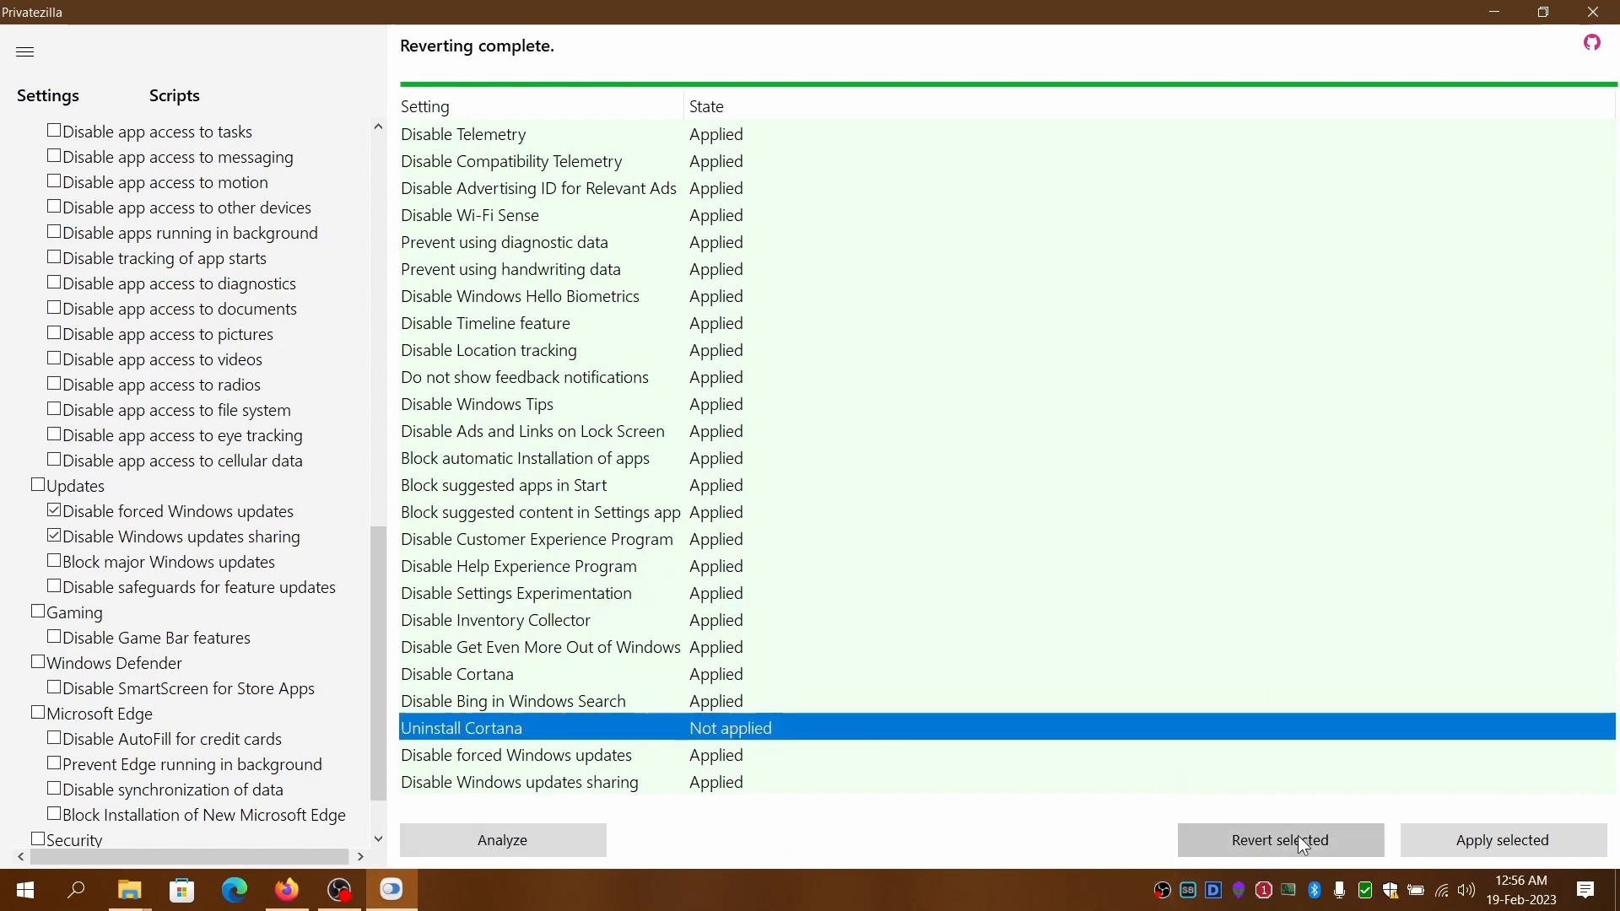
pyautogui.moveTo(1007, 838)
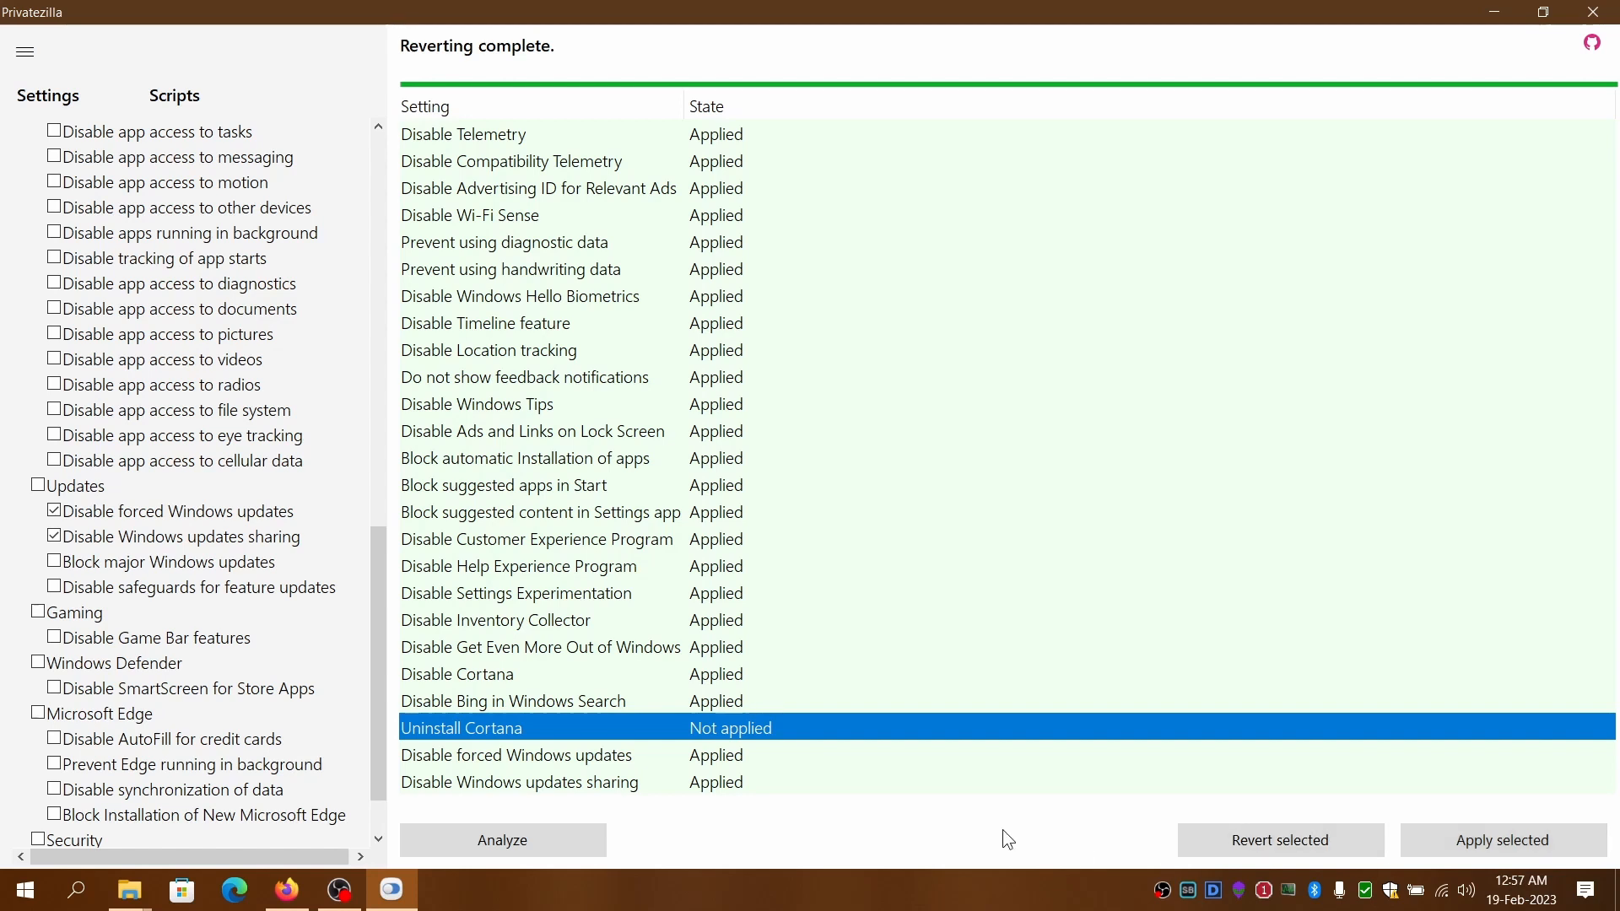
pyautogui.moveTo(736, 735)
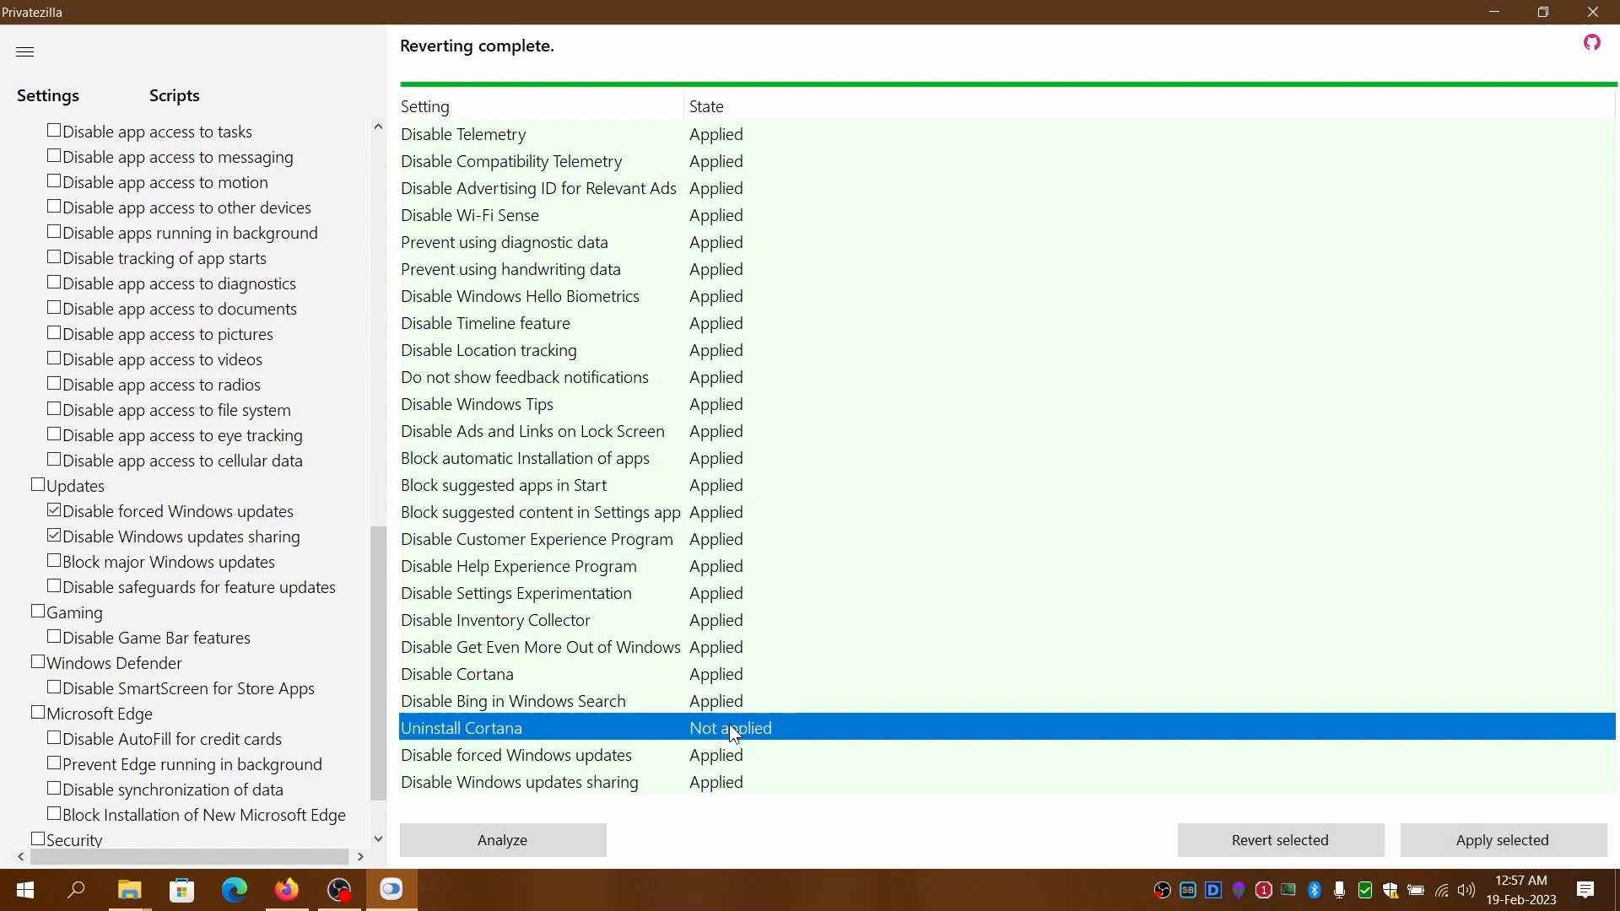
pyautogui.moveTo(578, 671)
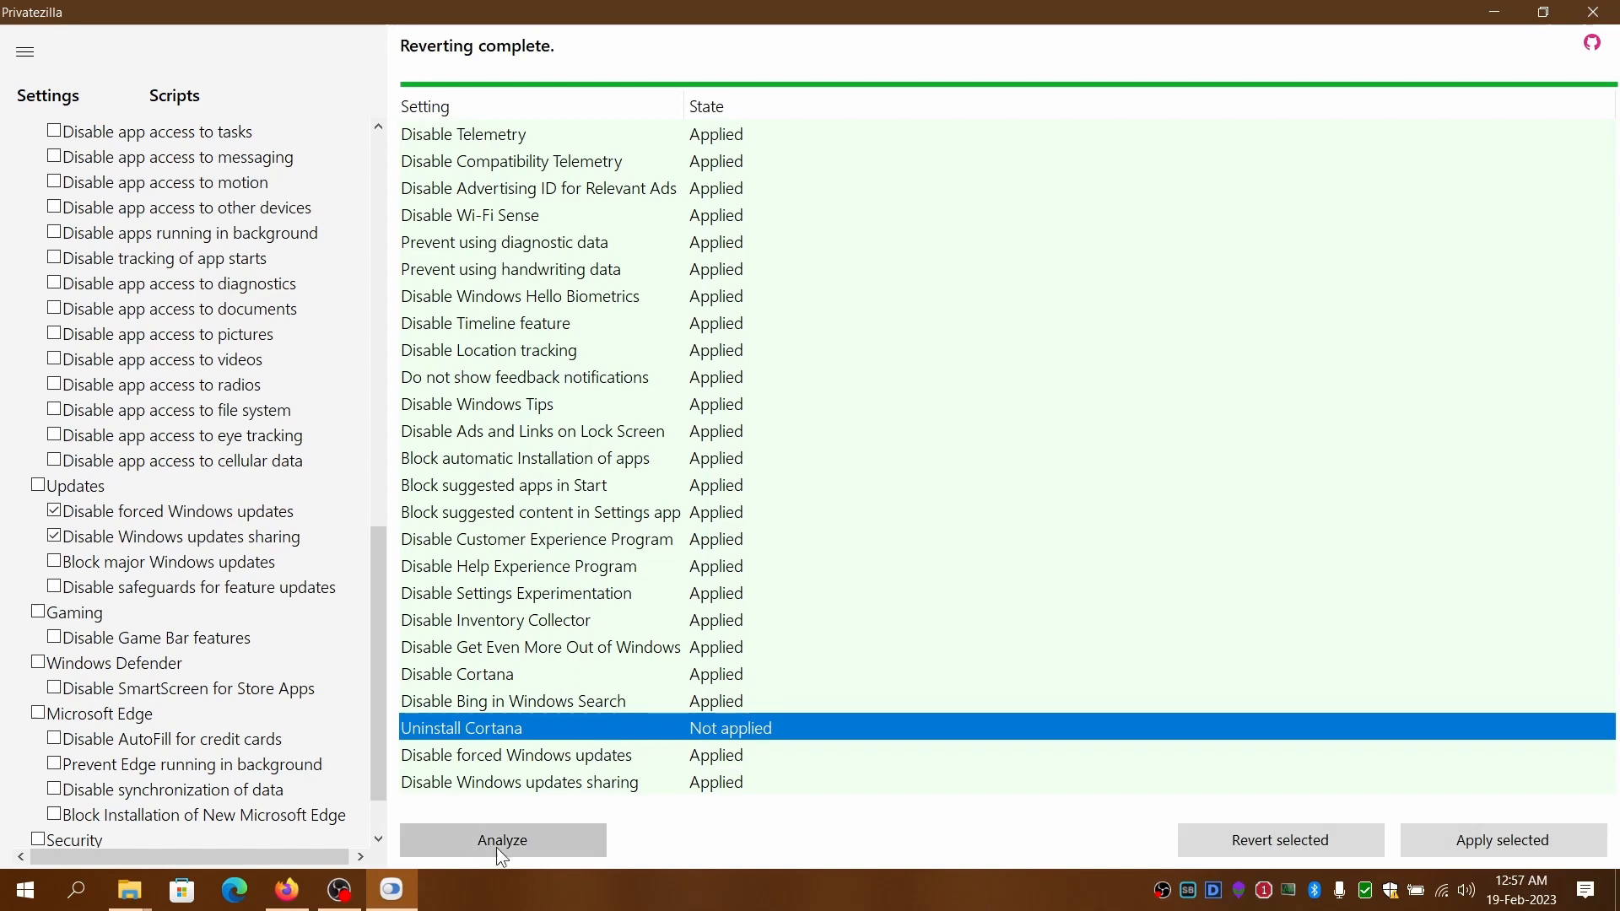
# Re-run the analysis, showing Configured: 1 (Uninstall Cortana) and Not Configured: 24
pyautogui.click(502, 840)
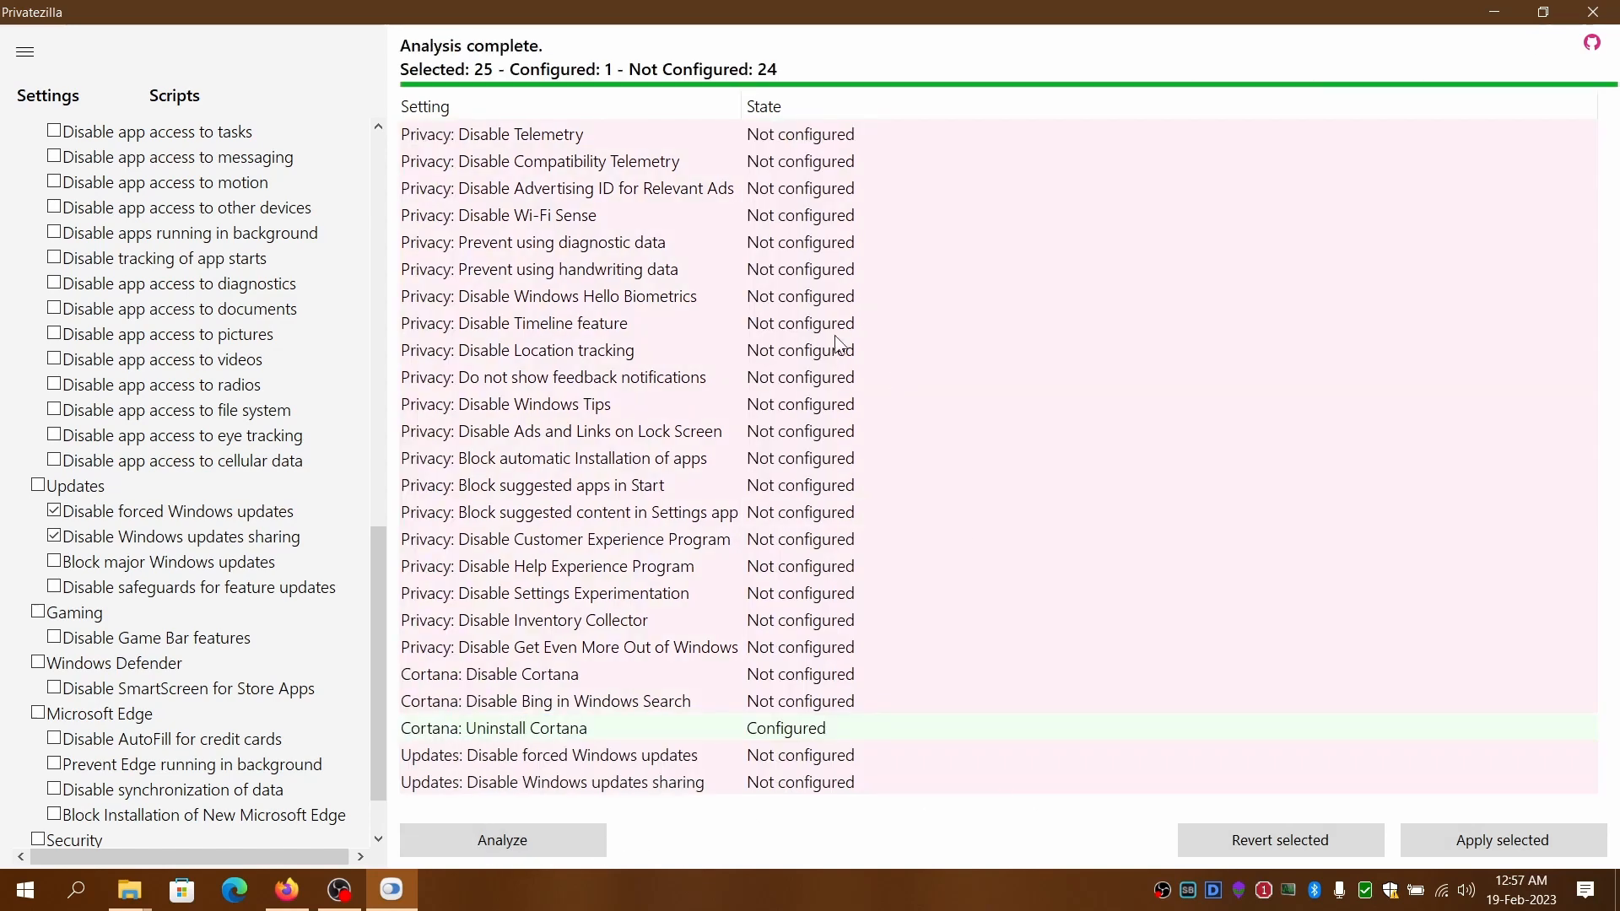
pyautogui.moveTo(715, 220)
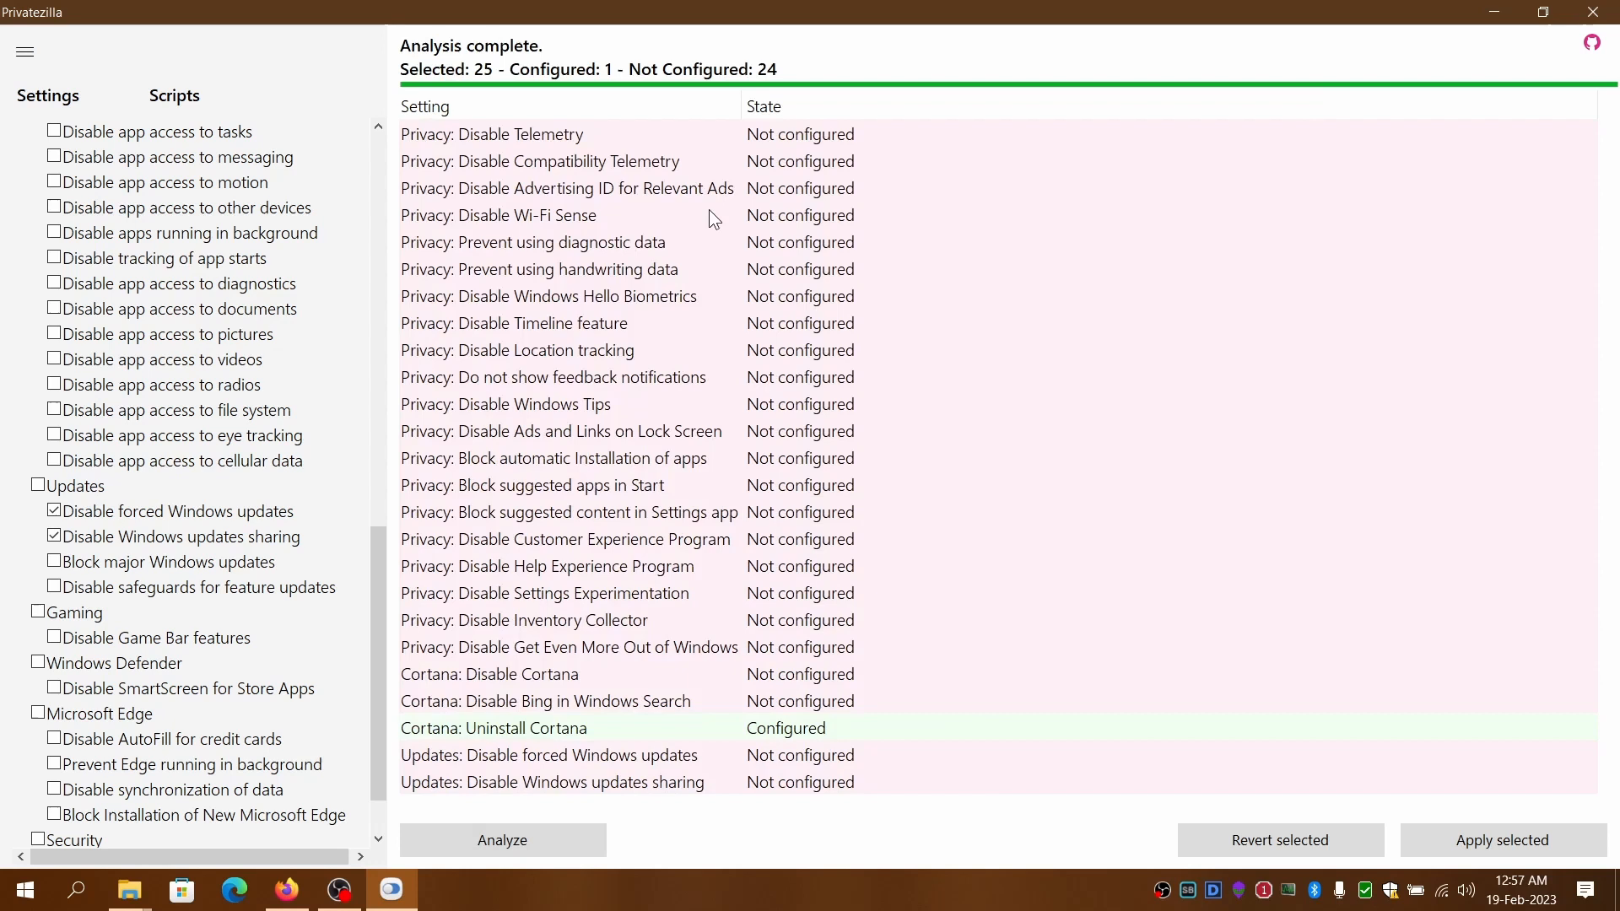
pyautogui.click(498, 215)
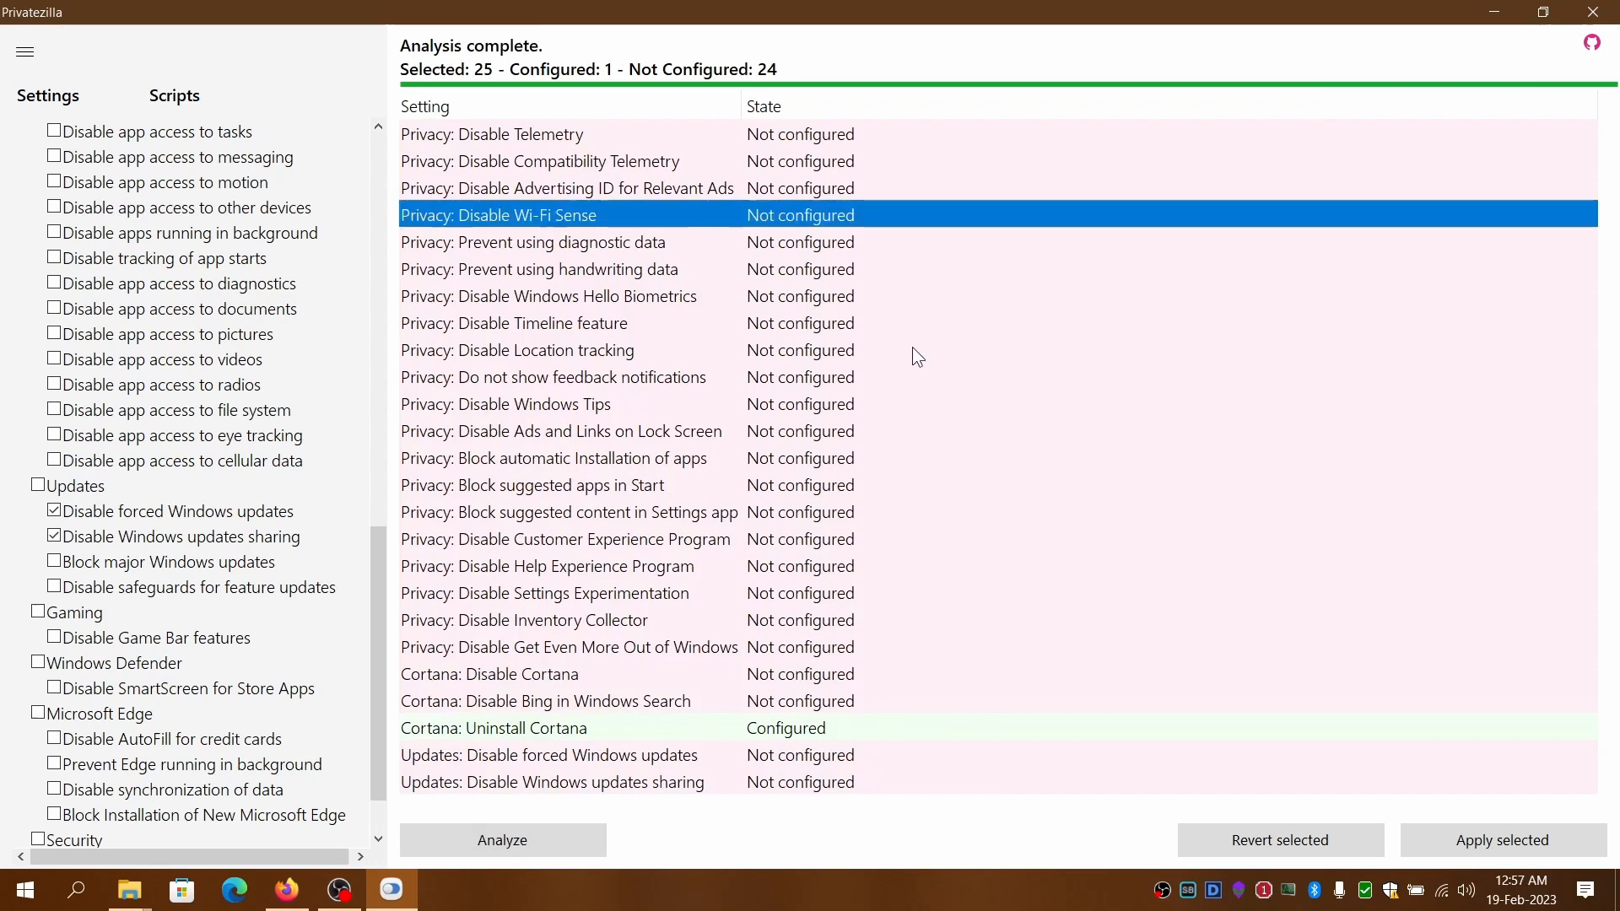
pyautogui.moveTo(712, 572)
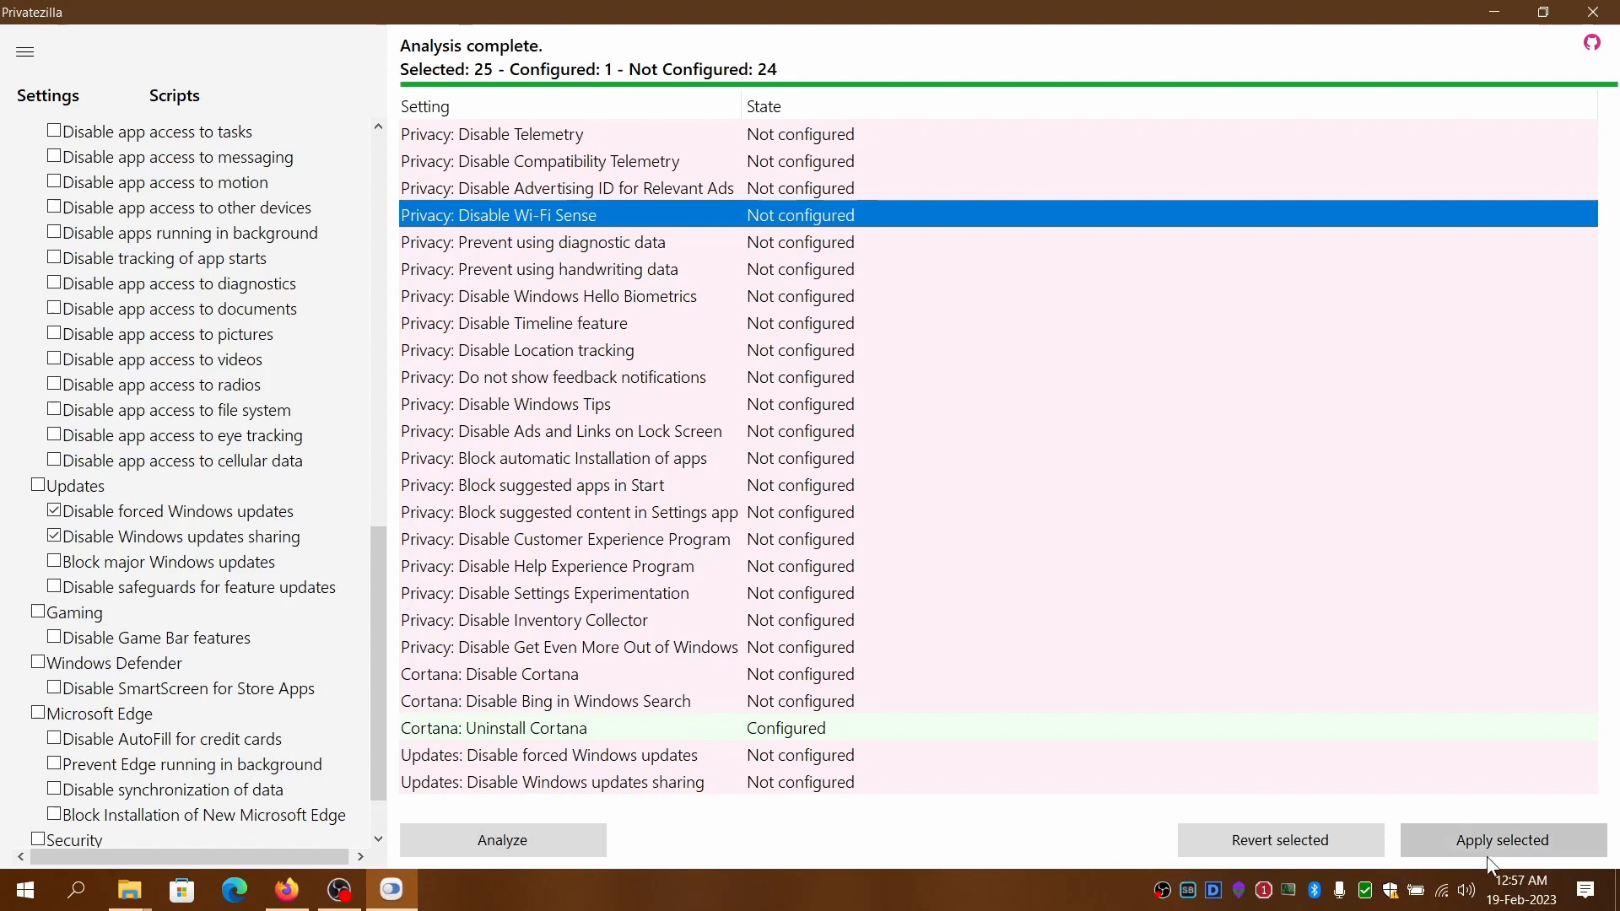
pyautogui.click(518, 350)
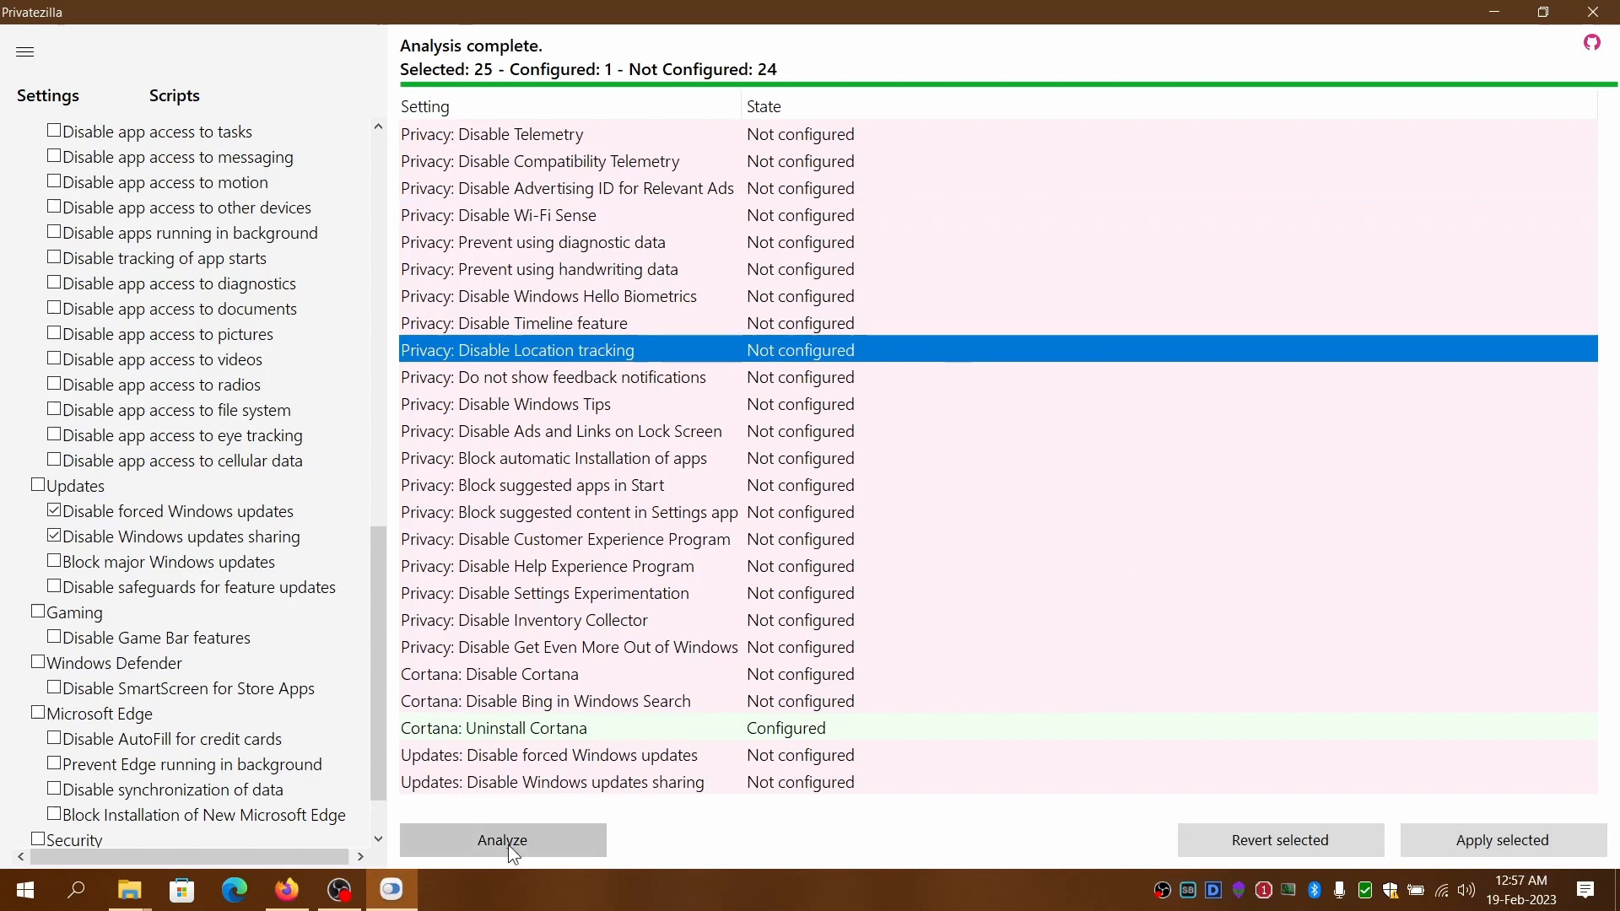
pyautogui.scroll(-3)
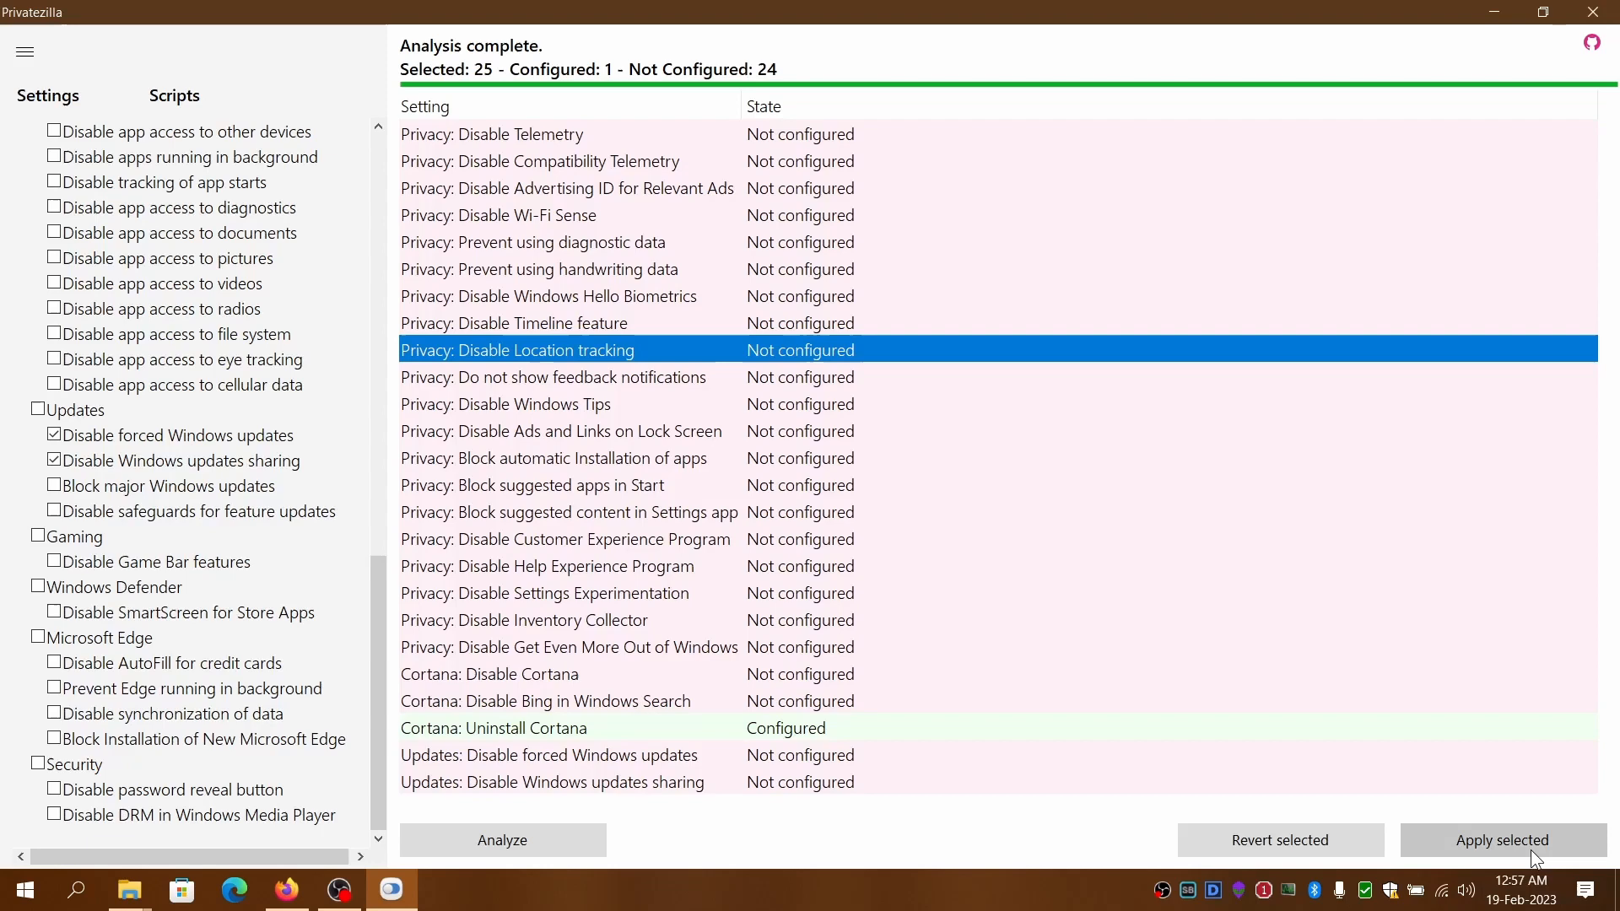
# Apply all 25 selected tweaks so each, including Uninstall Cortana, shows Applied
pyautogui.click(1502, 841)
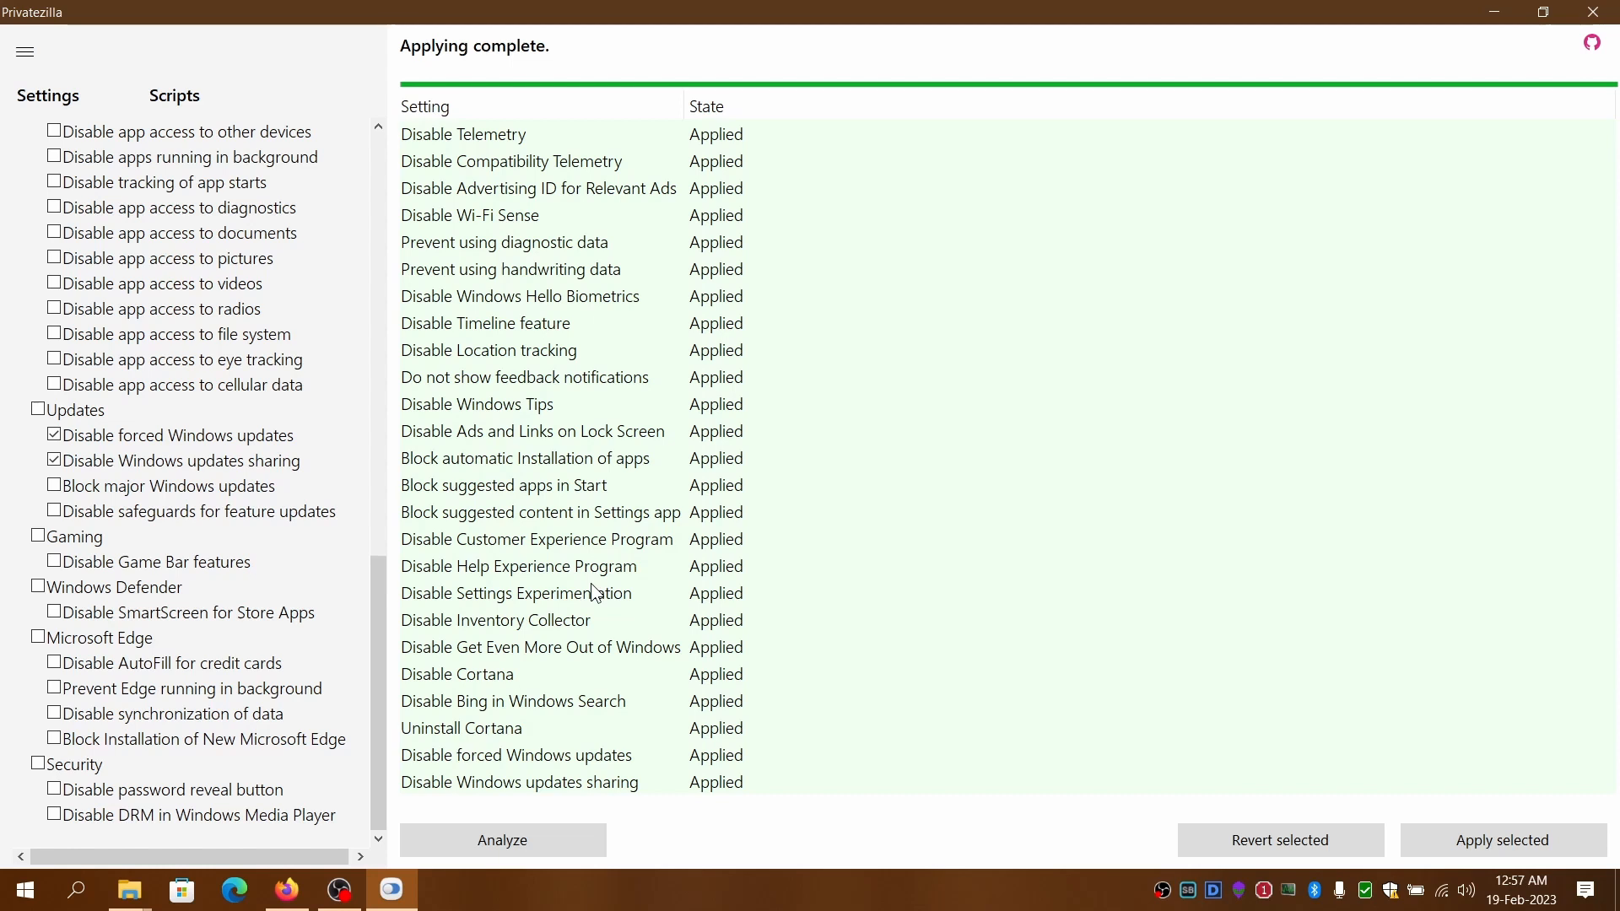
pyautogui.moveTo(558, 733)
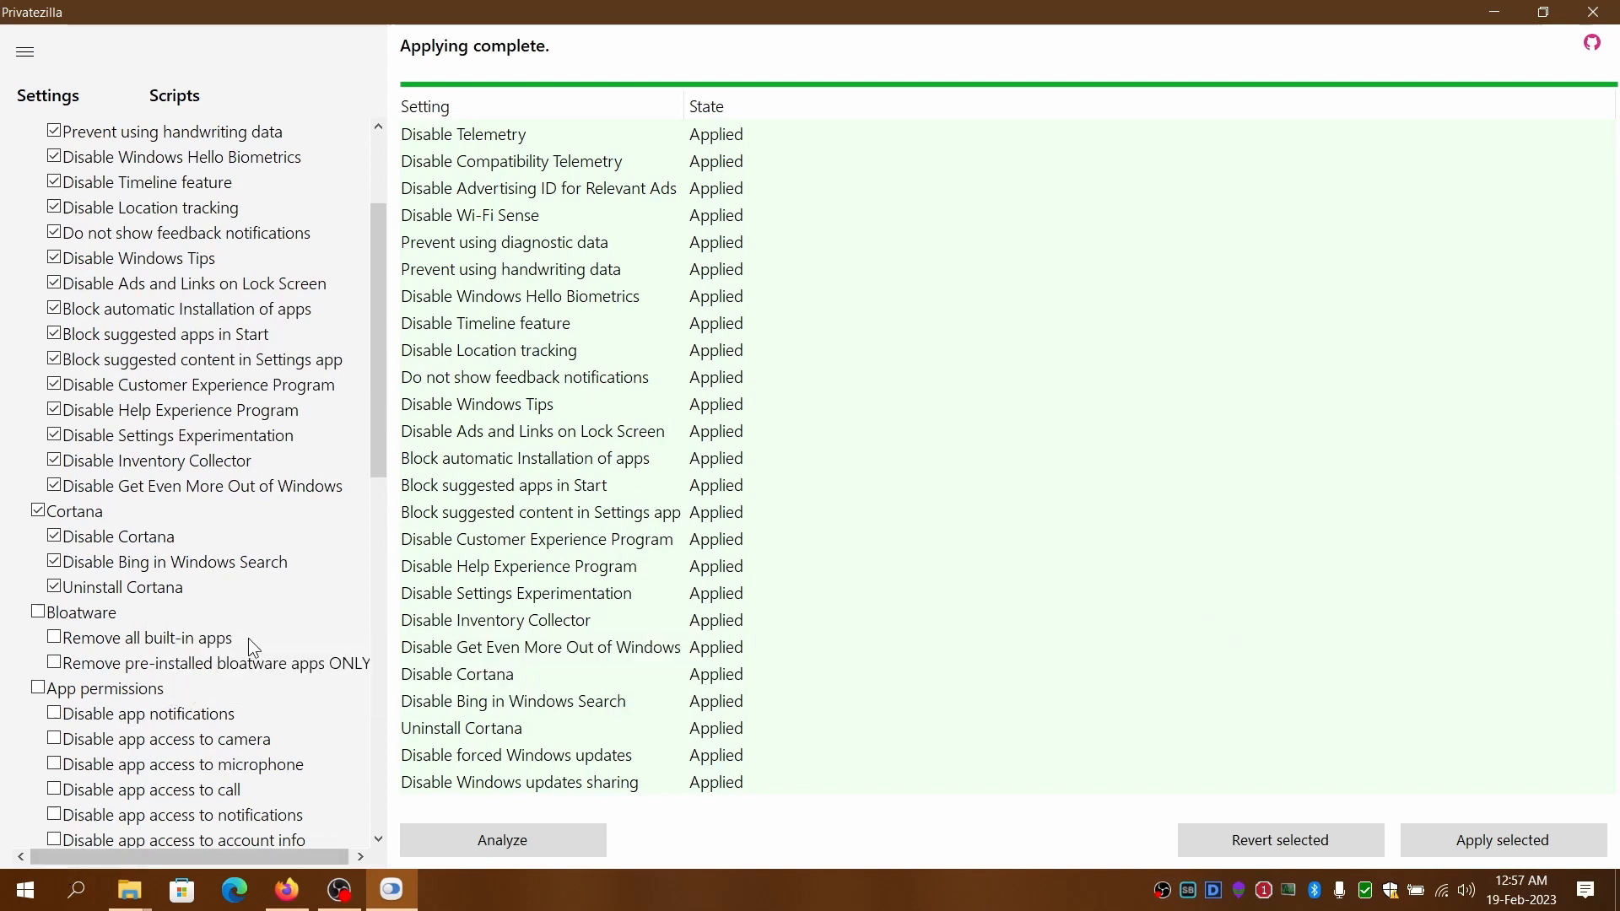
pyautogui.moveTo(272, 672)
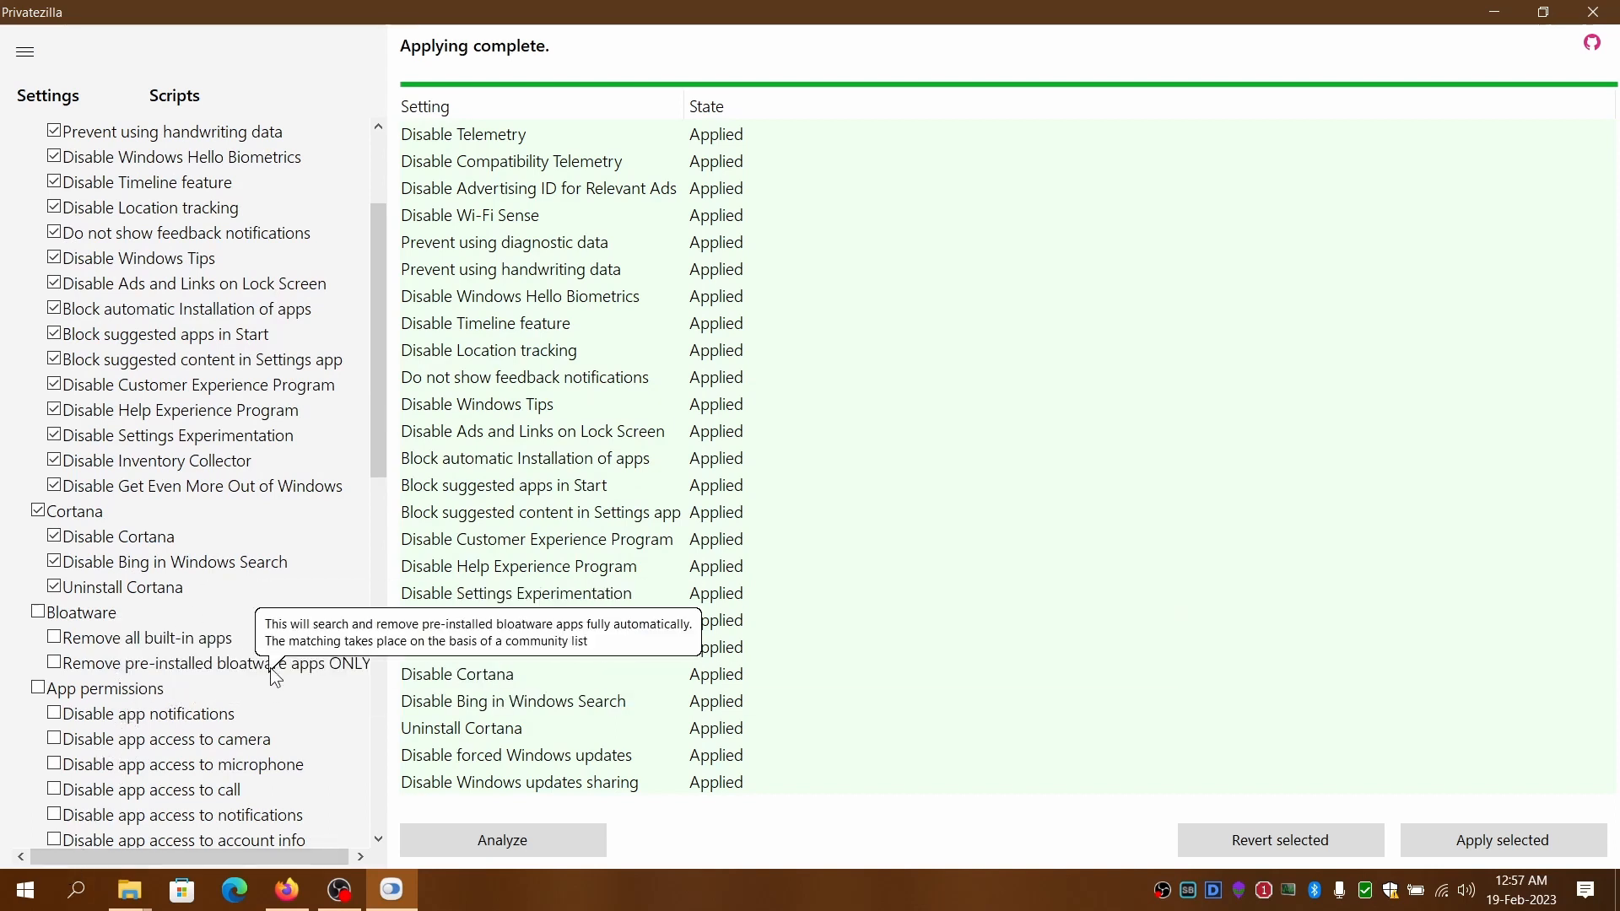